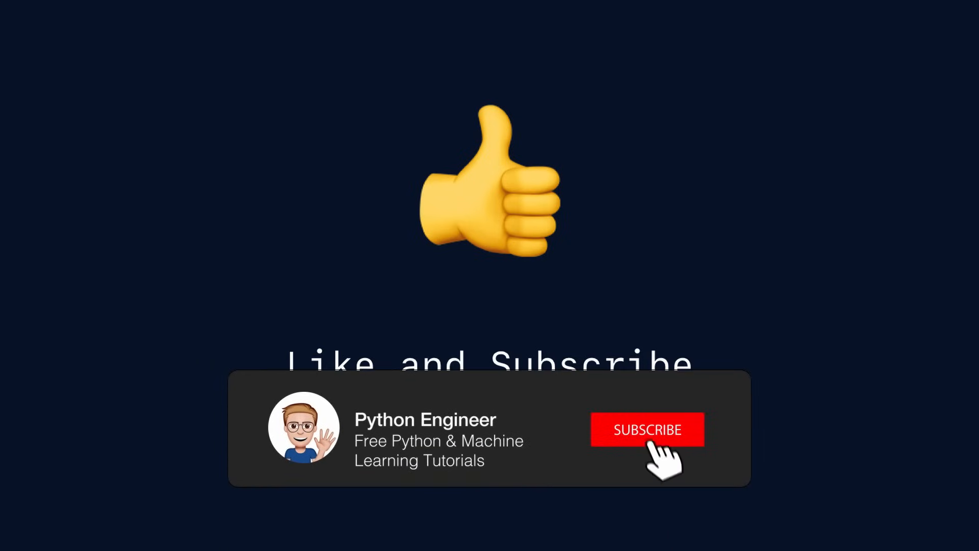
Define data = [1, 2, -4, -3] and start a for i in range(len(data)) loop
{"action": "left_click", "coordinate": [647, 429]}
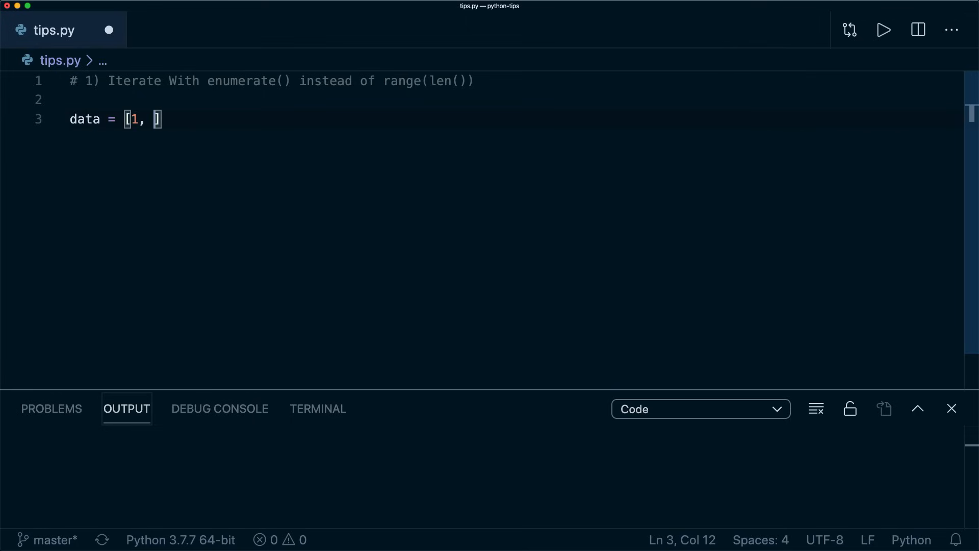
{"action": "type", "text": "2, -4, -3"}
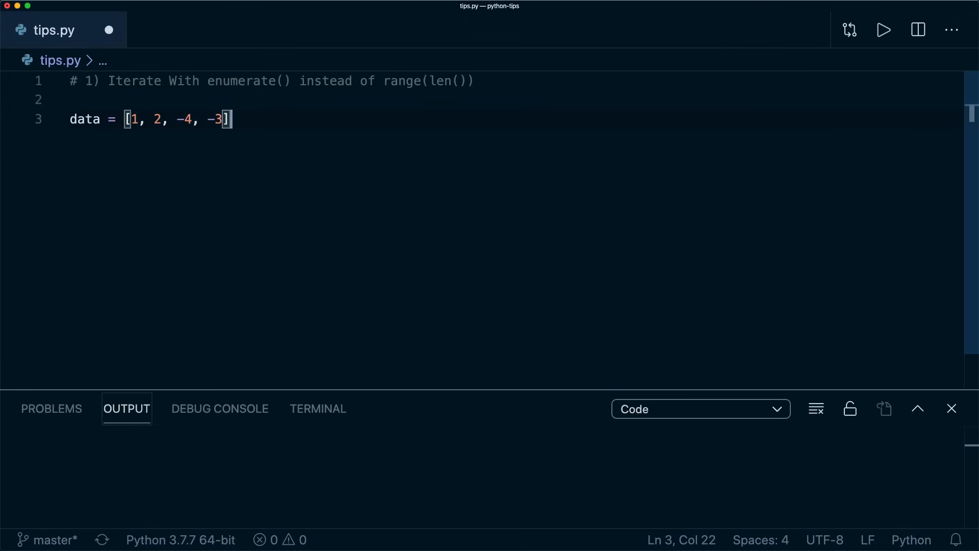
{"action": "type", "text": "for i in range"}
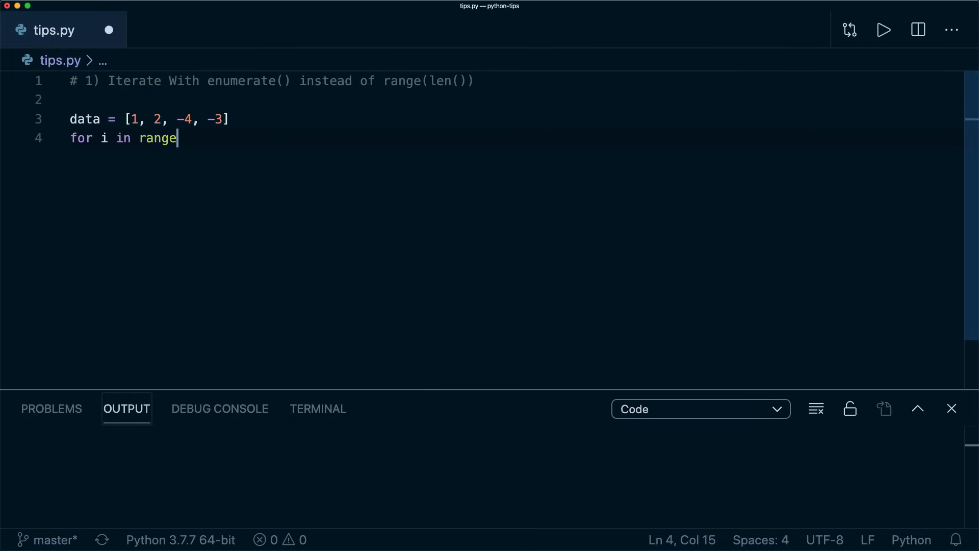
{"action": "type", "text": "(len(data)):"}
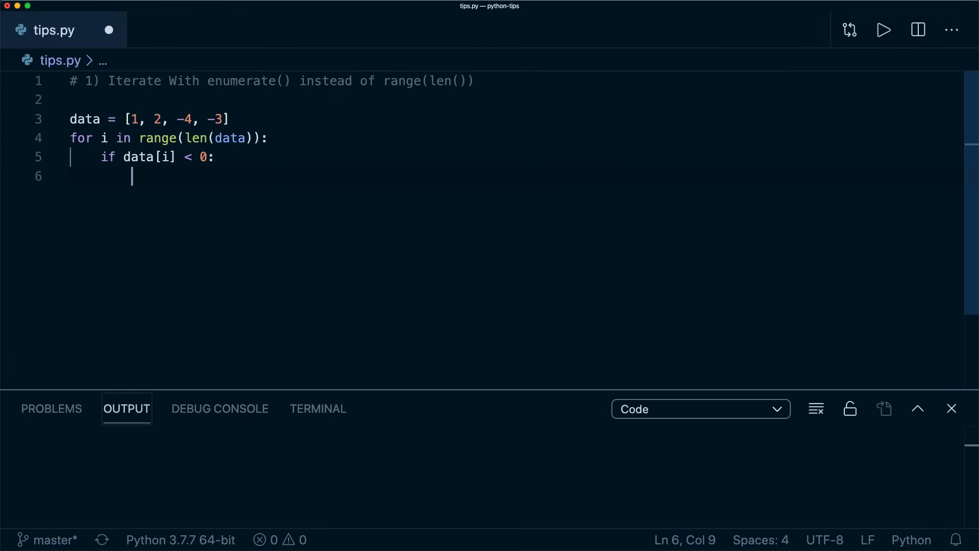
Set negative entries to 0 with data[i] = 0, print data, and run to get [1, 2, 0, 0]
{"action": "type", "text": "data[i] = 0"}
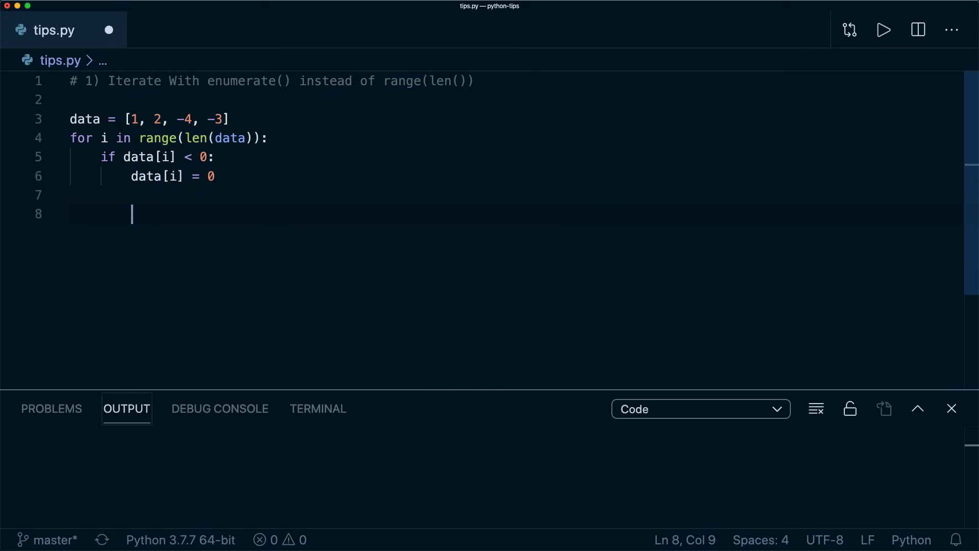
{"action": "type", "text": "print(data)"}
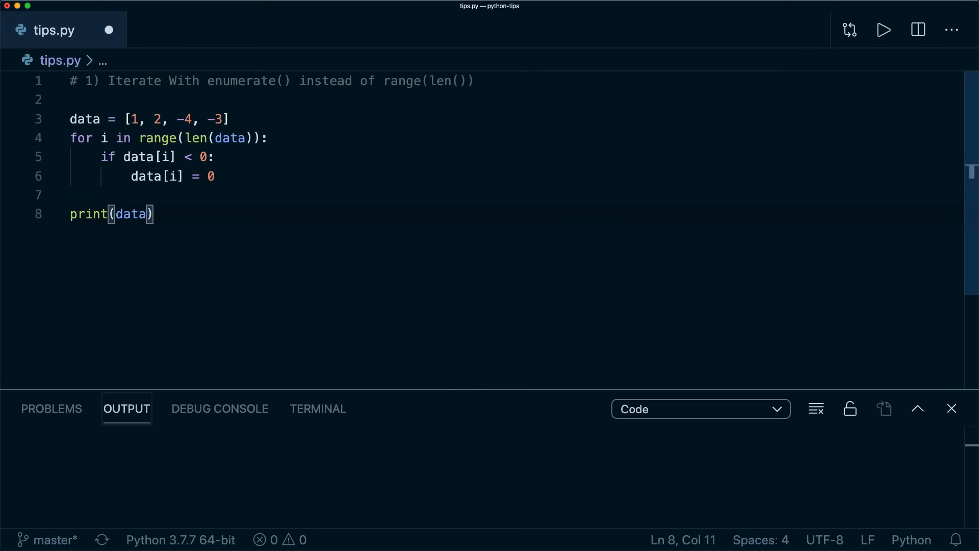
{"action": "left_click", "coordinate": [883, 30]}
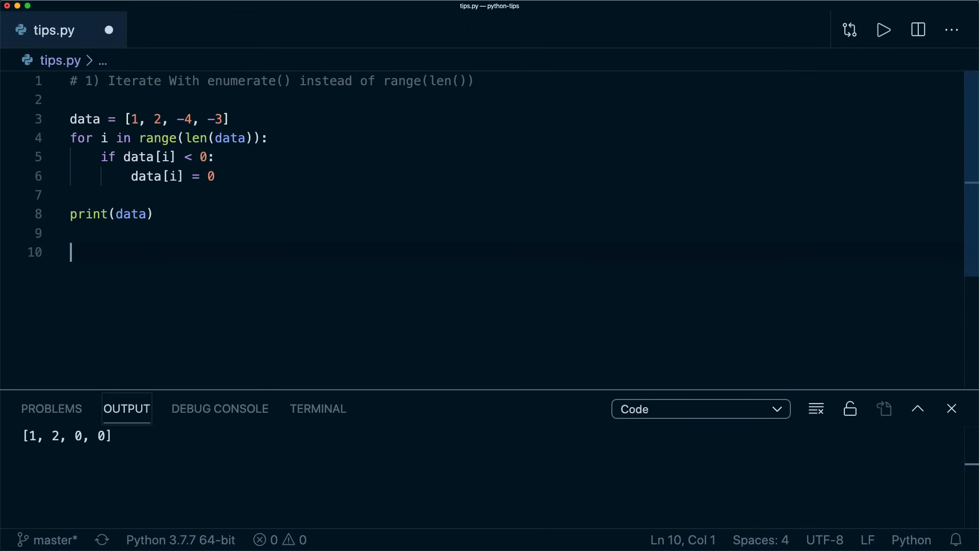
Add an enumerate(data) loop over a fresh data = [1, 2, -4, -3] that zeros negatives and prints data
{"action": "type", "text": "data = [1, 2, -4, -3"}
{"action": "type", "text": "for idx, num in enu"}
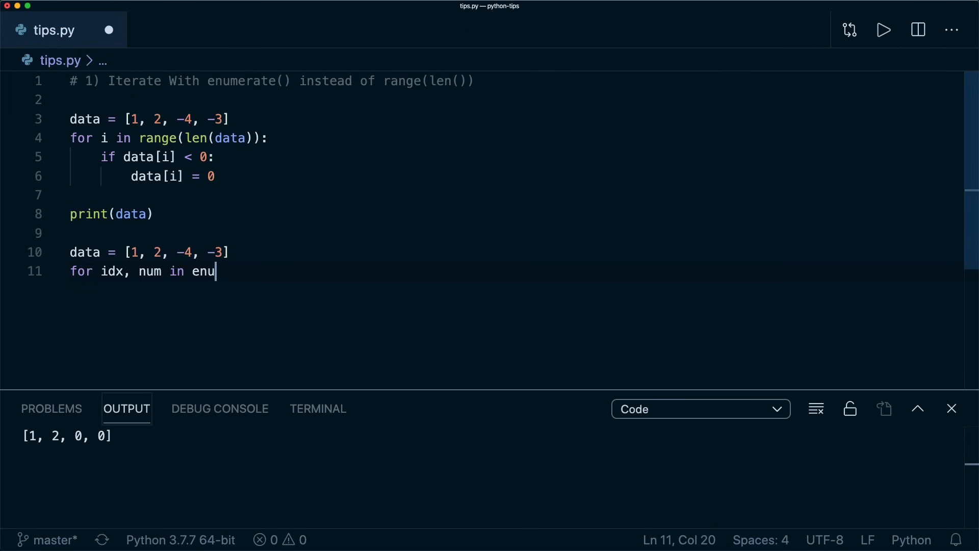
{"action": "type", "text": "merate(data):"}
{"action": "type", "text": "print("}
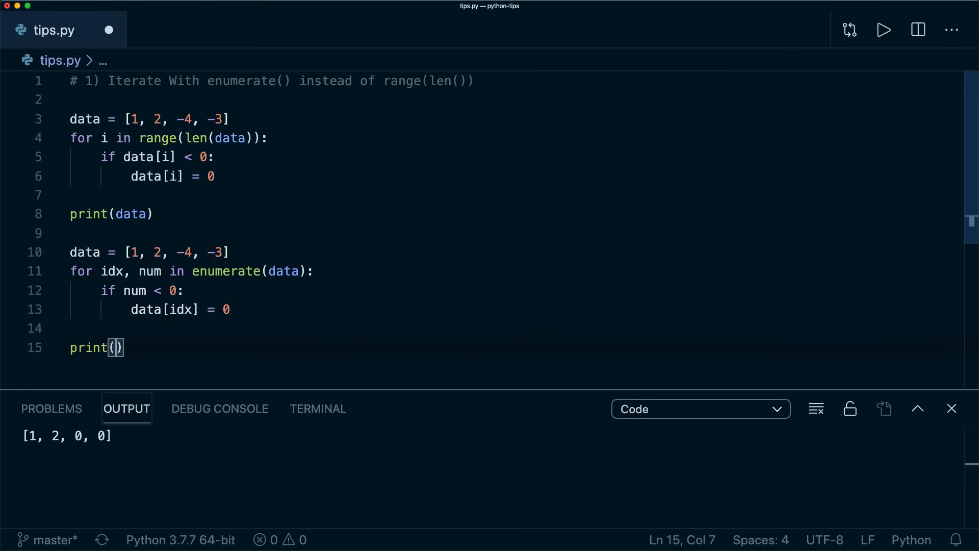
{"action": "type", "text": "data"}
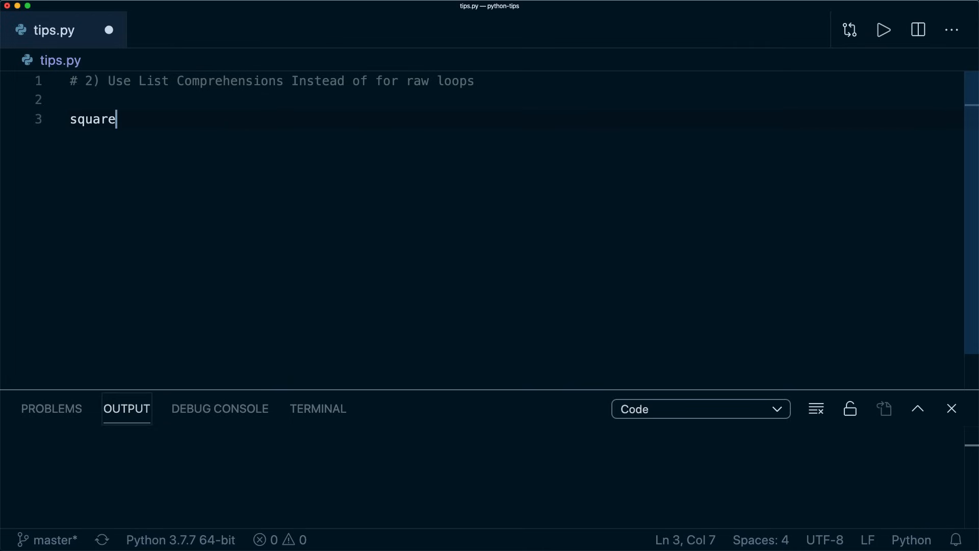
Fill squares = [] by appending i*i for i in range(10) and print(squares)
{"action": "type", "text": "s ="}
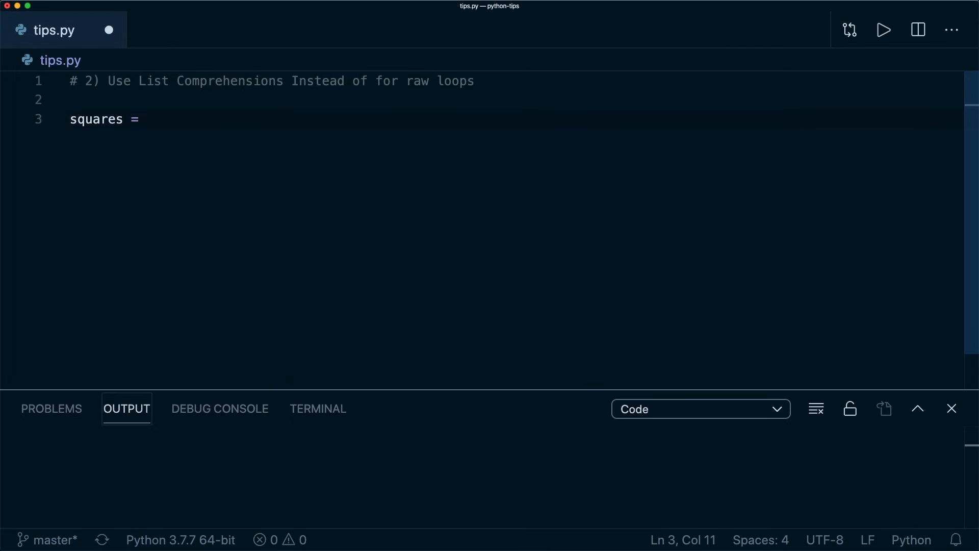
{"action": "type", "text": "[]"}
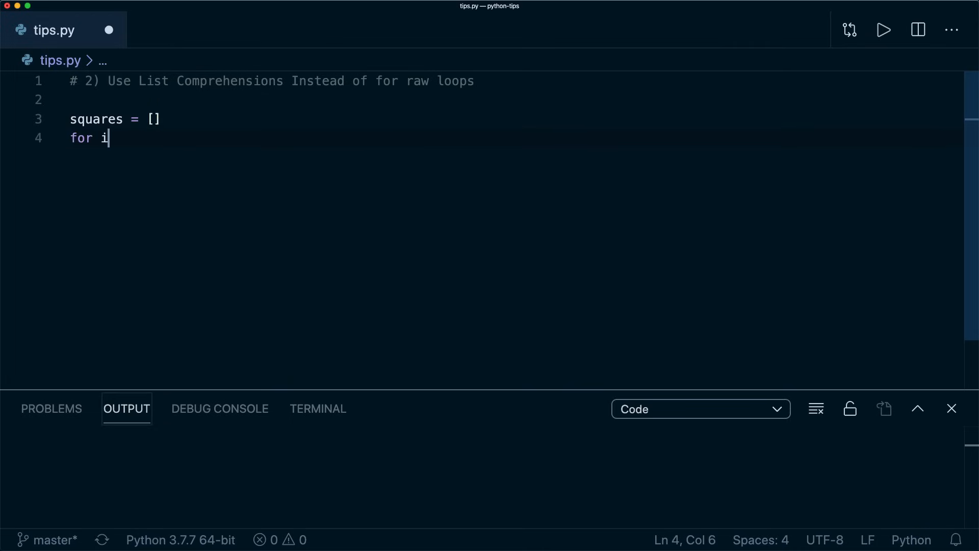
{"action": "type", "text": "in range(10):"}
{"action": "type", "text": "squares.append(i*i"}
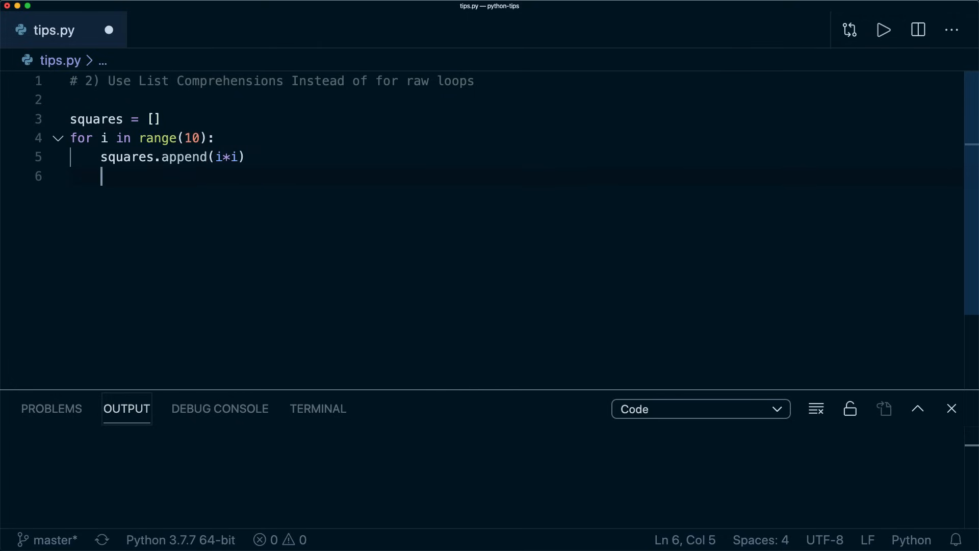
{"action": "type", "text": "print("}
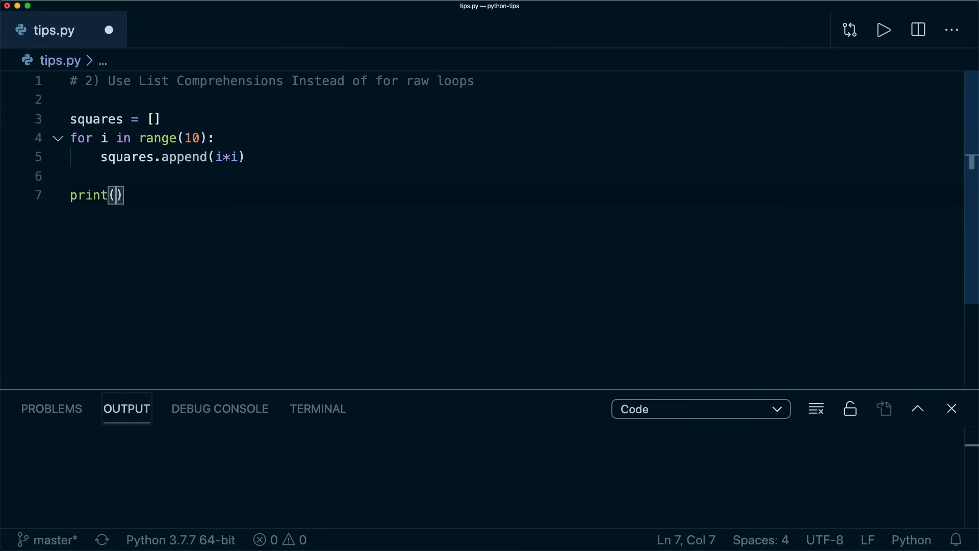
{"action": "type", "text": "squares"}
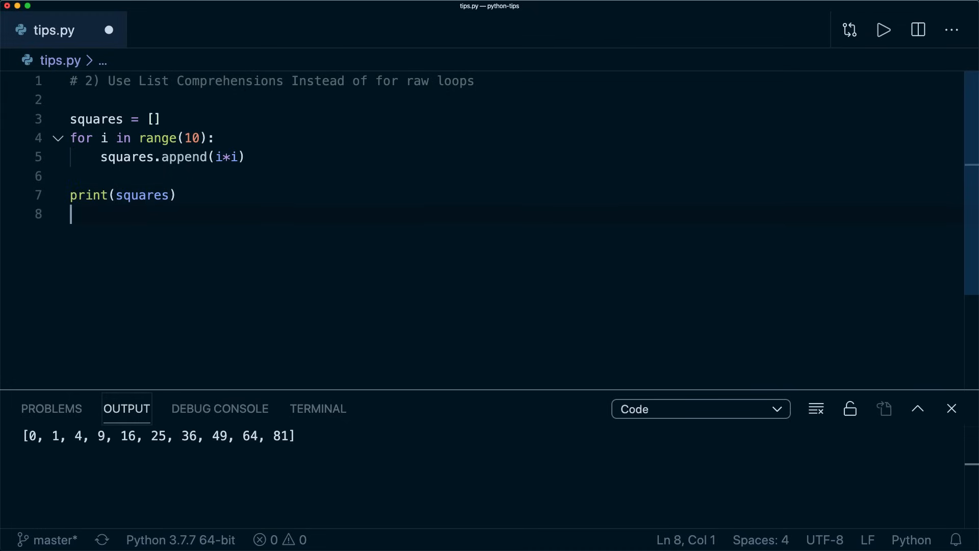
Write squares = [i*i for i in range(10)], print it, and run to get 0 through 81
{"action": "type", "text": "squares"}
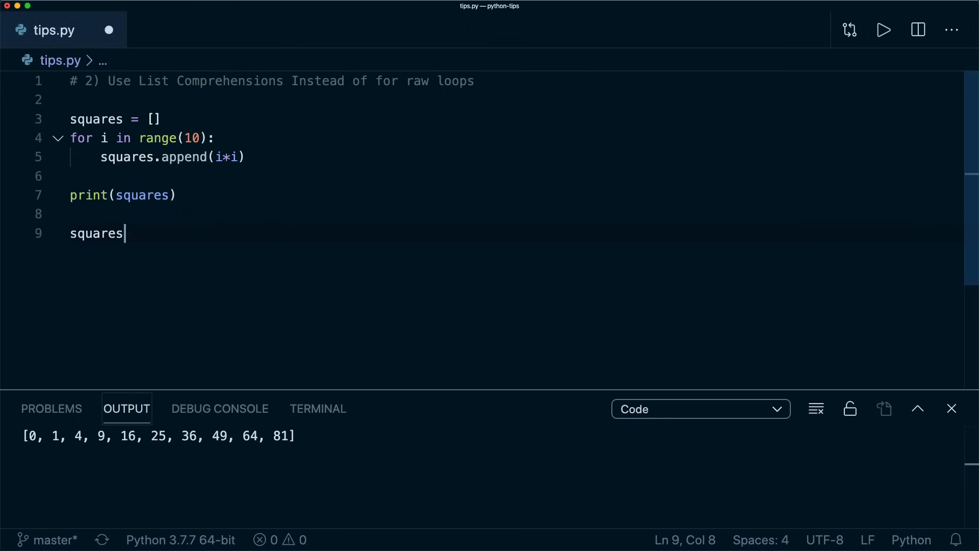
{"action": "type", "text": "= []"}
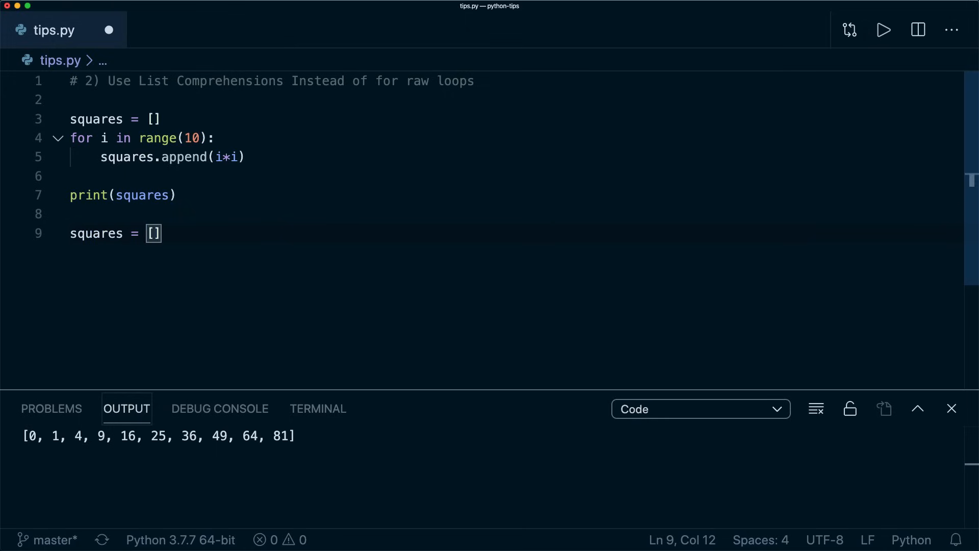
{"action": "type", "text": "i*i for"}
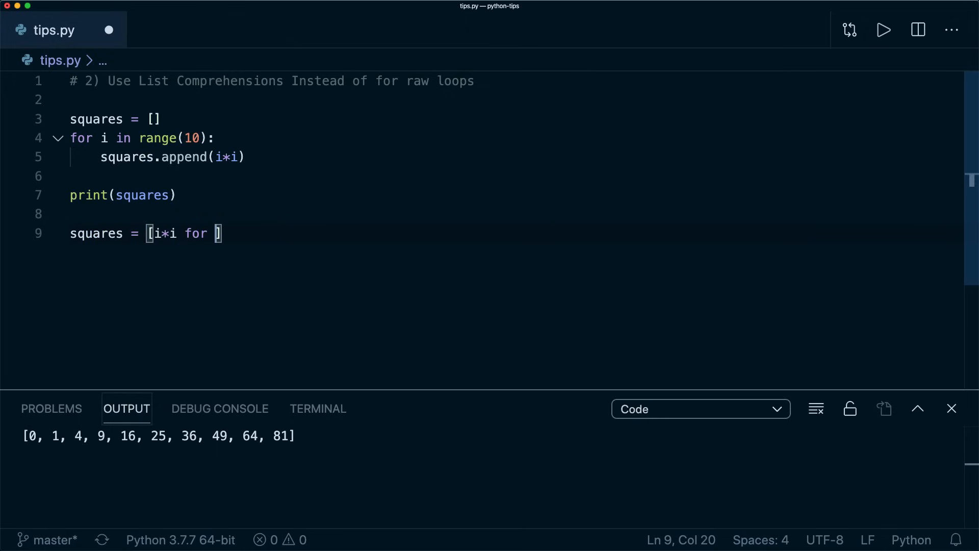
{"action": "type", "text": "i in range()"}
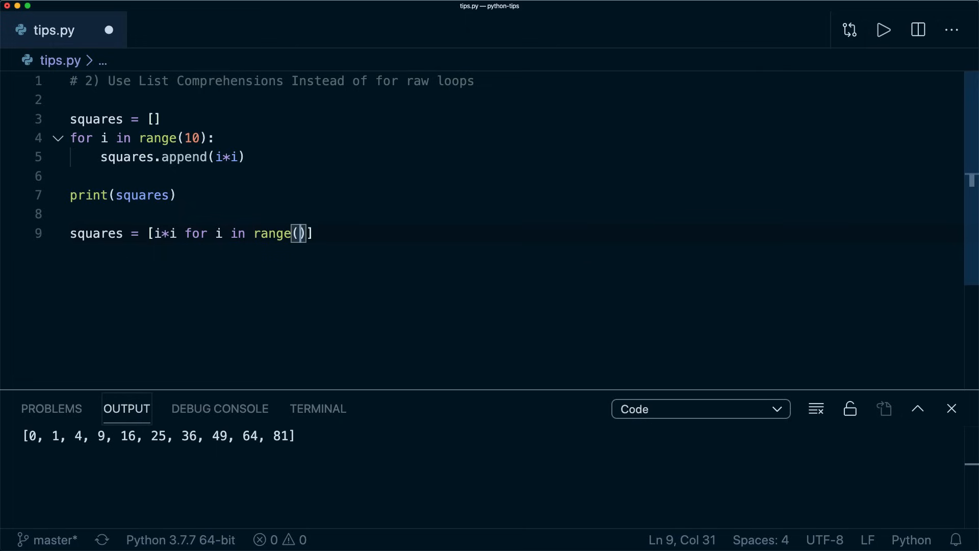
{"action": "type", "text": "10"}
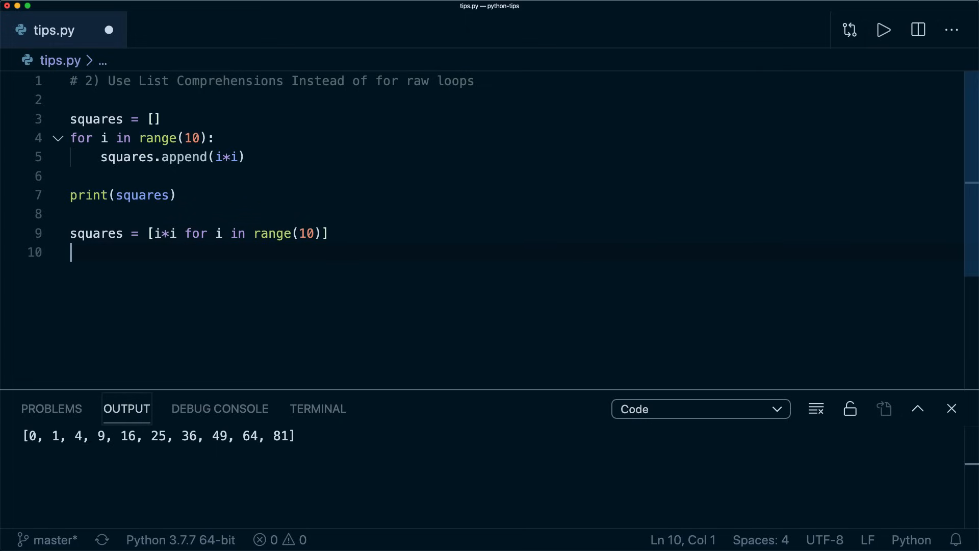
{"action": "type", "text": "print(squa"}
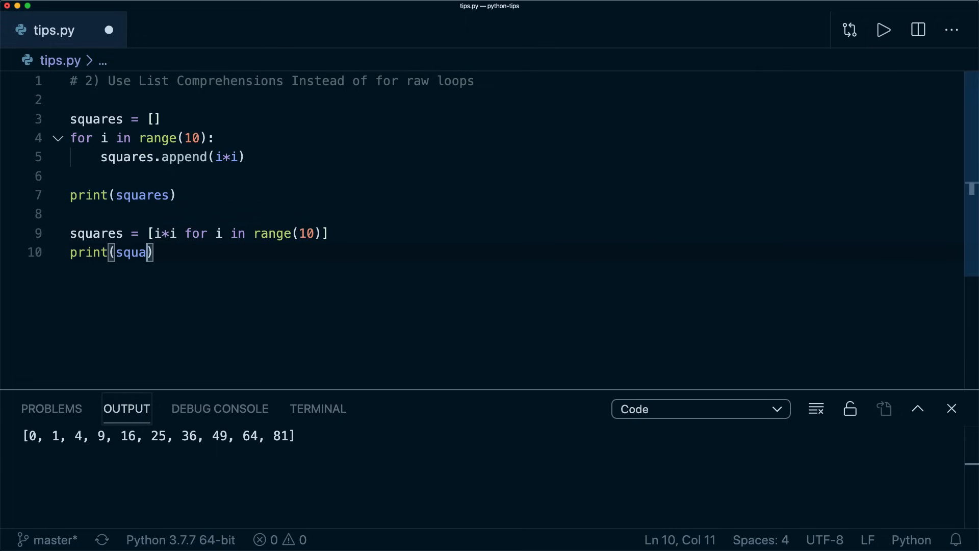
{"action": "type", "text": "res"}
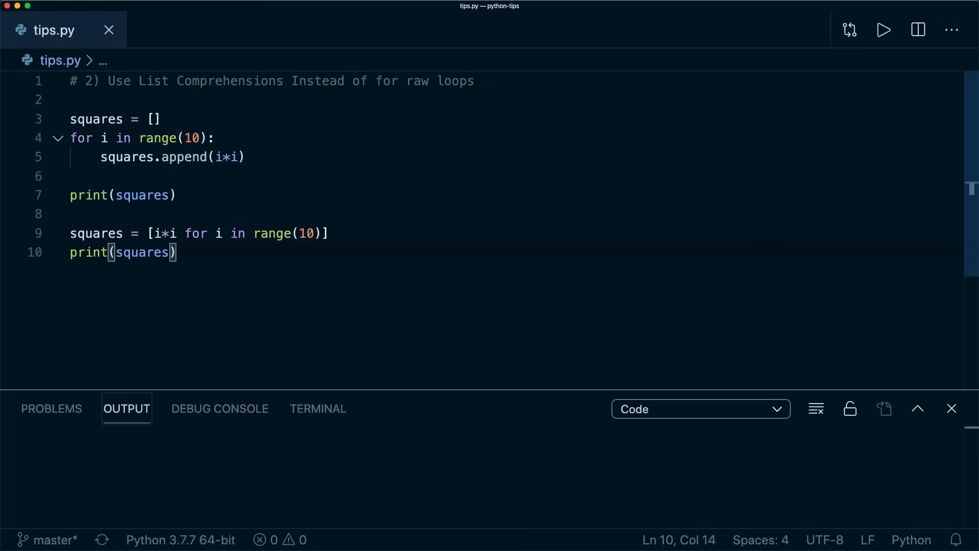
{"action": "left_click", "coordinate": [884, 30]}
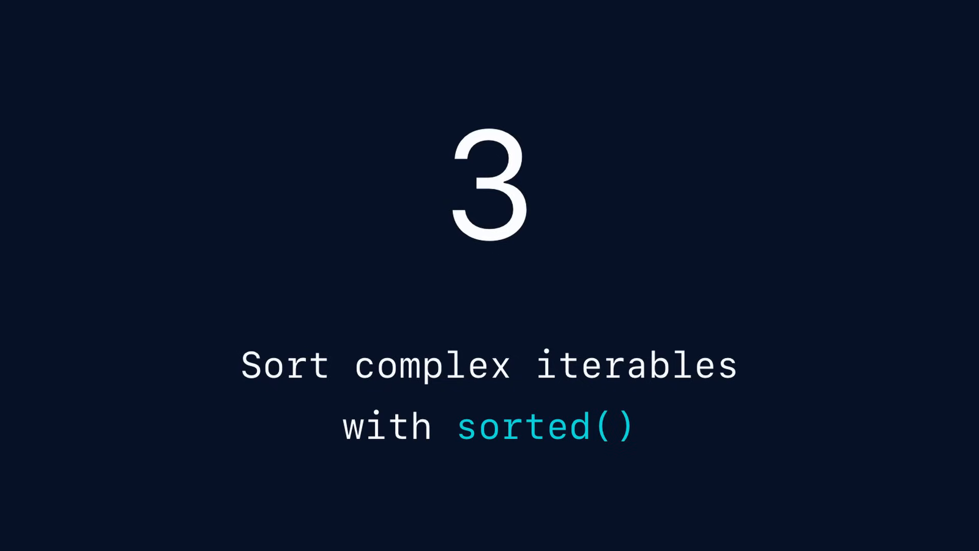
Define data = [3, 5, 1, 10, 9] for the sorted() tip
{"action": "type", "text": "data ="}
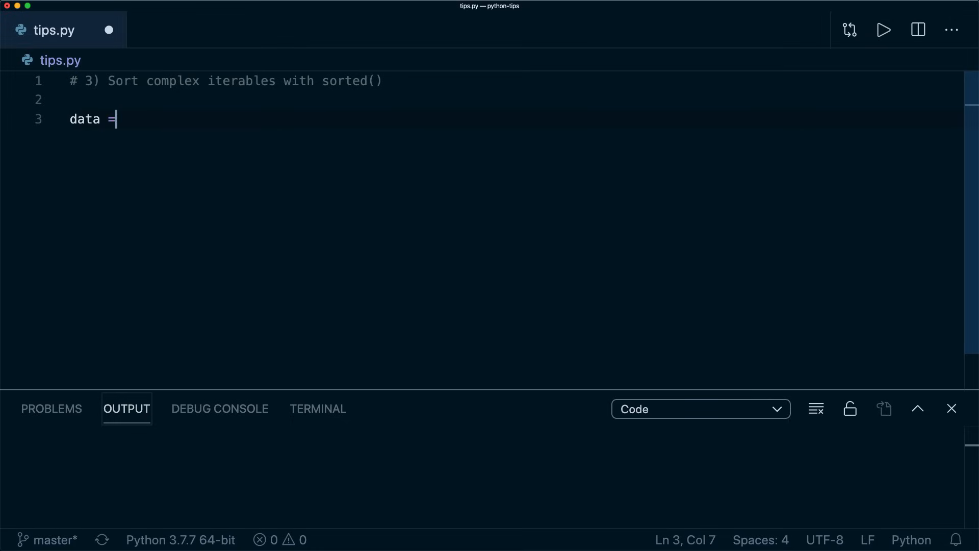
{"action": "type", "text": "[3, 5,"}
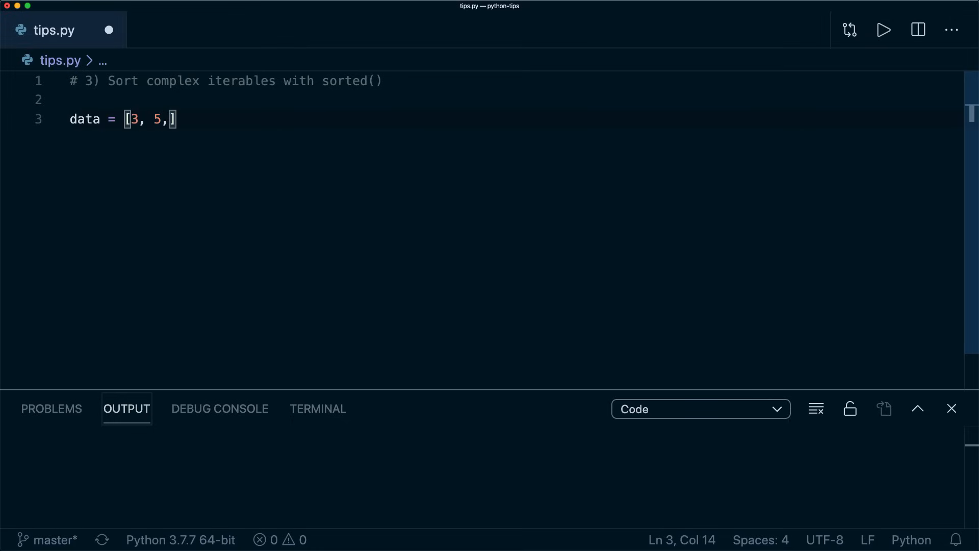
{"action": "type", "text": "1, 10, 9]"}
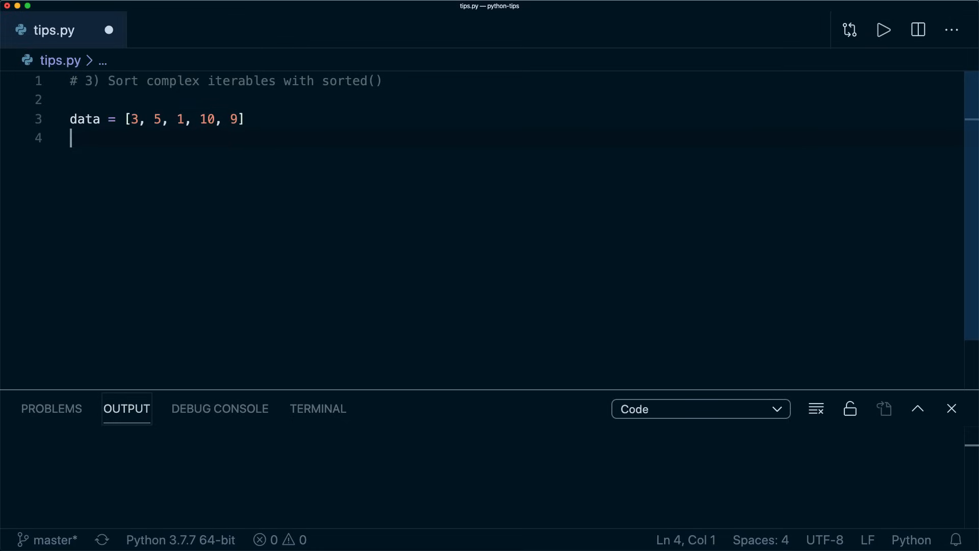
Assign sorted_data = sorted(data), print it, and run to get [1, 3, 5, 9, 10]
{"action": "type", "text": "sorted_data = sor"}
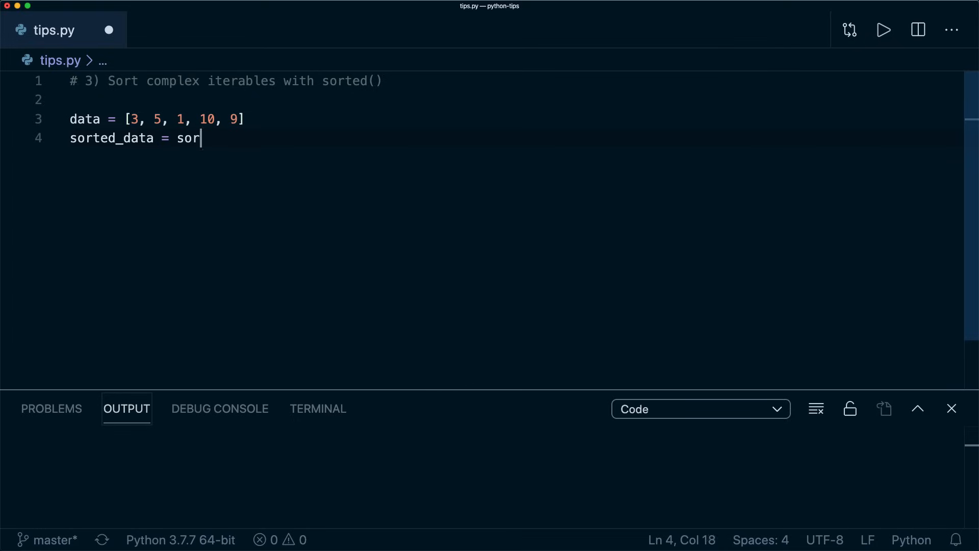
{"action": "type", "text": "ted(data)"}
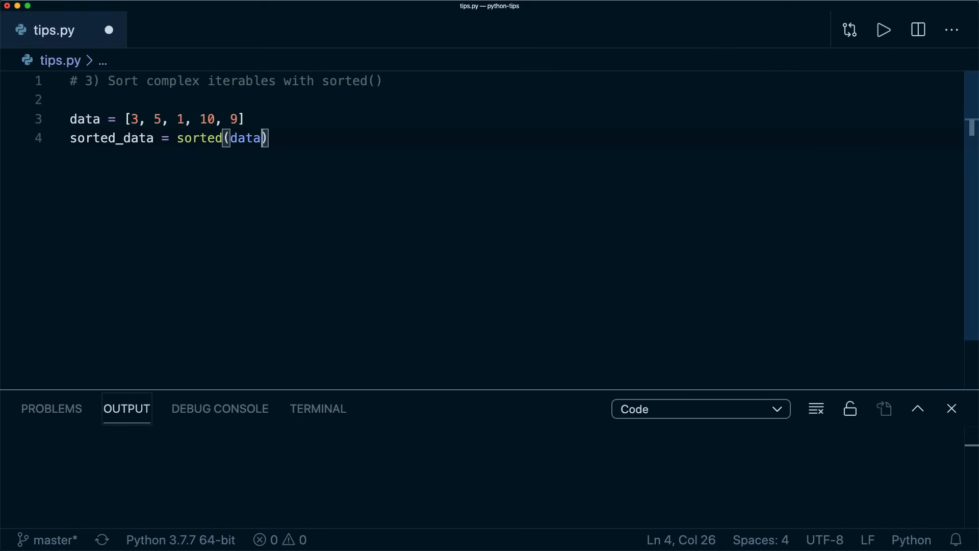
{"action": "type", "text": "print()"}
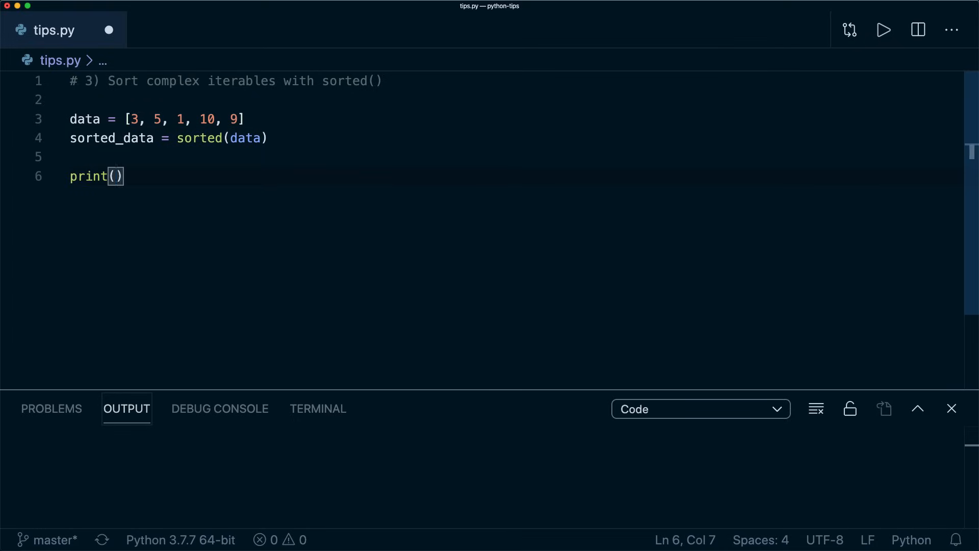
{"action": "type", "text": "sorted_data"}
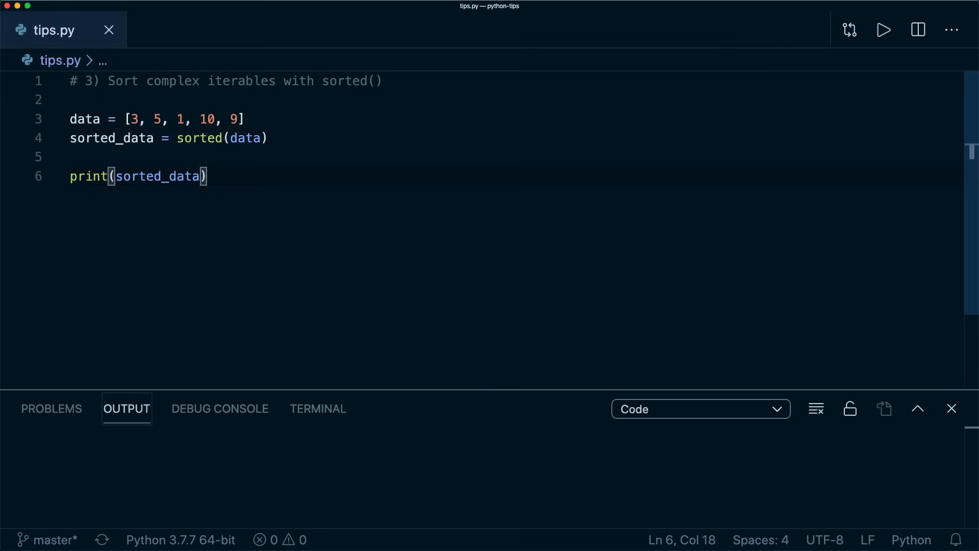
{"action": "left_click", "coordinate": [883, 29]}
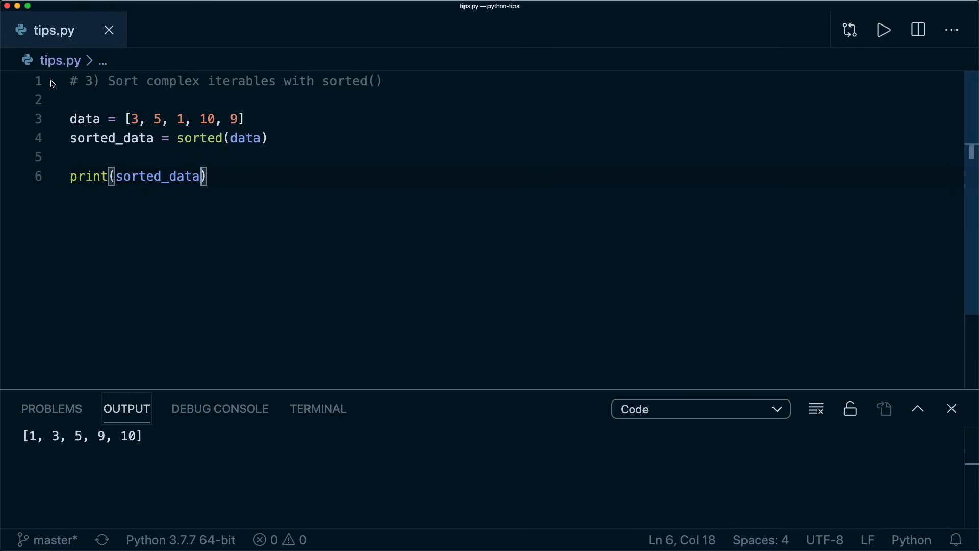
{"action": "double_click", "coordinate": [245, 137]}
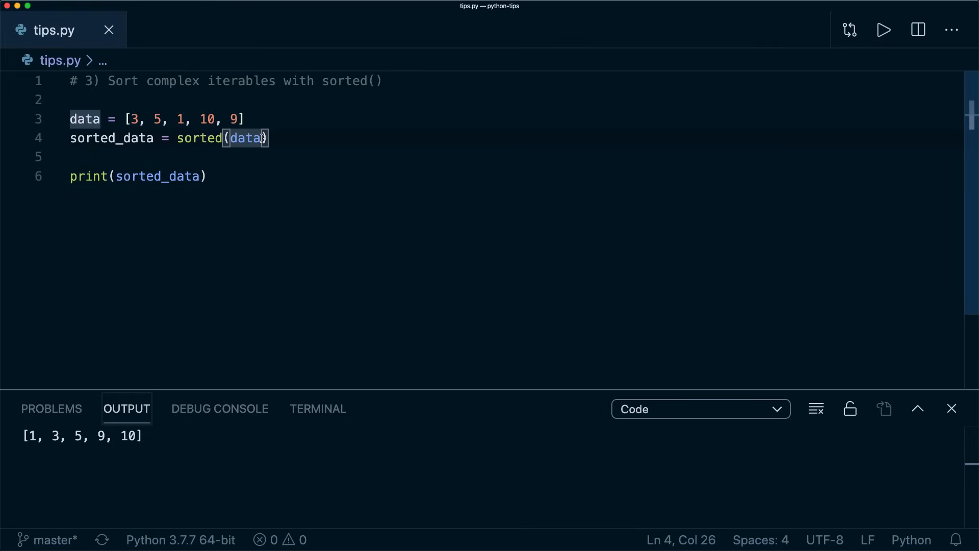
Add reverse=True to sorted(), make data a tuple, and run to get [10, 9, 5, 3, 1]
{"action": "type", "text": ", reverse=True"}
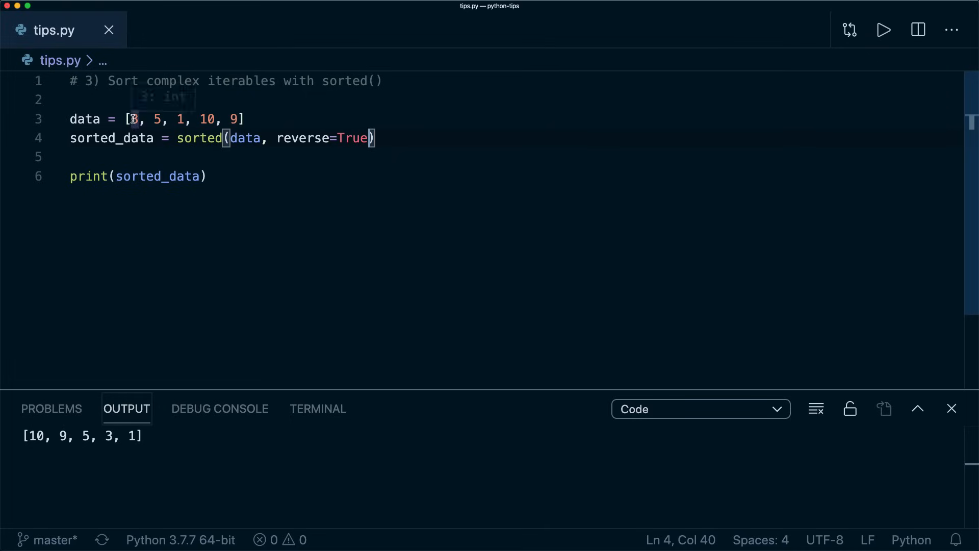
{"action": "type", "text": "("}
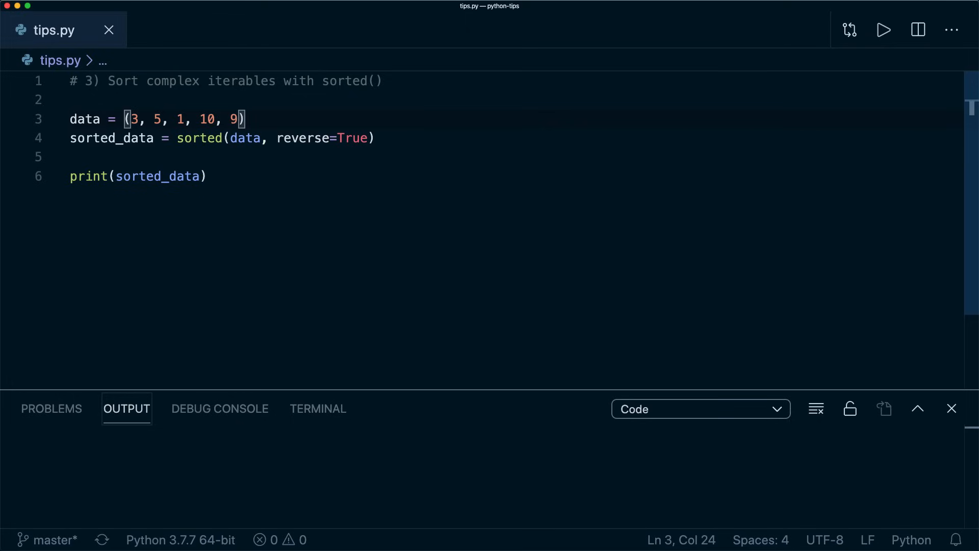
{"action": "left_click", "coordinate": [884, 29]}
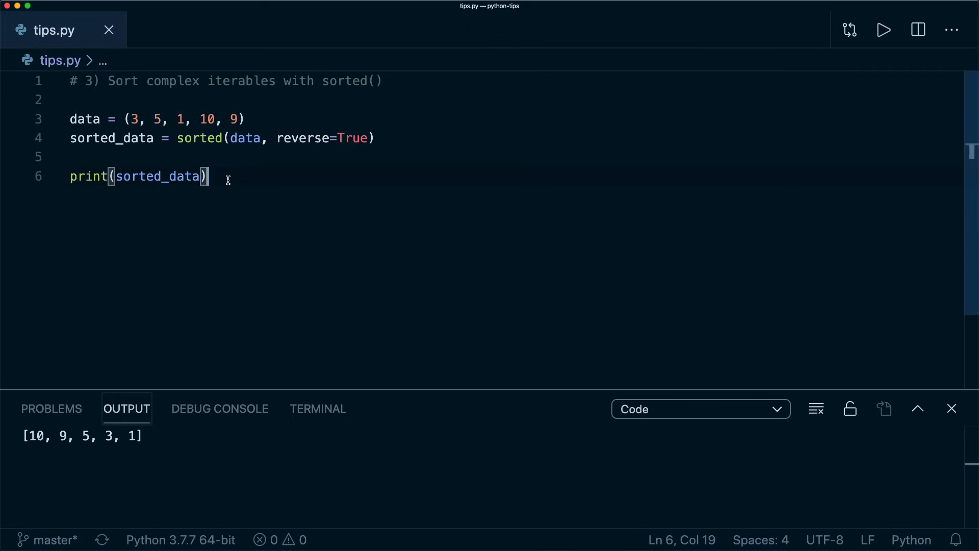
Define data as a list of name/age dicts for Max, Lisa and Ben (age 9)
{"action": "type", "text": "data = [{}]"}
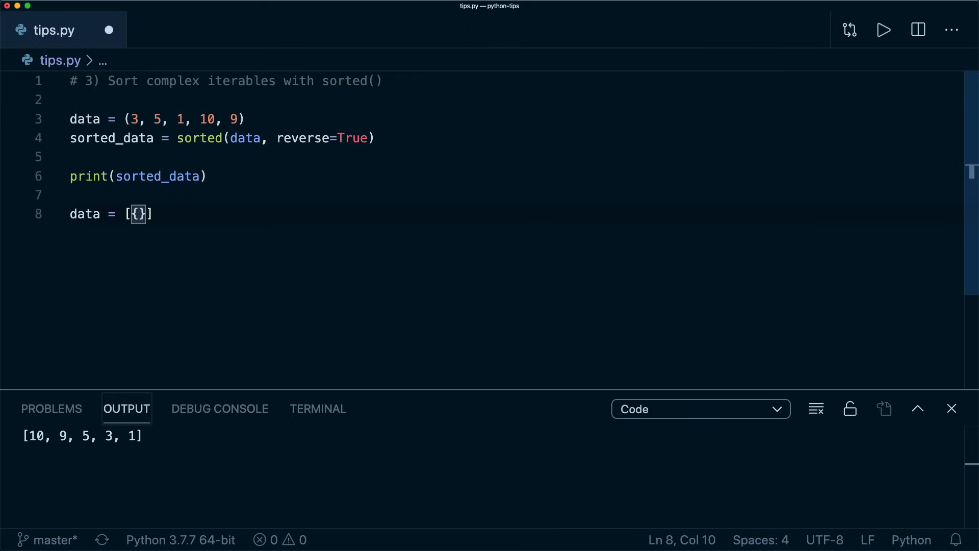
{"action": "type", "text": "\"name\": \"Max\", \"age\": 6"}
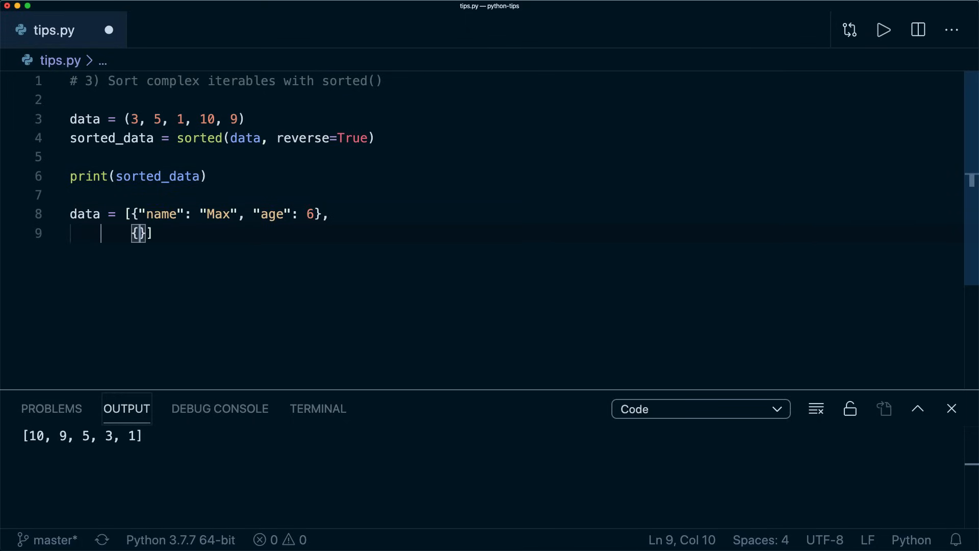
{"action": "type", "text": "\"name\": \"Lisa\", \"age\": 20"}
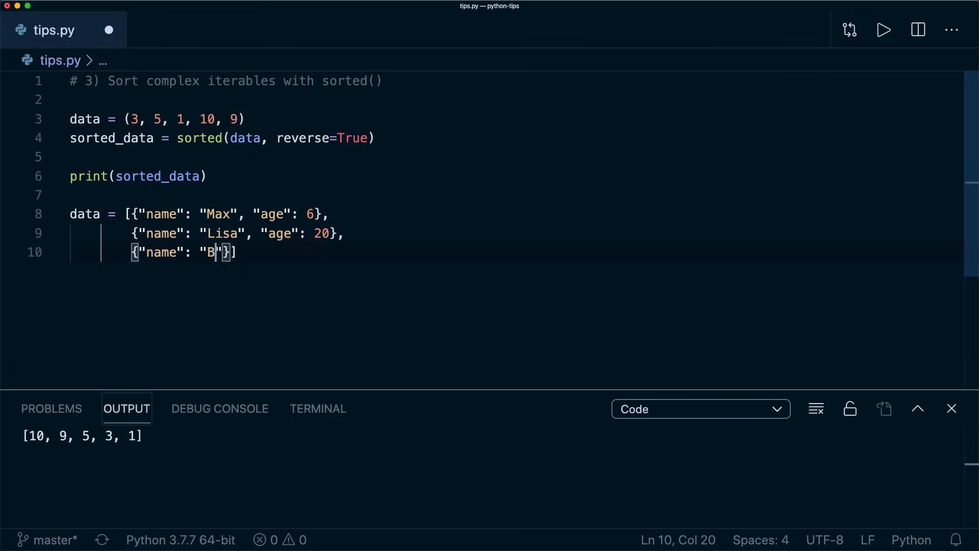
{"action": "type", "text": "en\", \"age\": 9}"}
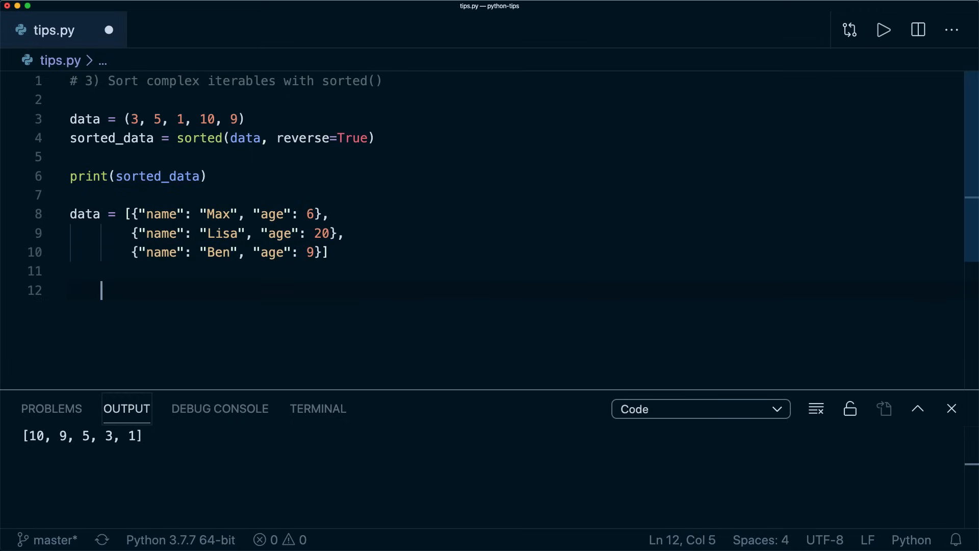
Sort the people by age with sorted(data, key=lambda x: x["age"]) and print sorted_data
{"action": "type", "text": "sorted_data"}
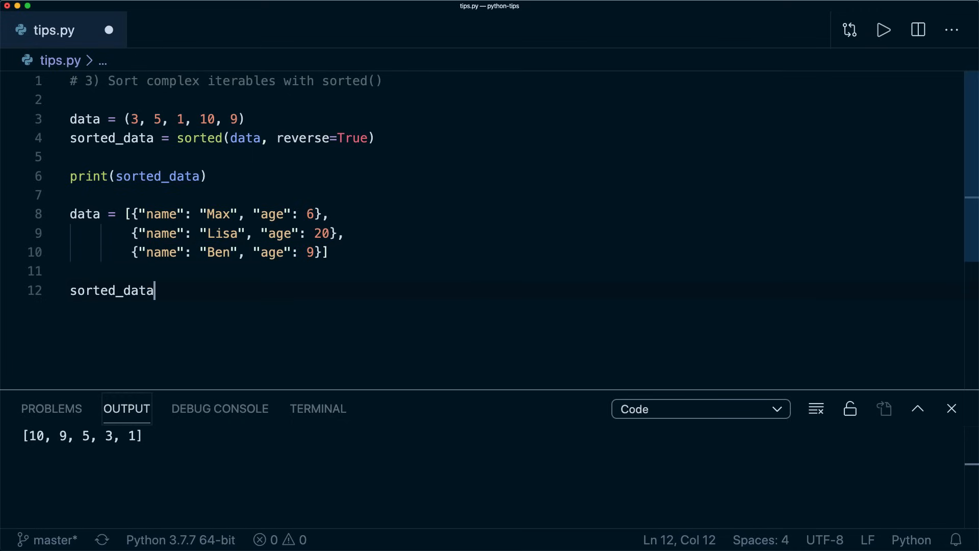
{"action": "type", "text": "= sorted(data,"}
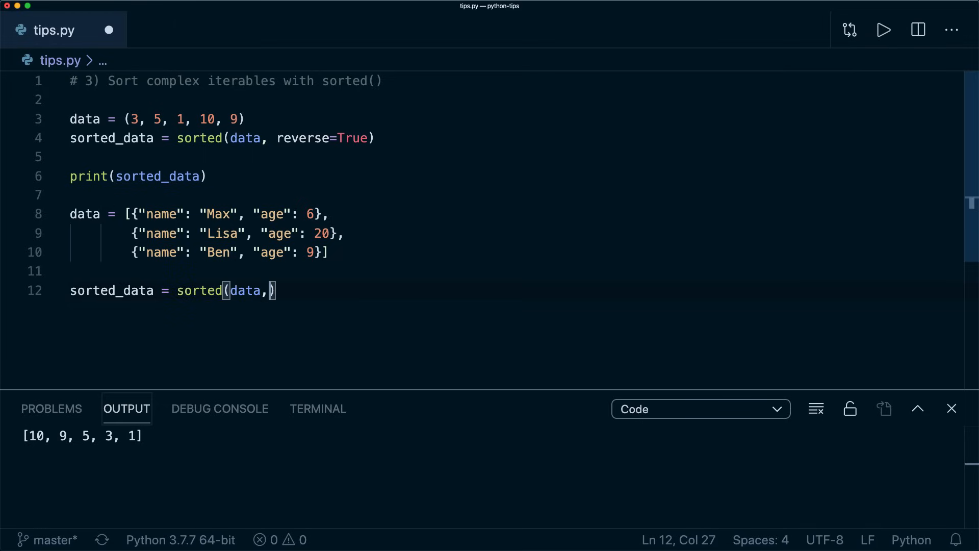
{"action": "type", "text": "key=lambda x: x[\"age\""}
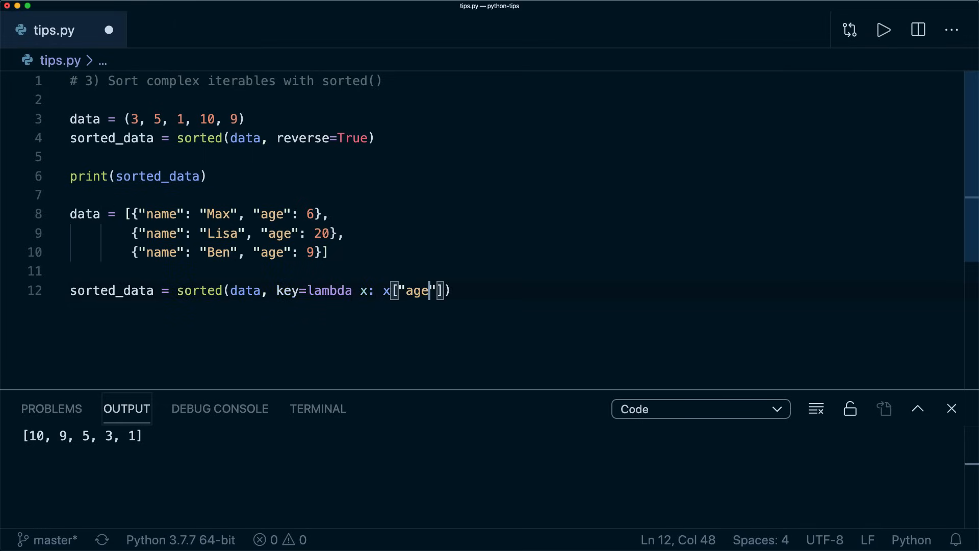
{"action": "type", "text": "print(sorted_d"}
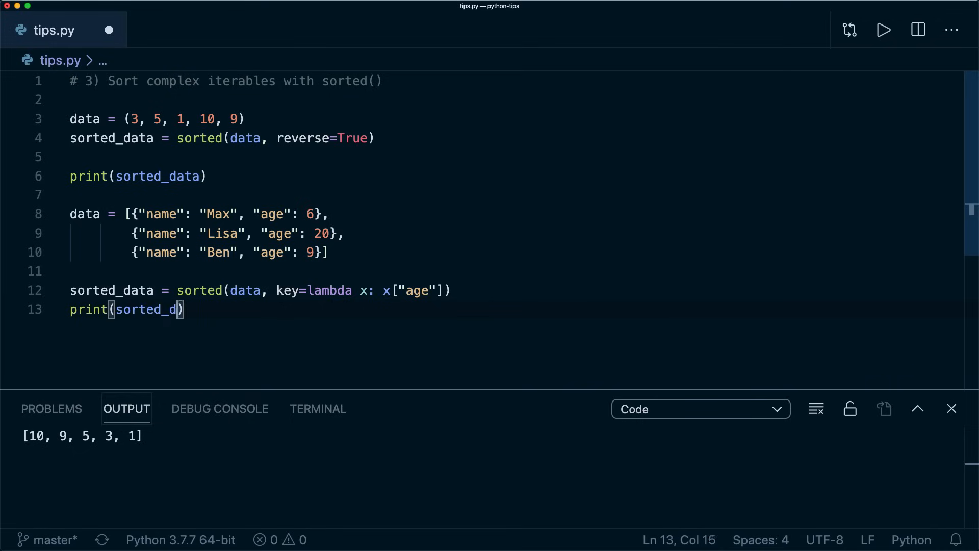
{"action": "type", "text": "ata"}
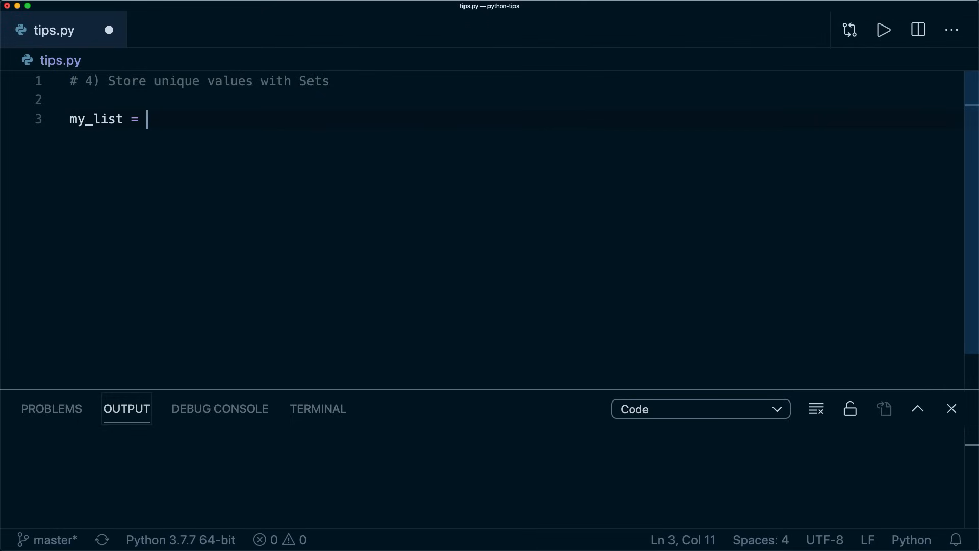
Deduplicate my_list with my_set = set(my_list) and print {1, 2, 3, 4, 5, 6, 7}
{"action": "type", "text": "[1,2,3,4,5,6]"}
{"action": "type", "text": "my_set"}
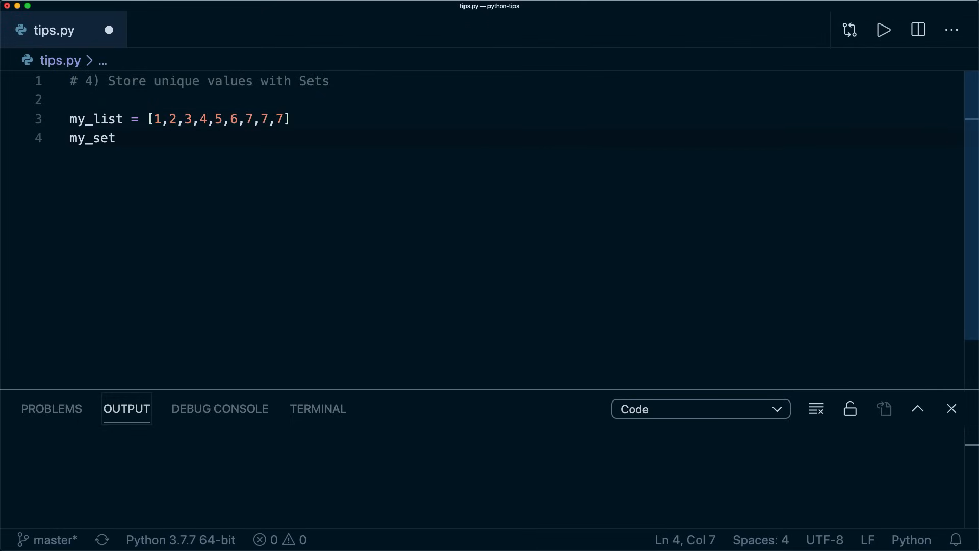
{"action": "type", "text": "= set(my_list)"}
{"action": "type", "text": "print(my_set"}
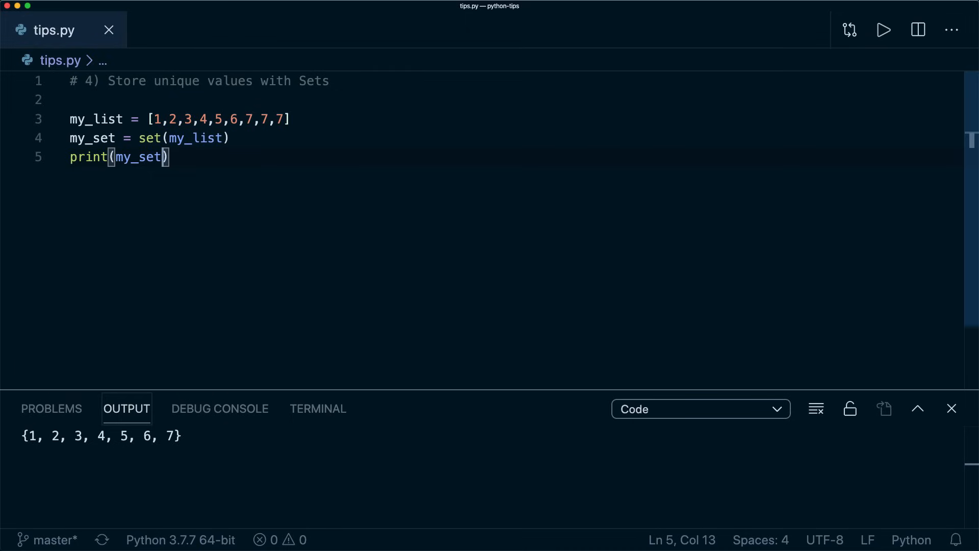
{"action": "type", "text": "primes = {2}"}
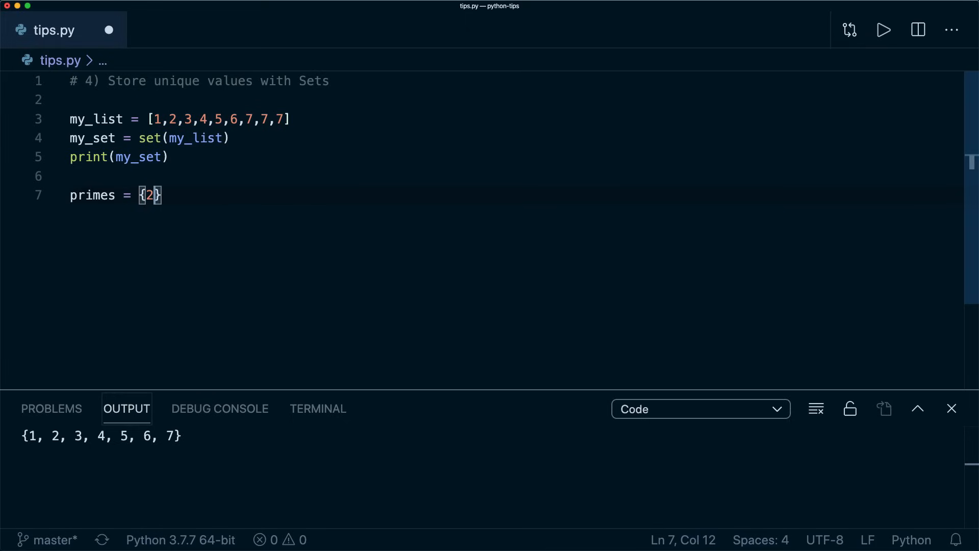
Define primes = {2, 3, 5, 7, 11, 13, 17, 19} and print(primes)
{"action": "type", "text": ",3,5,7,11"}
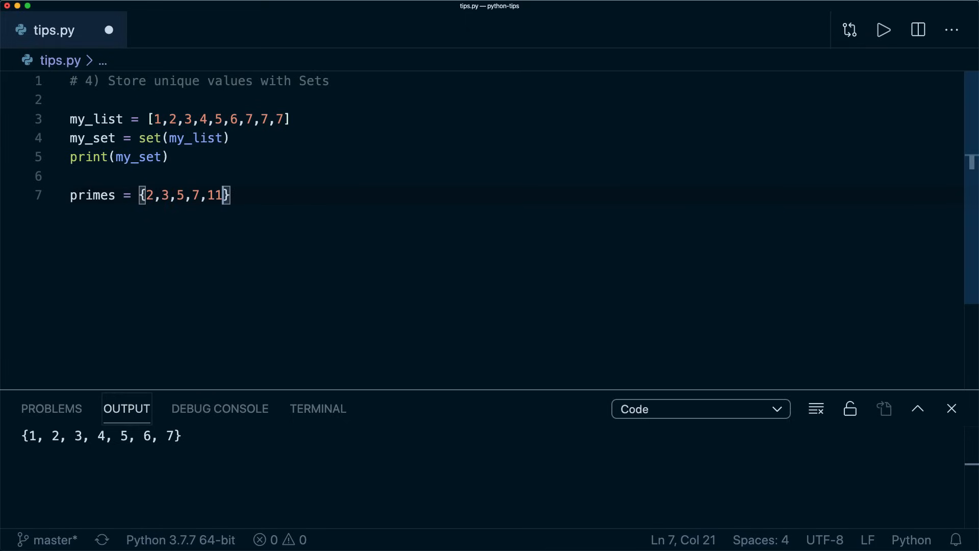
{"action": "type", "text": ",13,17,19"}
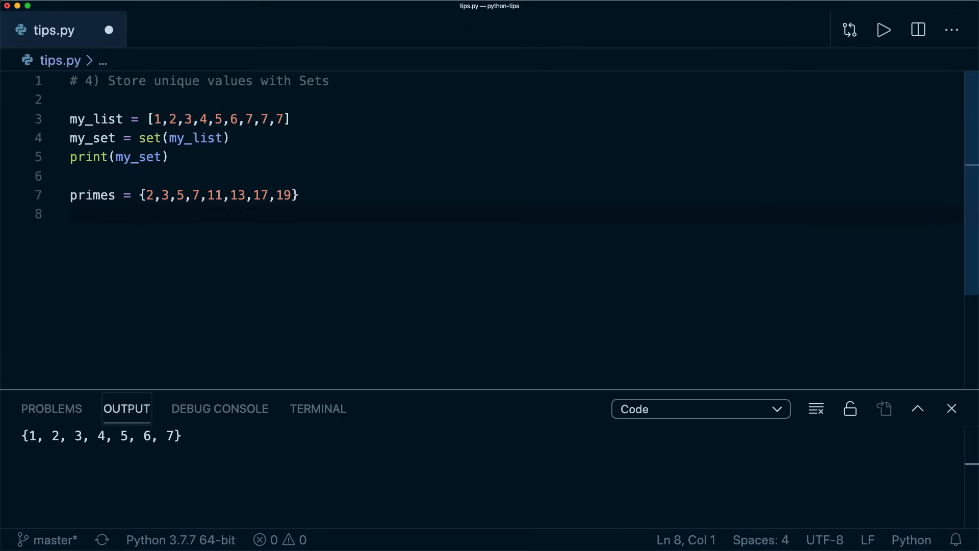
{"action": "type", "text": "print(primes)"}
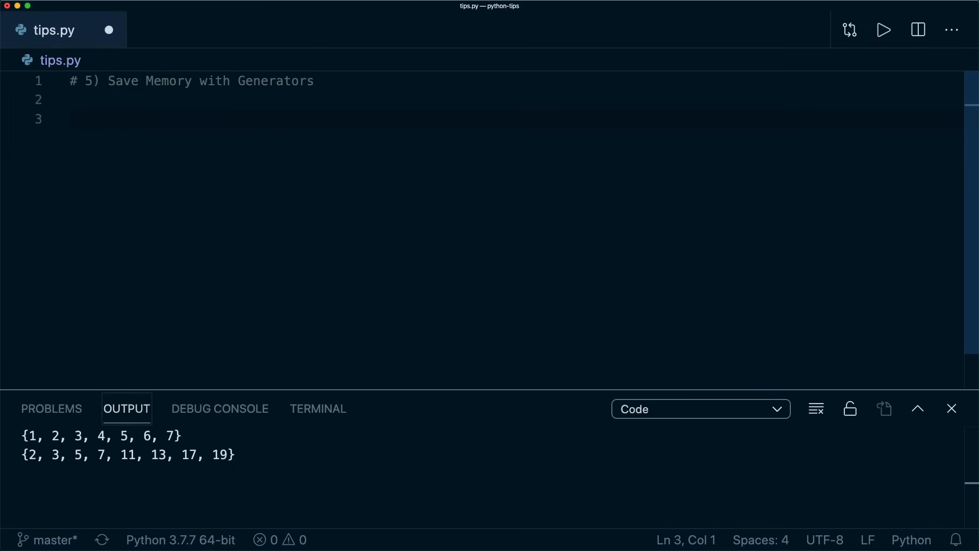
Build my_list = [i for i in range(10000)] and print(sum(my_list))
{"action": "type", "text": "my_list ="}
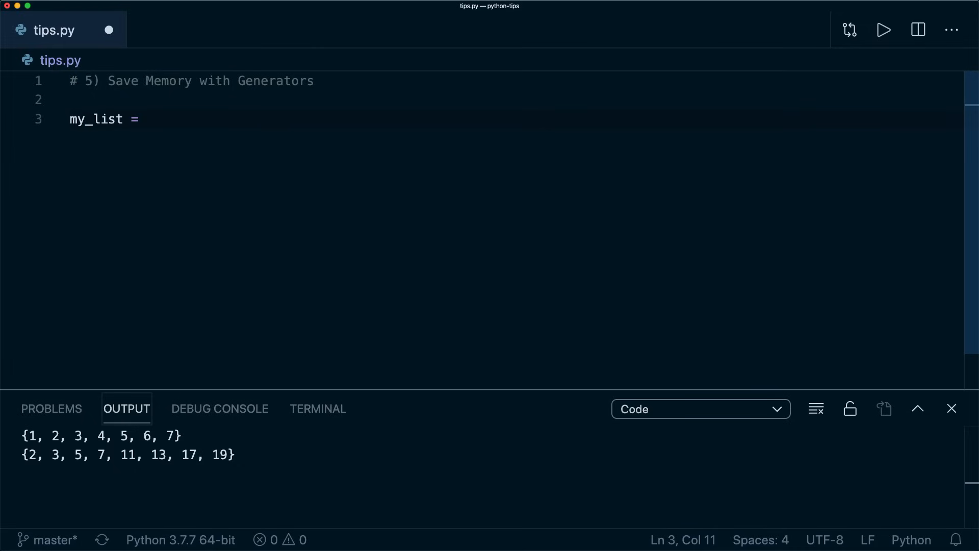
{"action": "type", "text": "[i for i i"}
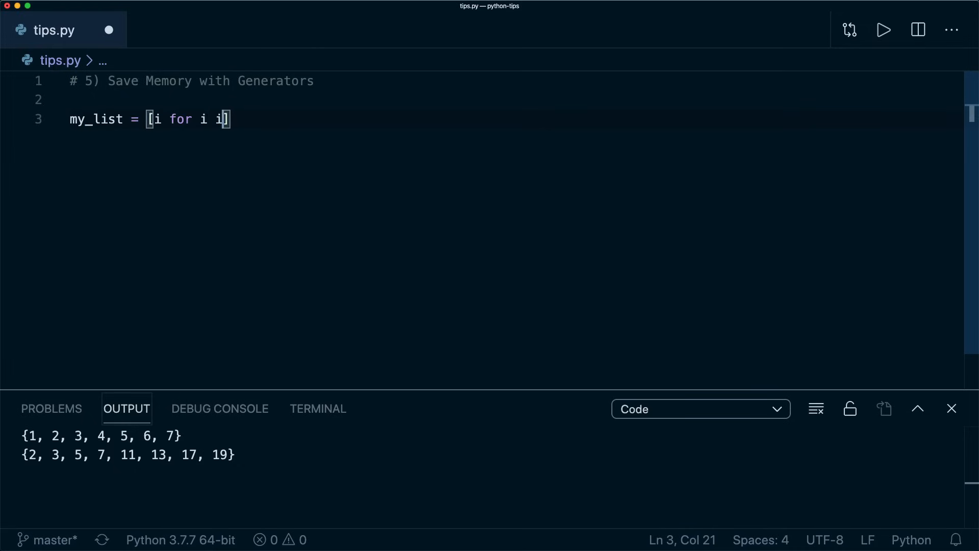
{"action": "type", "text": "n range(100)"}
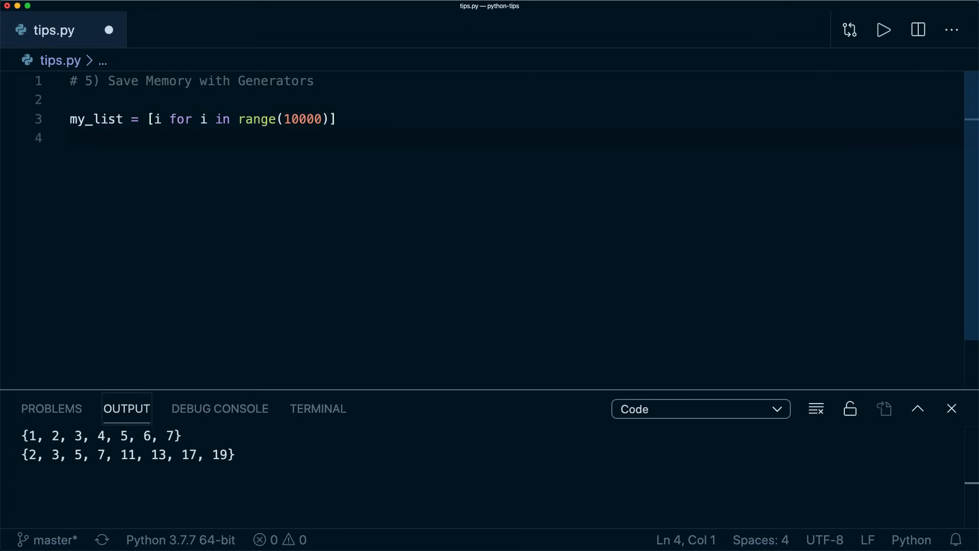
{"action": "type", "text": "print(sum"}
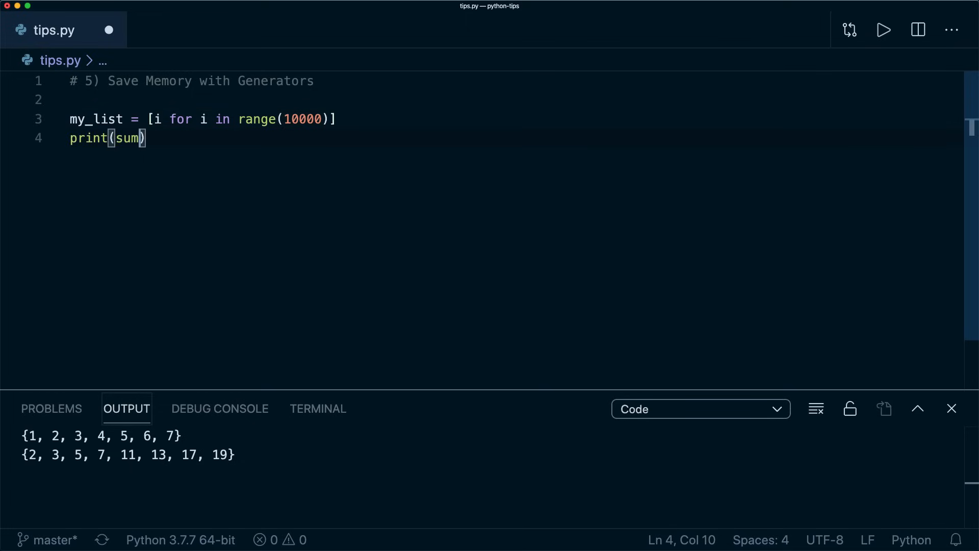
{"action": "type", "text": "my_"}
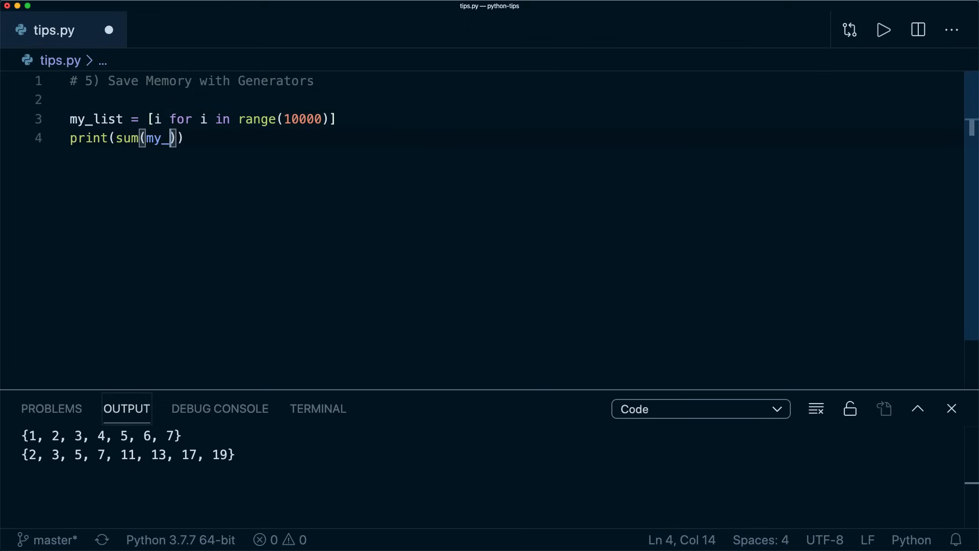
{"action": "type", "text": "list"}
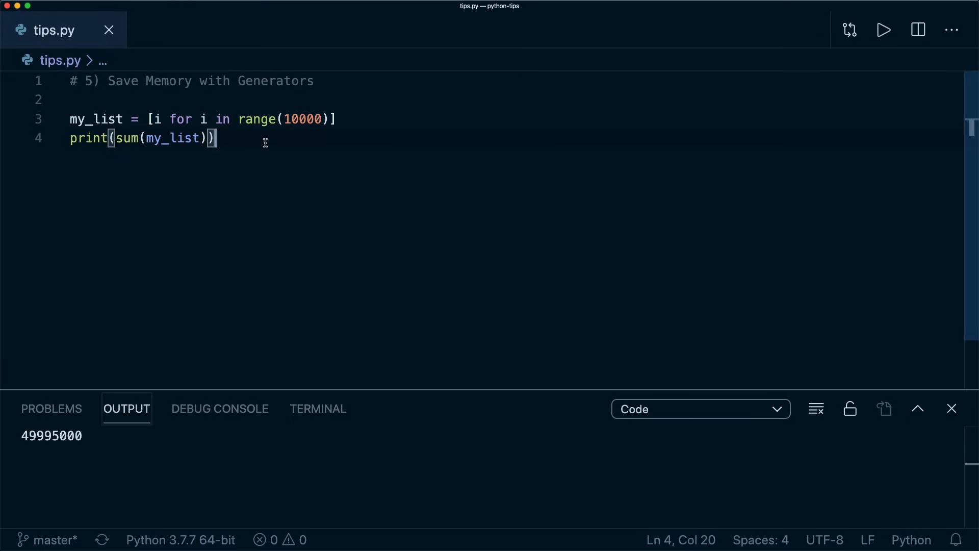
Add my_gen = (i for i in range(10000)), print(sum(my_gen)), and run to get 49995000 twice
{"action": "type", "text": "my_ge"}
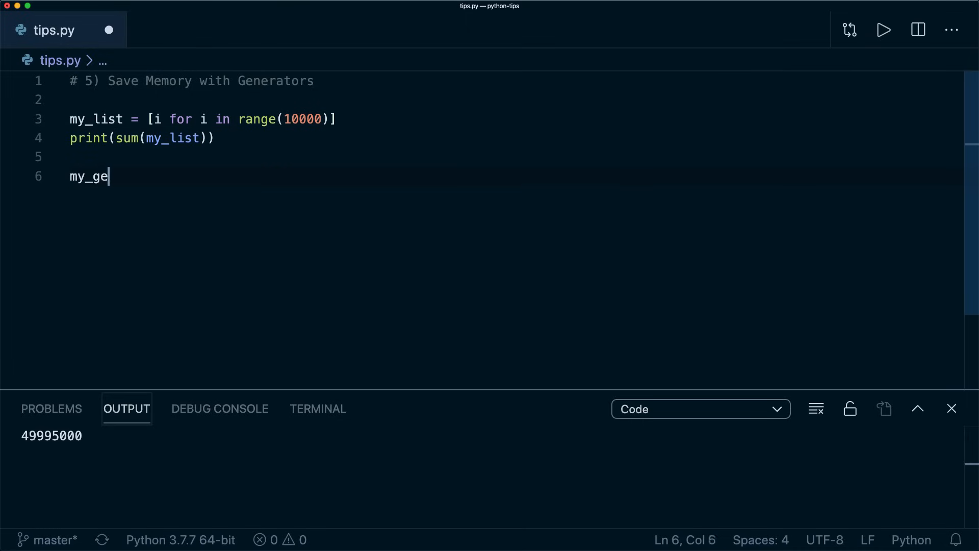
{"action": "type", "text": "n = ()"}
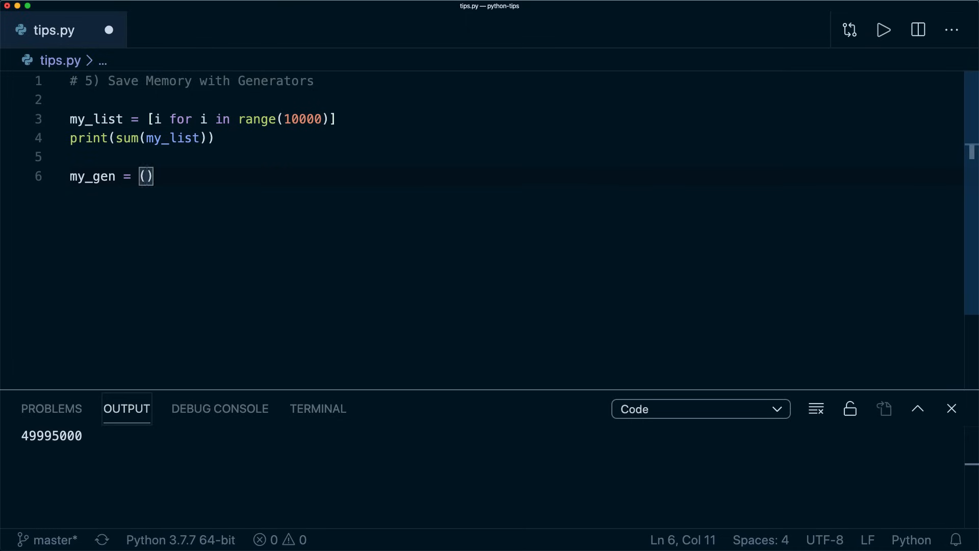
{"action": "type", "text": "i for i in ran"}
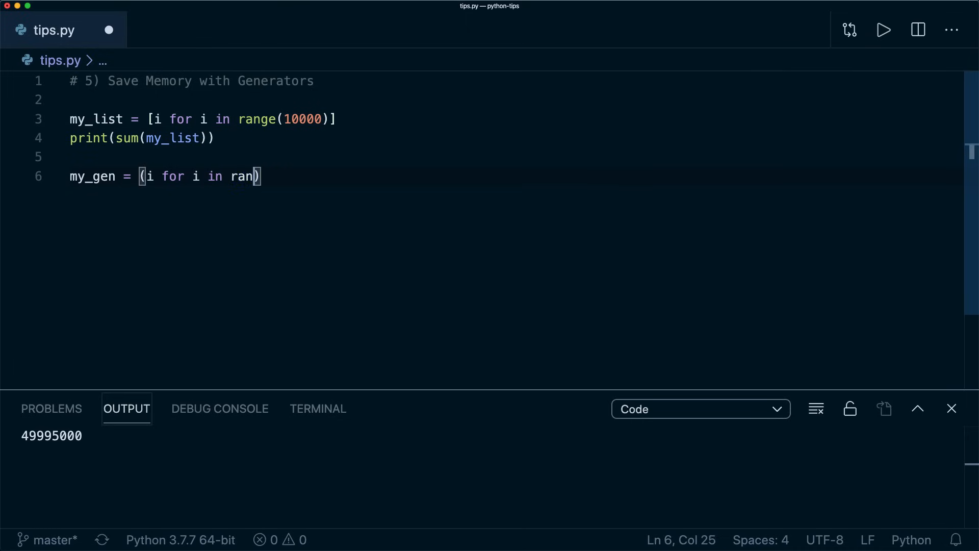
{"action": "type", "text": "ge(10000)"}
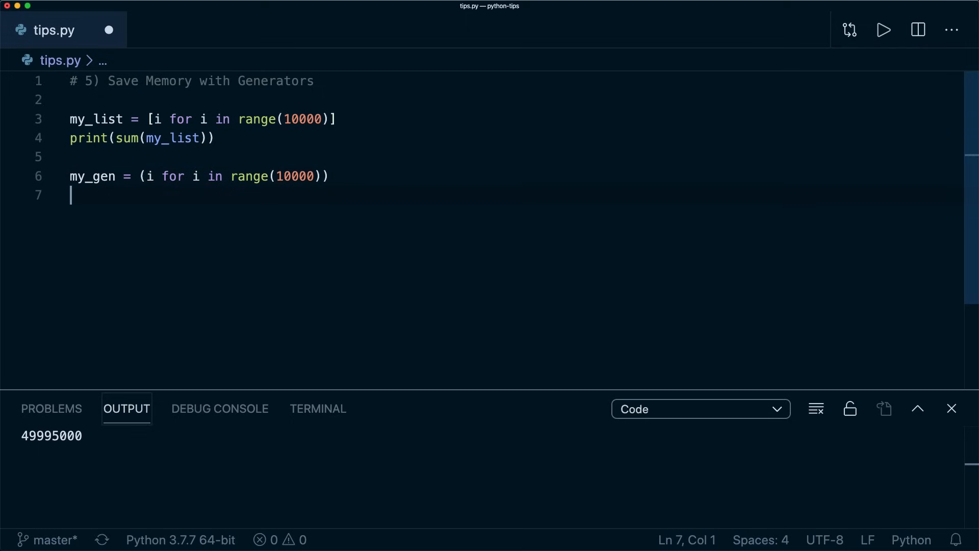
{"action": "type", "text": "print(sum"}
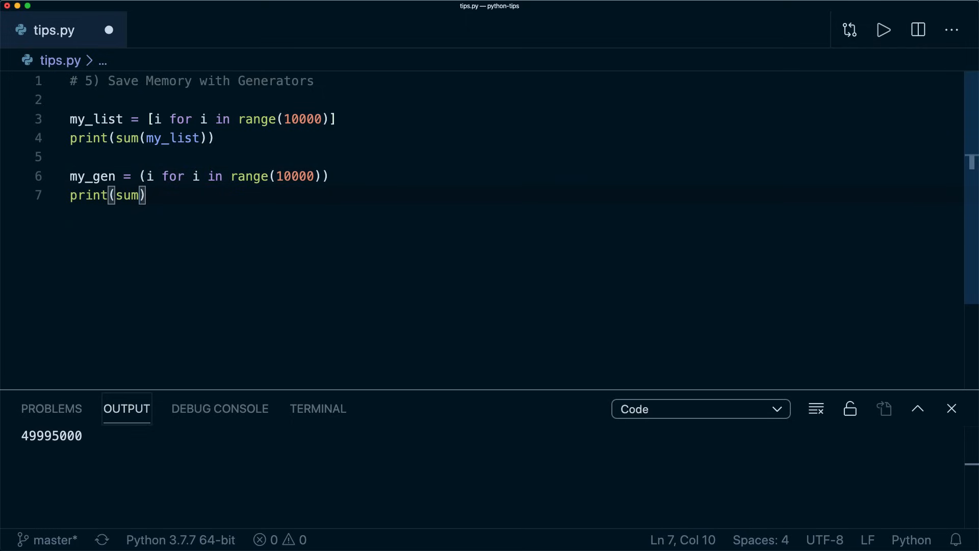
{"action": "type", "text": "my_gen"}
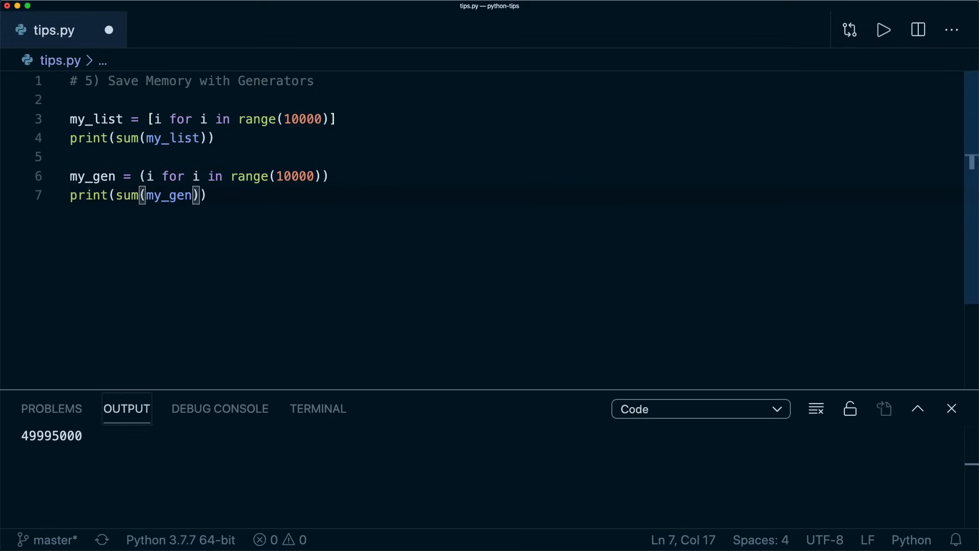
{"action": "left_click", "coordinate": [884, 30]}
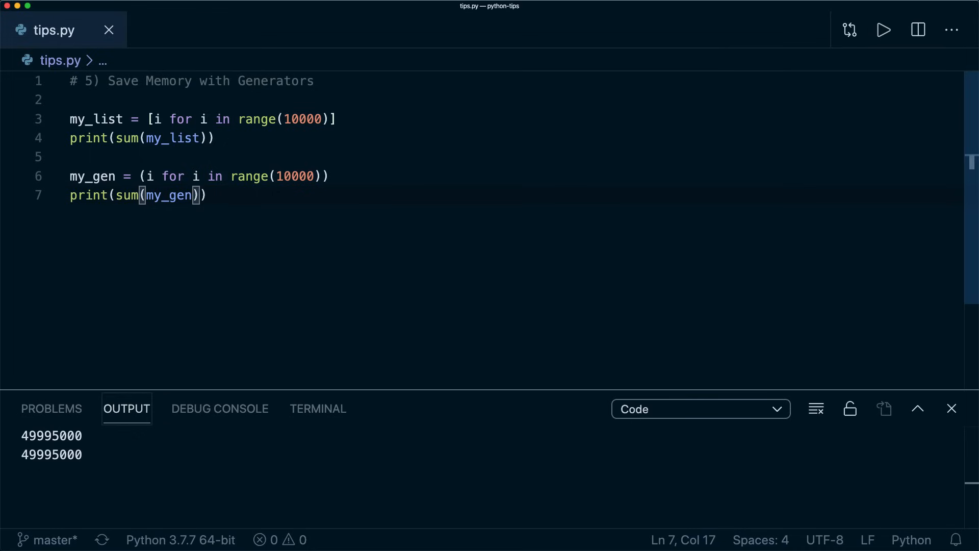
{"action": "type", "text": "i"}
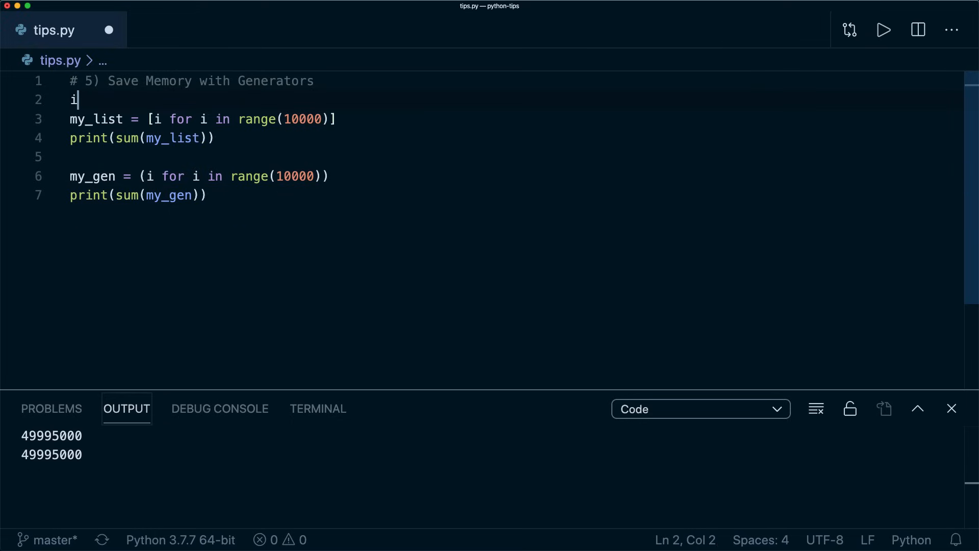
Import sys and print sys.getsizeof(my_list) with a "bytes" label
{"action": "type", "text": "mport sys"}
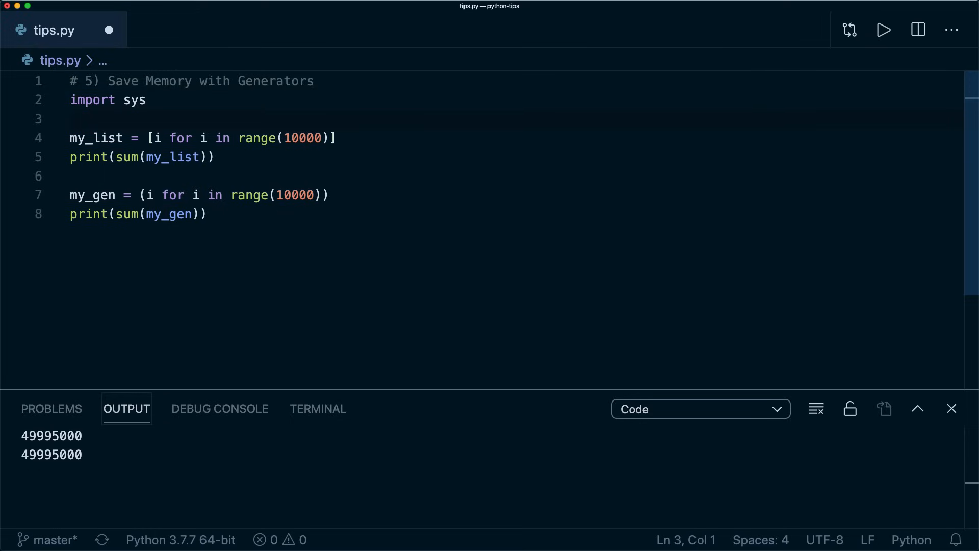
{"action": "type", "text": "print(s"}
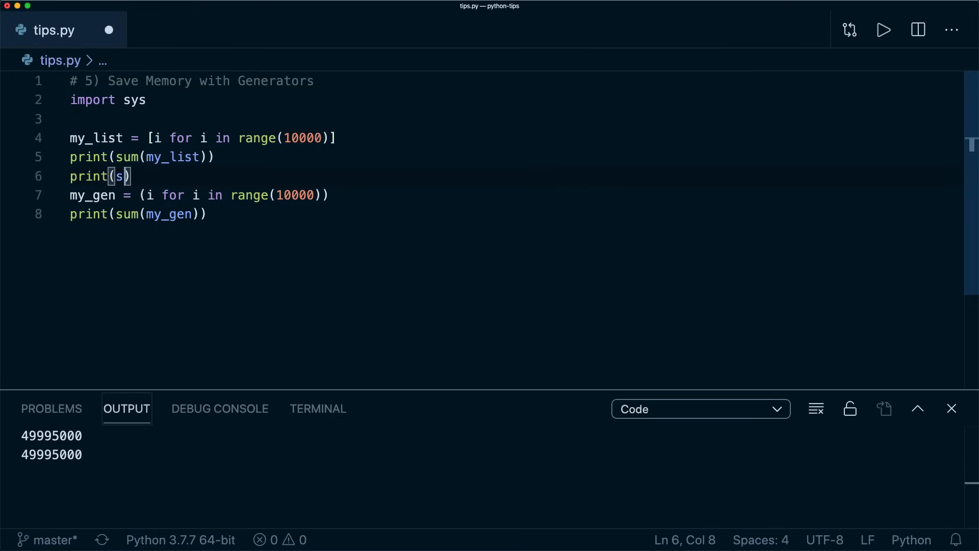
{"action": "type", "text": "ys.getsize"}
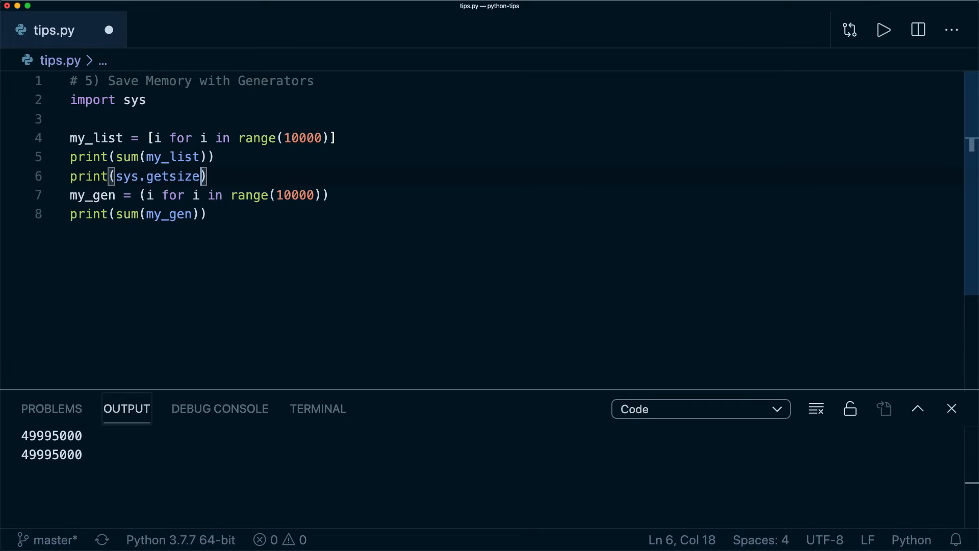
{"action": "type", "text": "of(my_lis"}
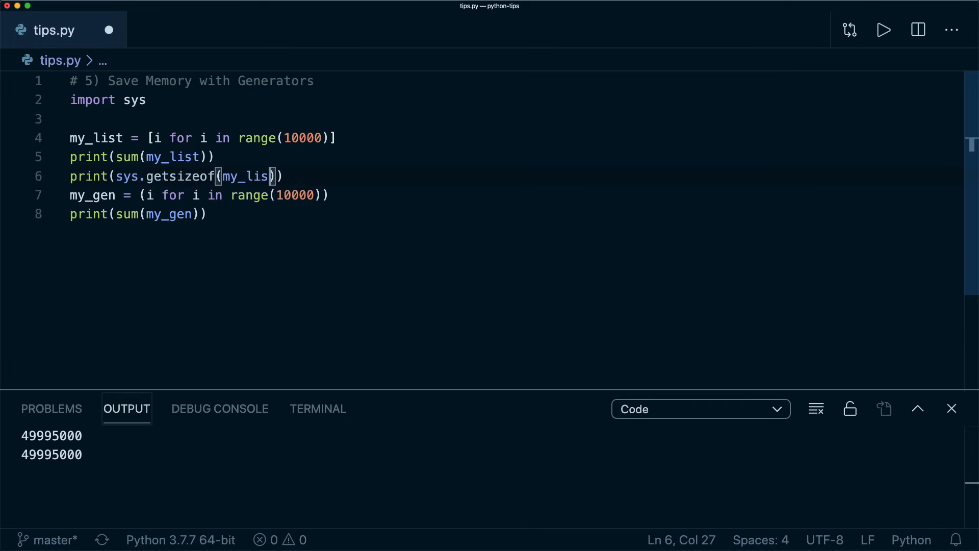
{"action": "type", "text": ", \"bytes\""}
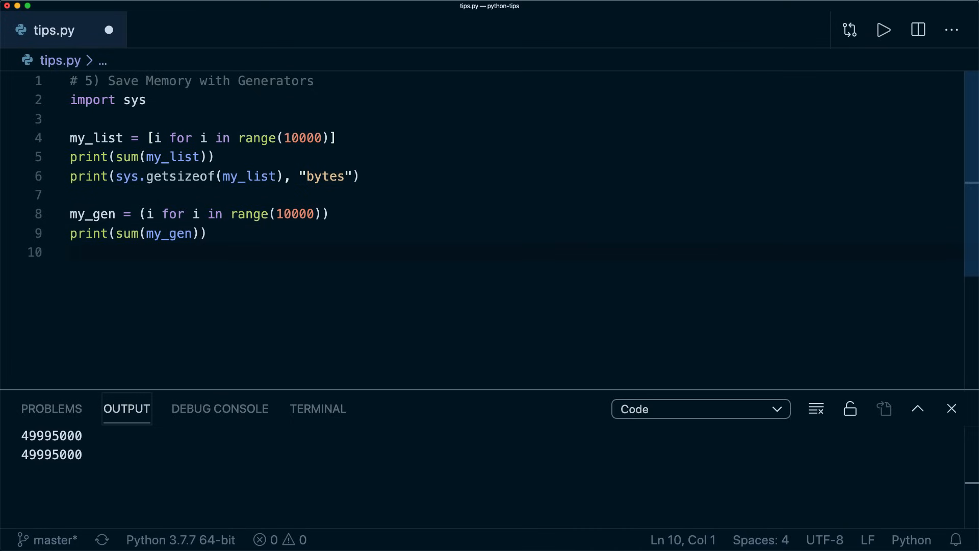
Print sys.getsizeof(my_gen) in bytes and run: 87632 bytes versus 128
{"action": "type", "text": "print(sys.getsizeof(my_gen"}
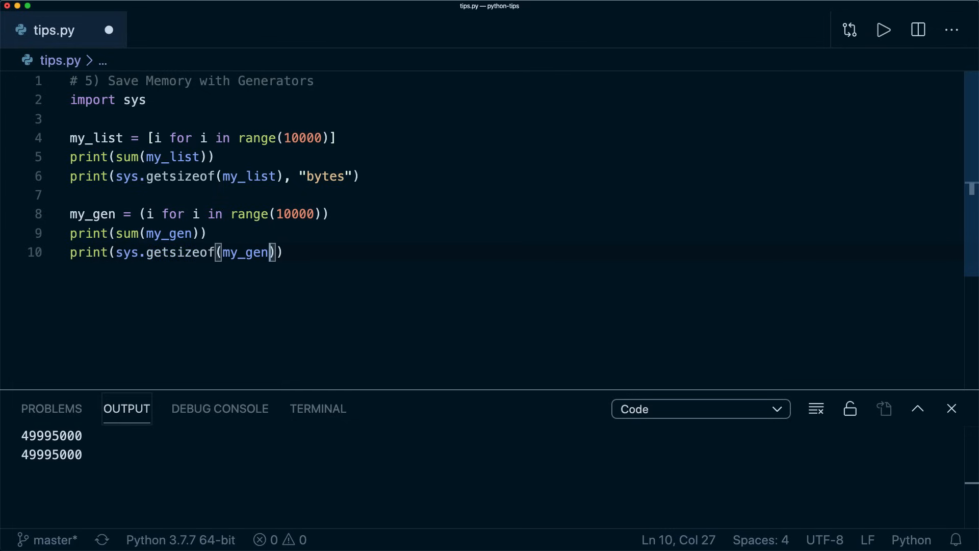
{"action": "type", "text": ", \"bytes\""}
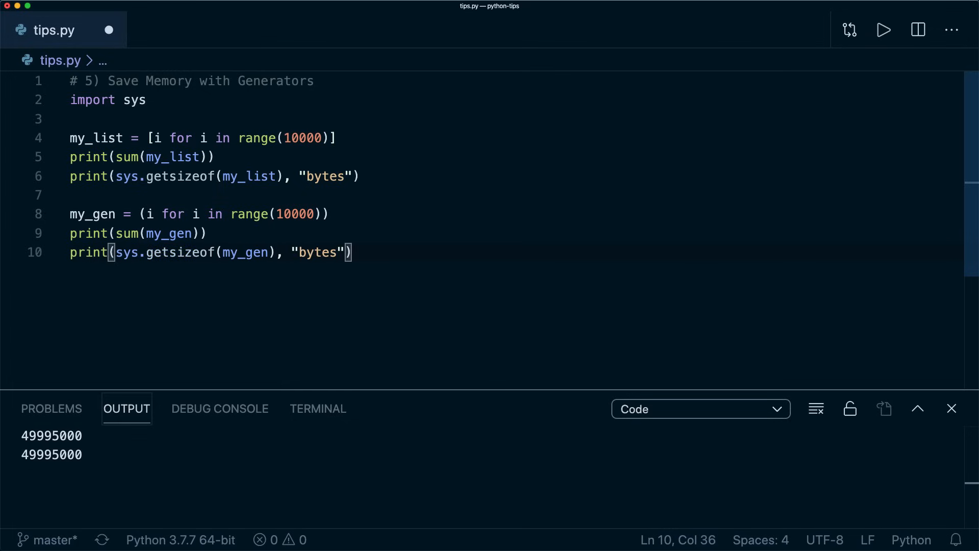
{"action": "left_click", "coordinate": [883, 30]}
{"action": "type", "text": "my_dict = {\"item\": "}
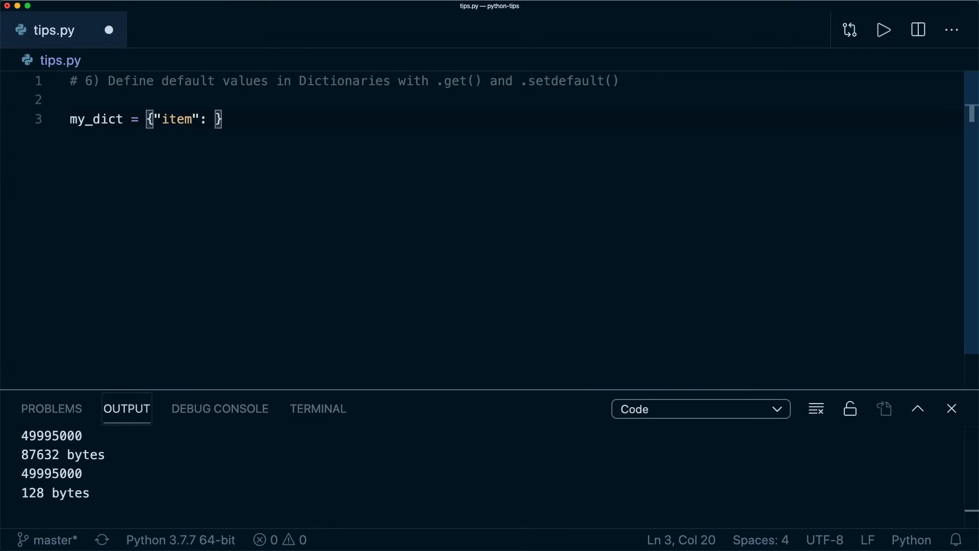
Define my_dict with footbal and price keys, look up my_dict["count"] and print it (KeyError)
{"action": "type", "text": "\"footbal\", \"price\": 10.00"}
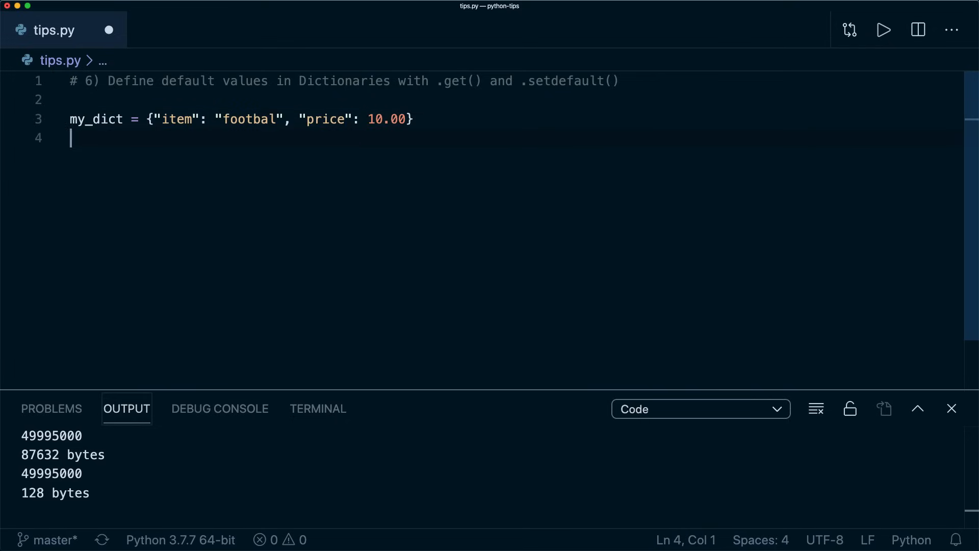
{"action": "type", "text": "count ="}
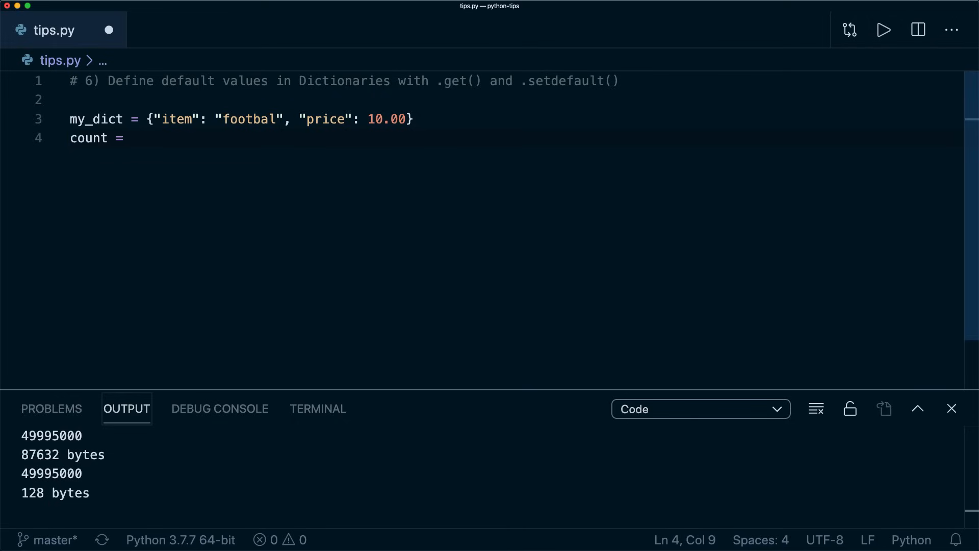
{"action": "type", "text": "my_dict[\"count\"]"}
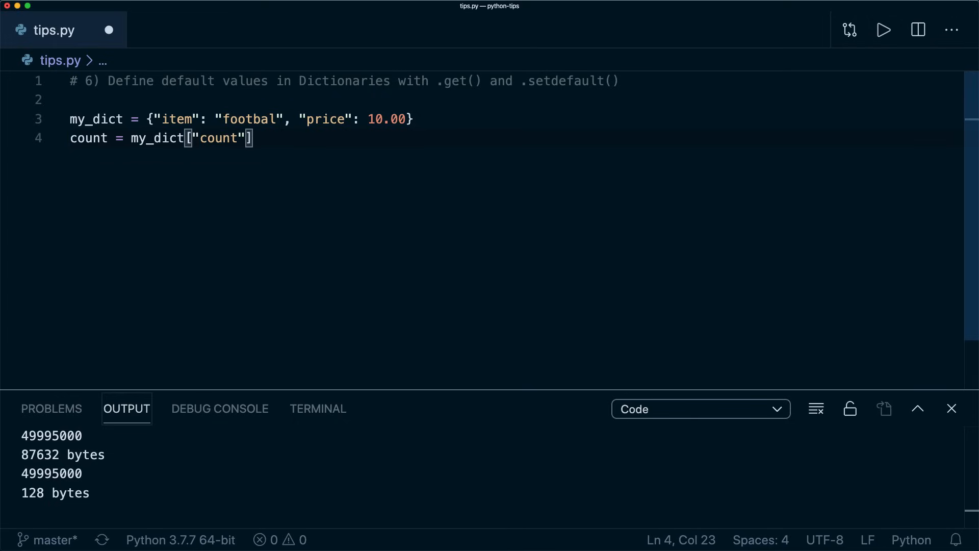
{"action": "type", "text": "print(count)"}
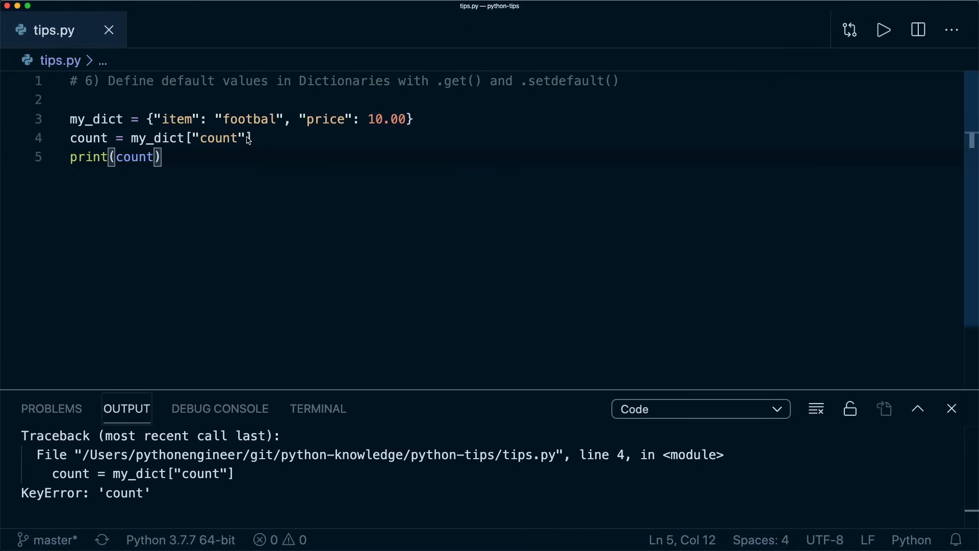
Change the lookup to my_dict.get("count", 0) so the missing key prints 0
{"action": "type", "text": ".get()"}
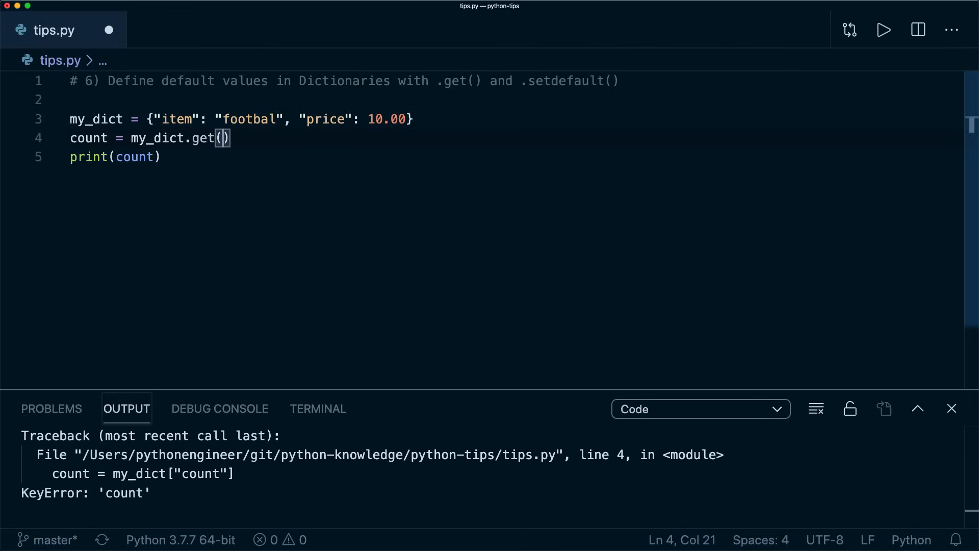
{"action": "type", "text": "\"count\""}
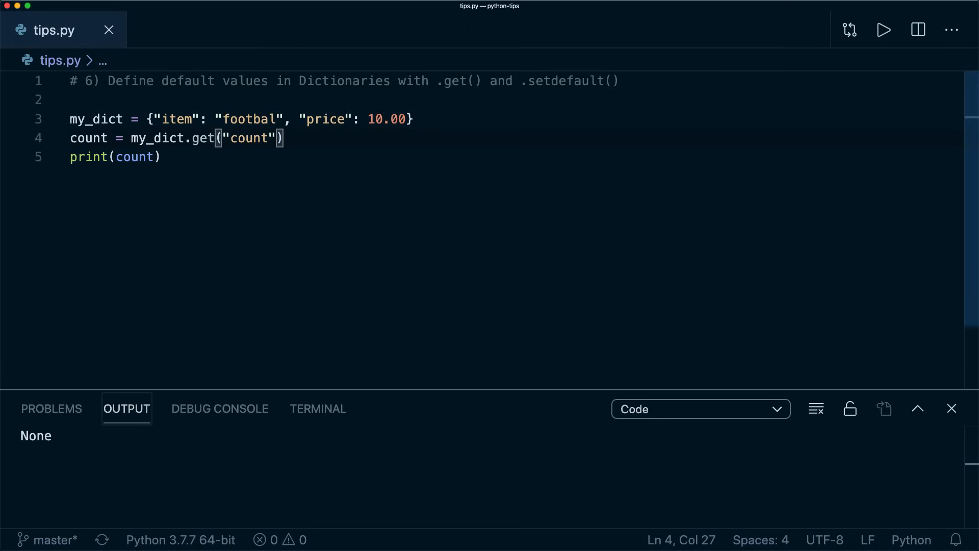
{"action": "type", "text": ", 0"}
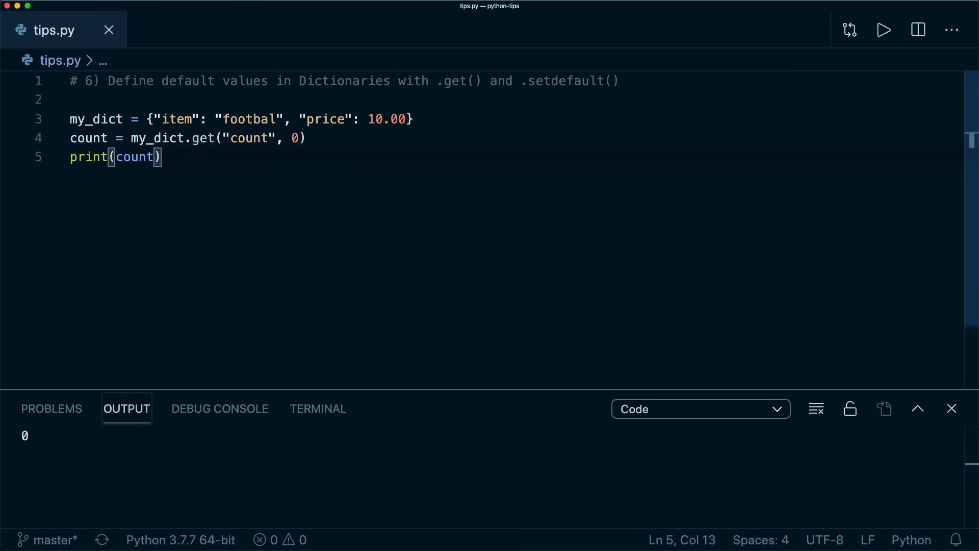
Add count = my_dict.setdefault("count") as an alternative to .get()
{"action": "type", "text": "count ="}
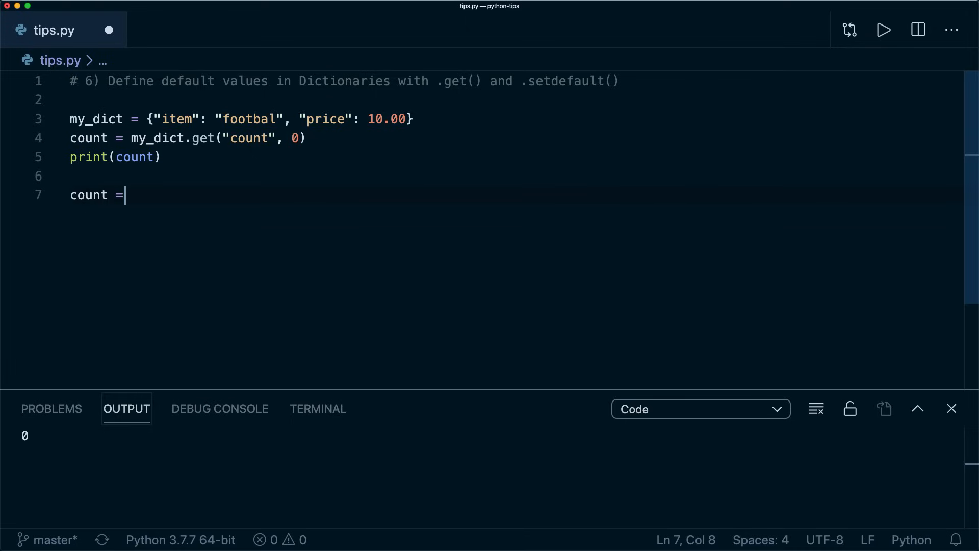
{"action": "type", "text": "my_dict."}
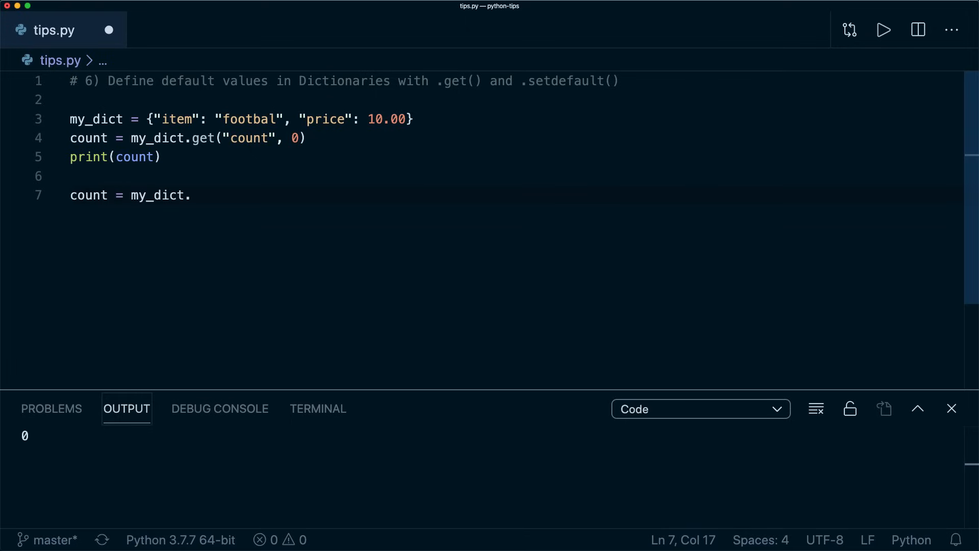
{"action": "type", "text": "setdefault"}
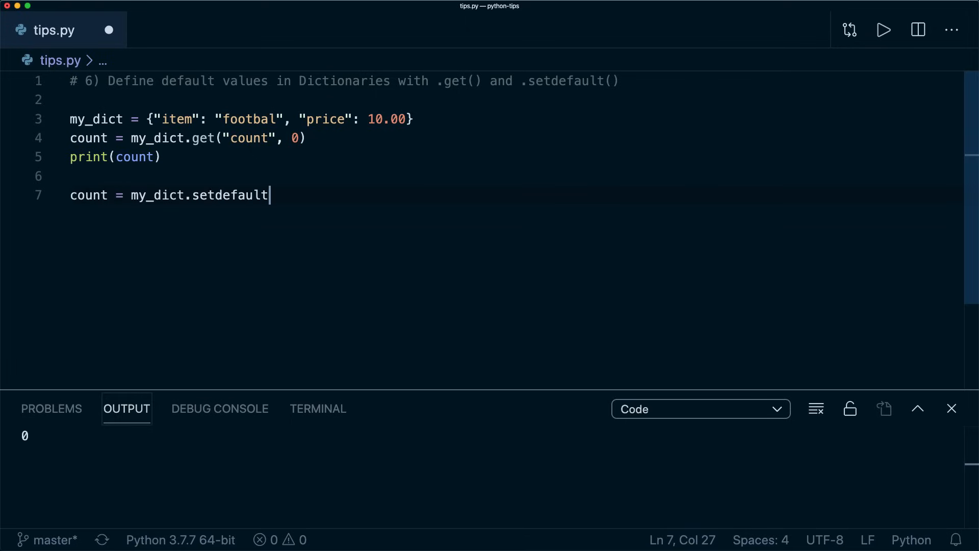
{"action": "type", "text": "(\"count\")"}
{"action": "type", "text": "print("}
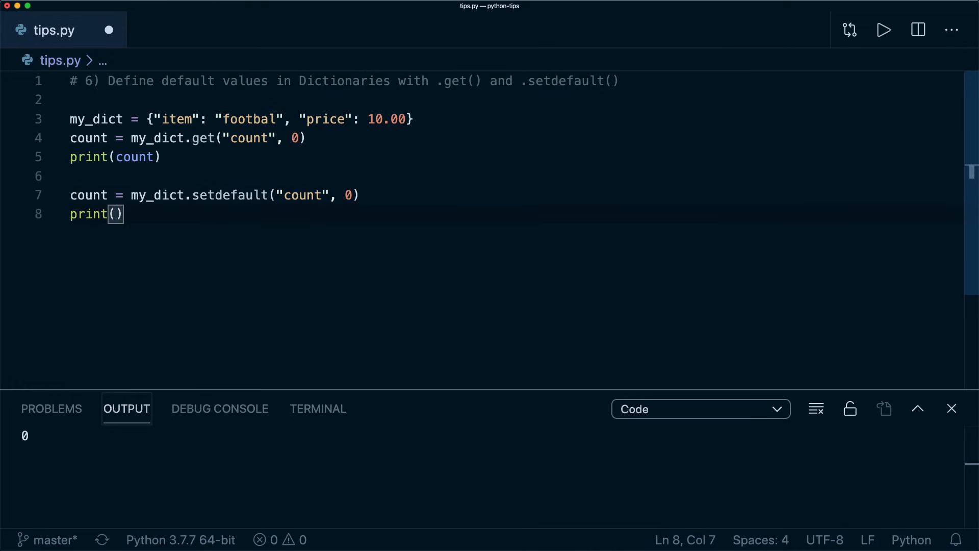
Print count and then print(my_dict) to show the dictionary after setdefault
{"action": "type", "text": "count"}
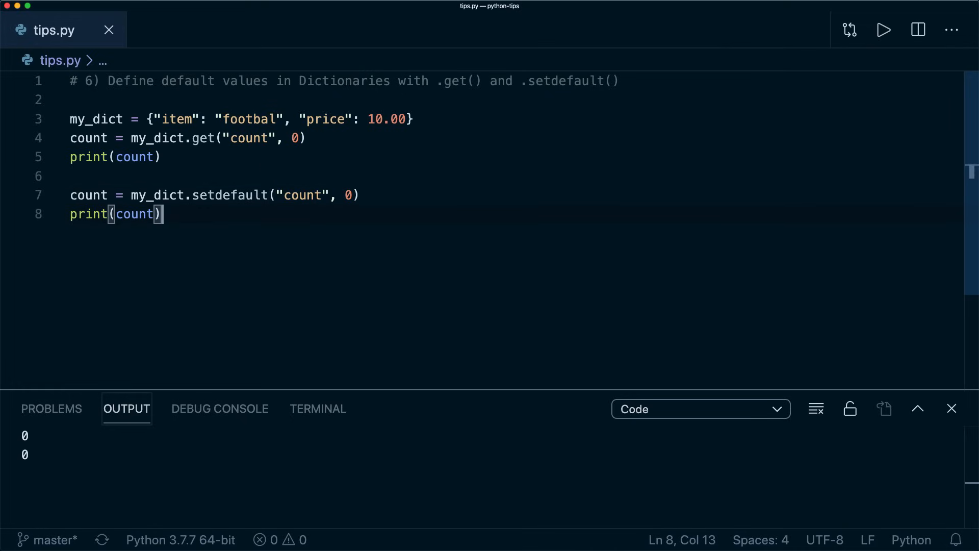
{"action": "type", "text": "print(m"}
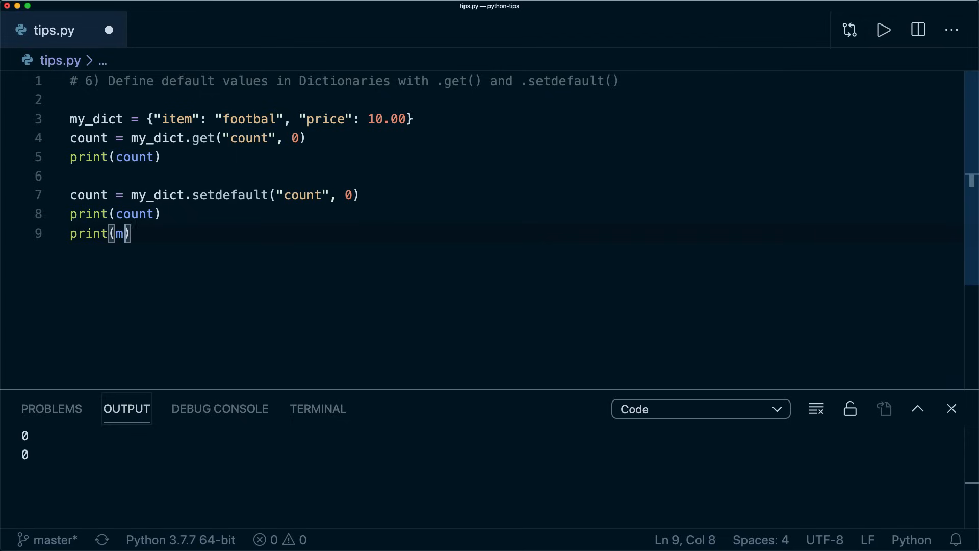
{"action": "type", "text": "y_dict"}
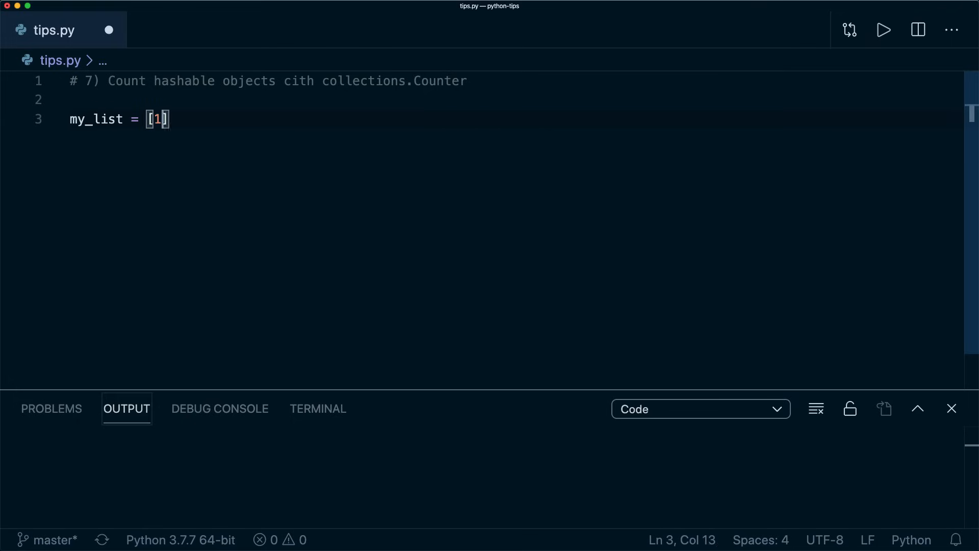
Build my_list of numbers, import Counter, create counter and print counter[10] then another item count
{"action": "type", "text": "0,10,10,5,5,2,9,9,9,9,9,9"}
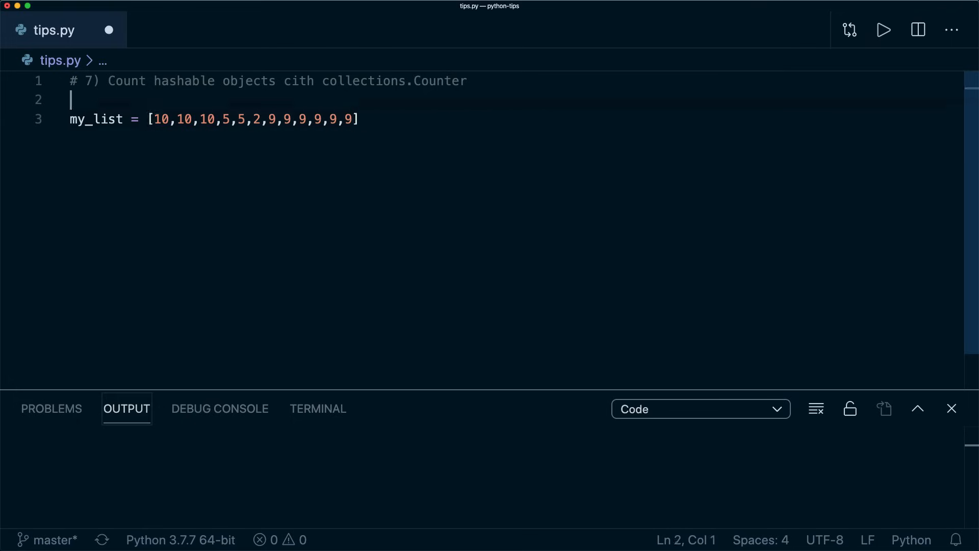
{"action": "type", "text": "from collections im"}
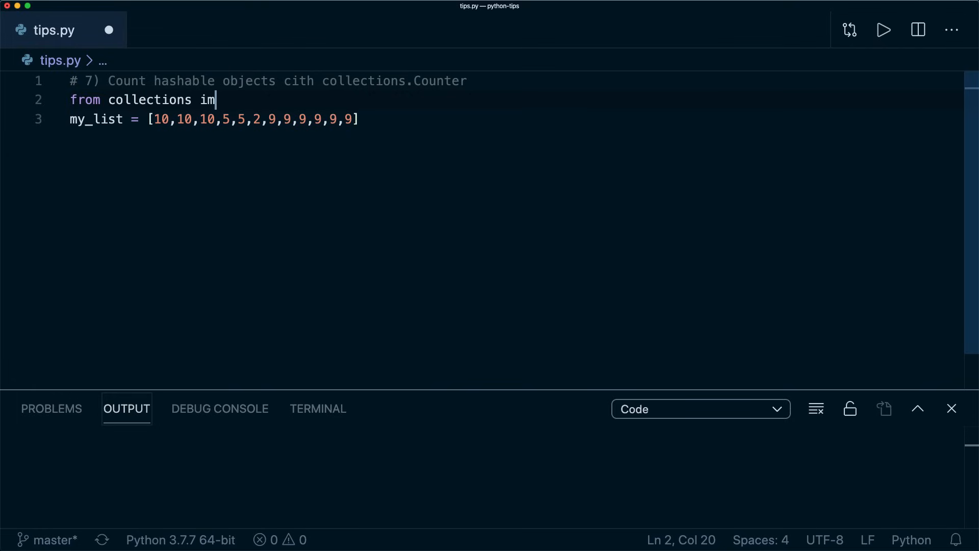
{"action": "type", "text": "port Counter"}
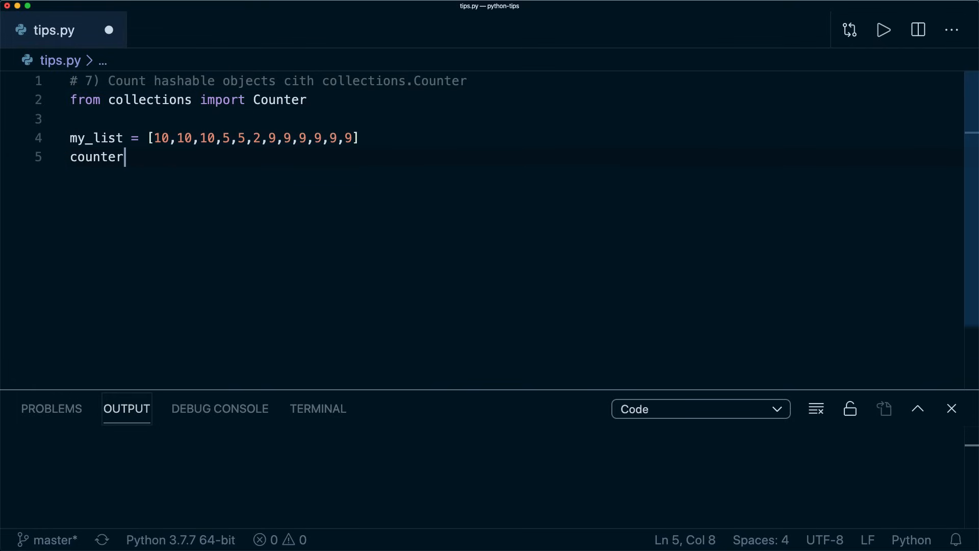
{"action": "type", "text": "= Counter()"}
{"action": "left_click", "coordinate": [516, 194]}
{"action": "type", "text": "print(counter"}
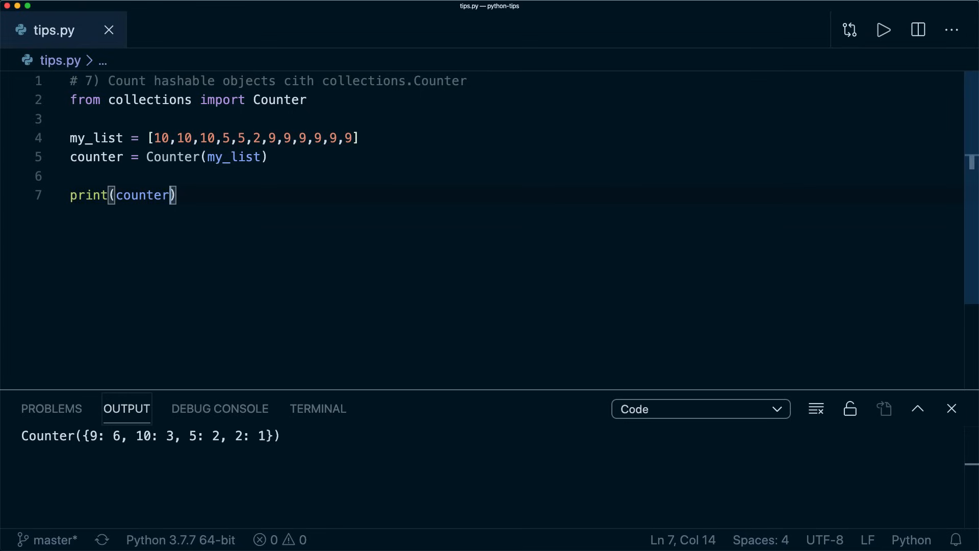
{"action": "type", "text": "[10]"}
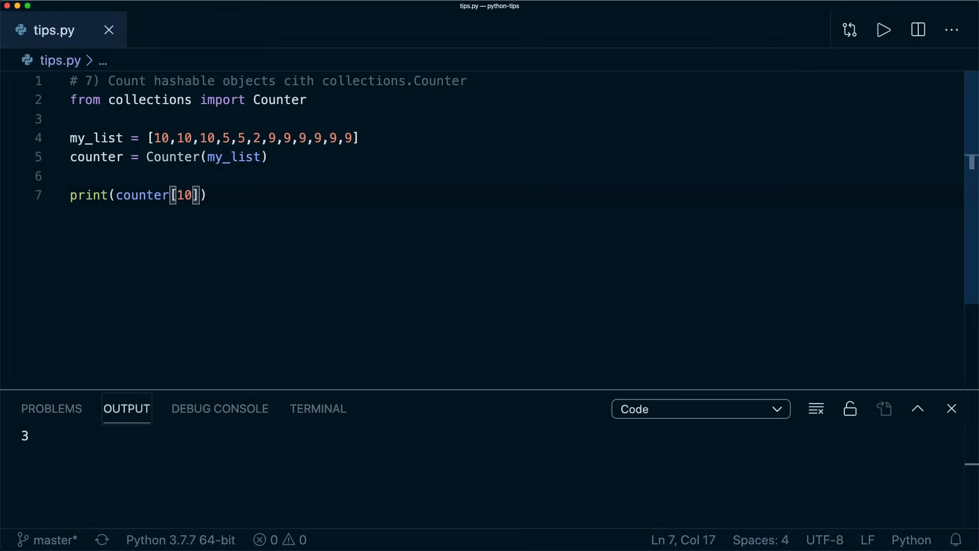
{"action": "type", "text": "1"}
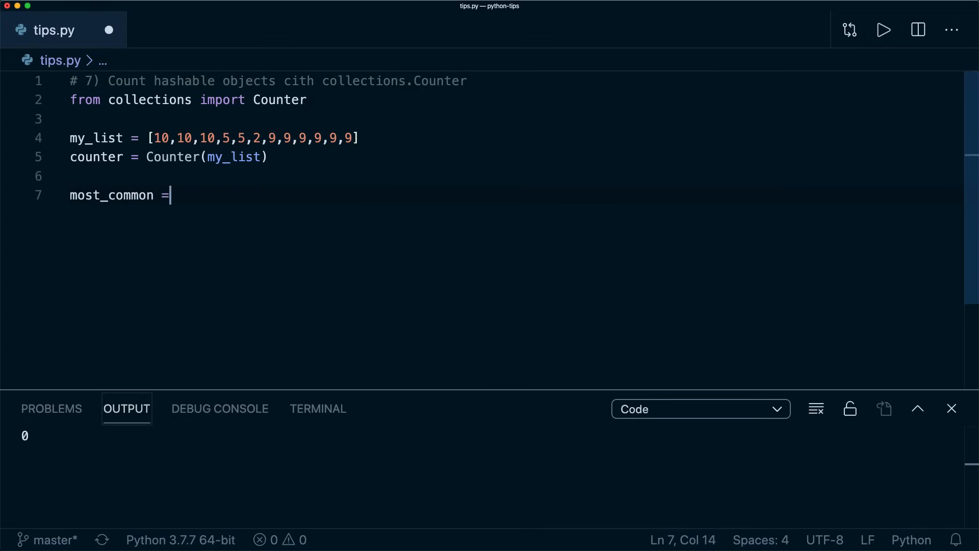
Print counter.most_common(2), then change the argument to most_common(1)
{"action": "type", "text": "counter.most_commo"}
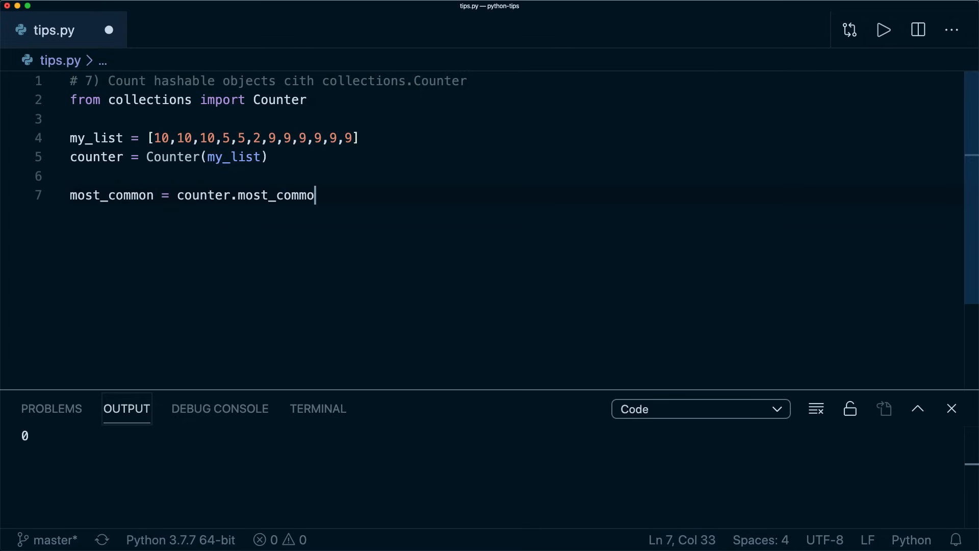
{"action": "type", "text": "n(2)"}
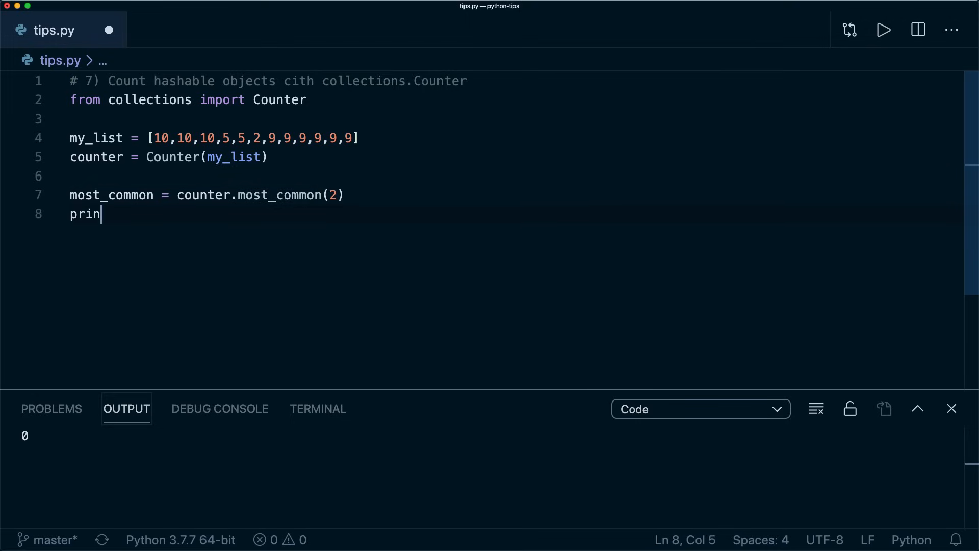
{"action": "type", "text": "t(most_common)"}
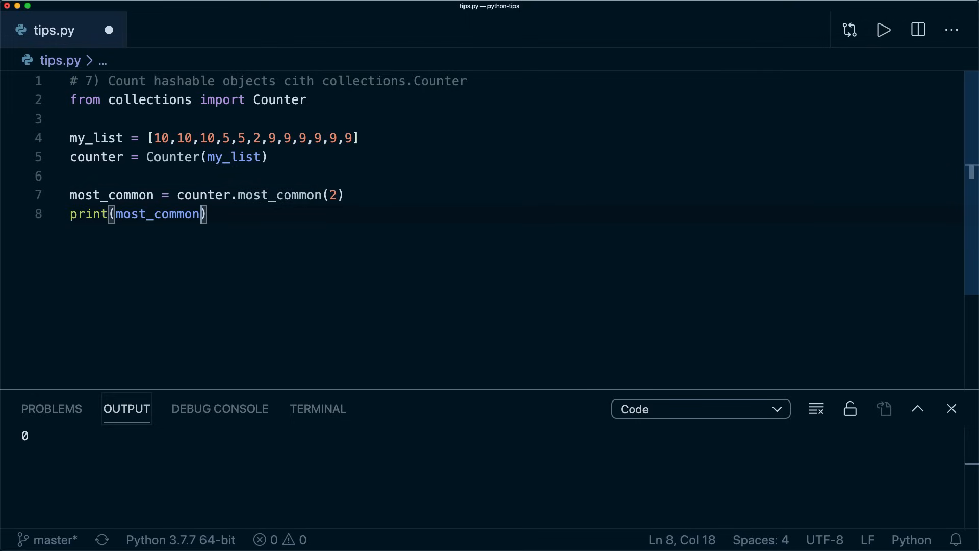
{"action": "left_click", "coordinate": [883, 30]}
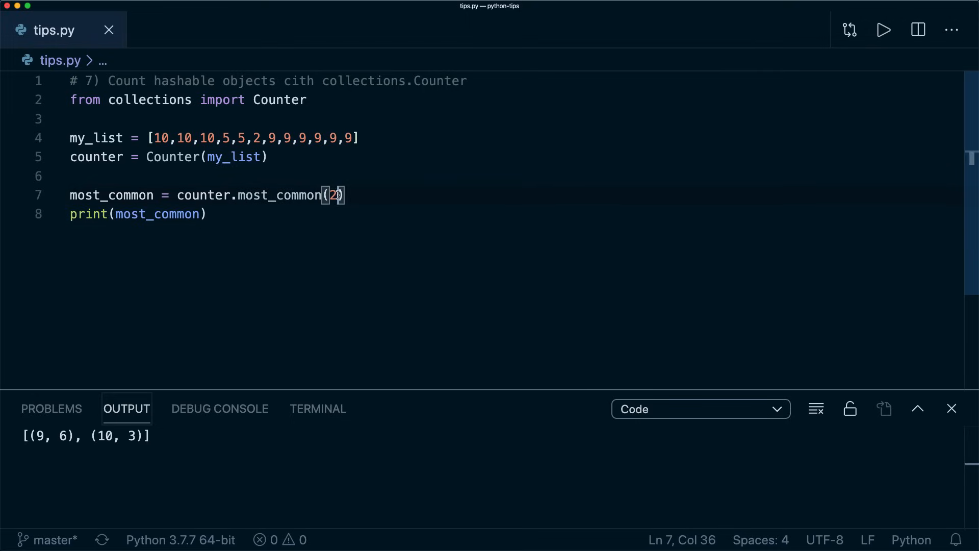
{"action": "type", "text": "1"}
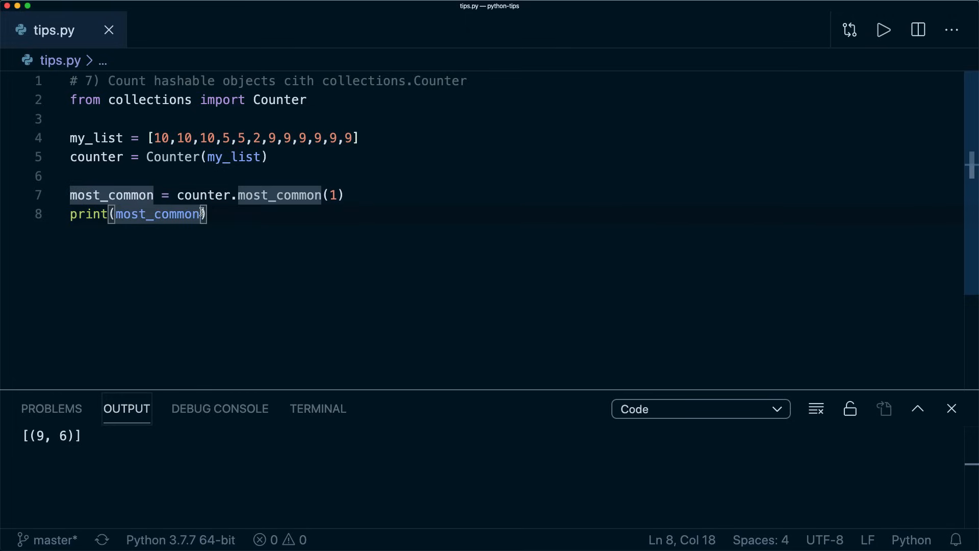
Index the result with [0][0] to print just the most common value
{"action": "type", "text": "[0]"}
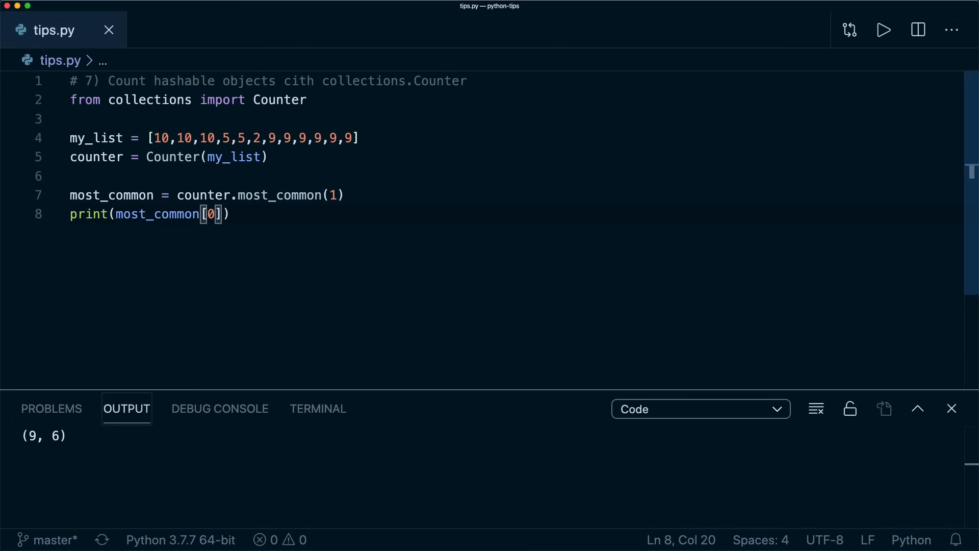
{"action": "type", "text": "[]"}
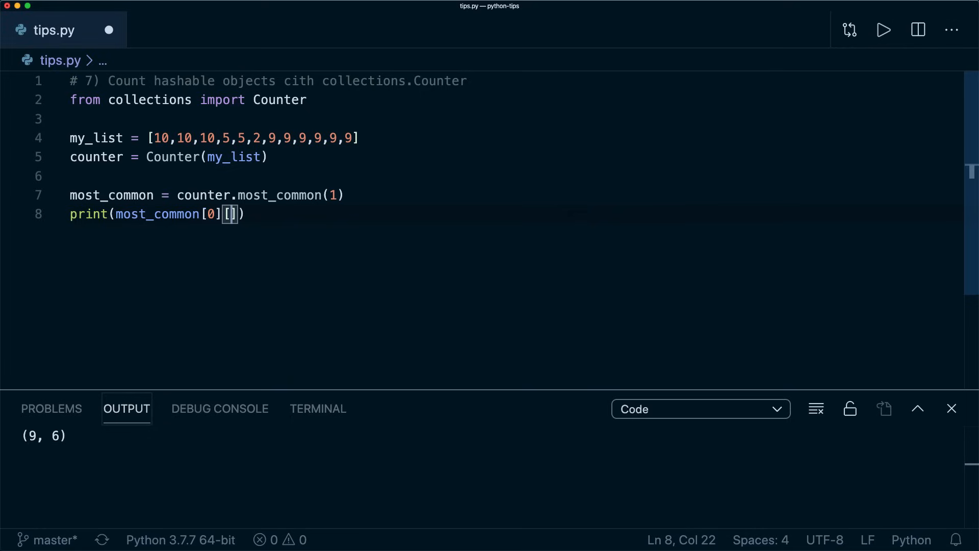
{"action": "type", "text": "0"}
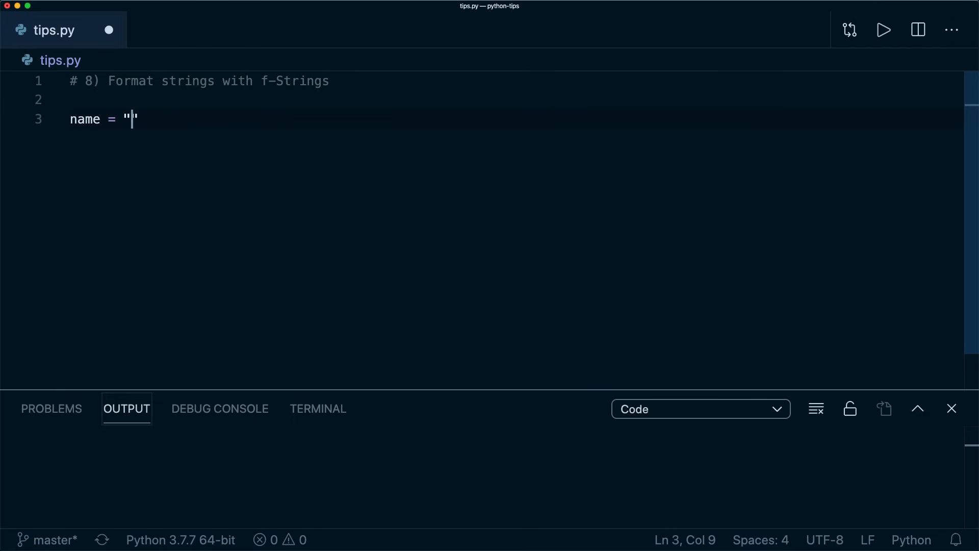
Set name = "Alex", build my_string = f"Hello {name}" and print it
{"action": "type", "text": "Alex\""}
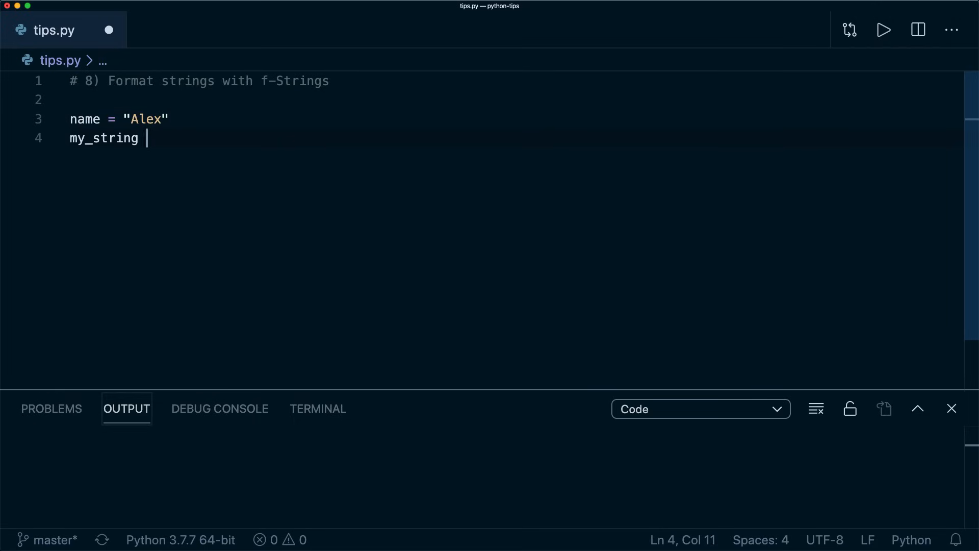
{"action": "type", "text": "= f\"Hello \""}
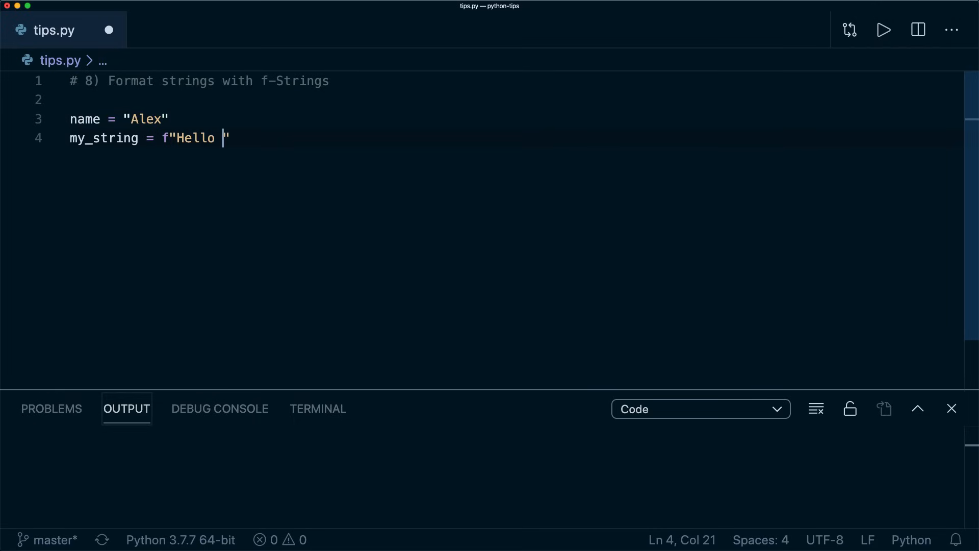
{"action": "type", "text": "{name"}
{"action": "type", "text": "print(my_s"}
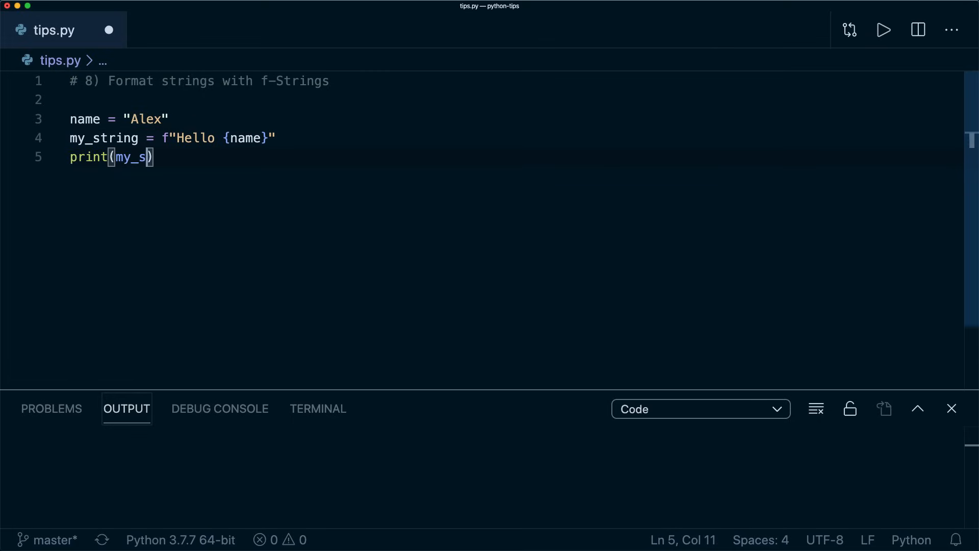
{"action": "type", "text": "tring"}
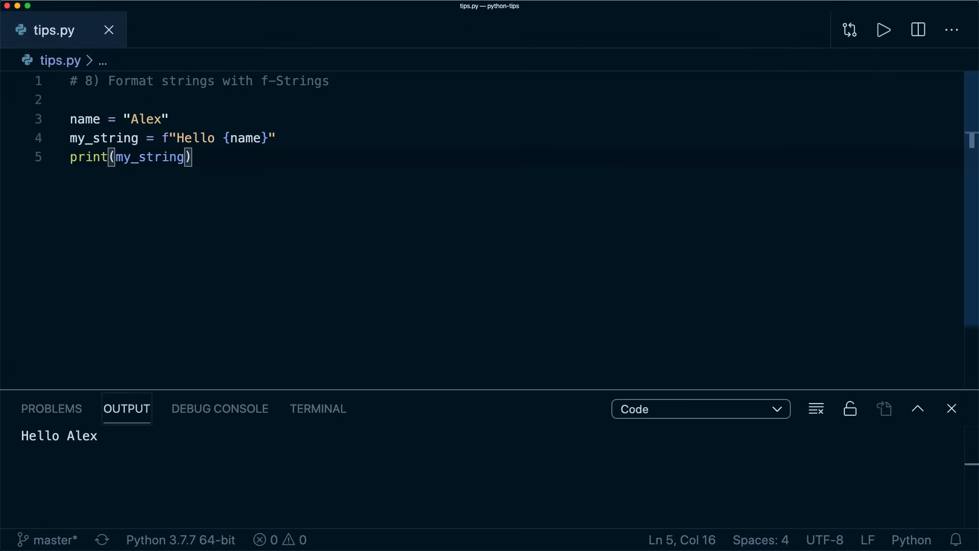
Add i = 10 and print f"{i} squared is {i*i}"
{"action": "type", "text": "i = 10"}
{"action": "type", "text": "print(f\""}
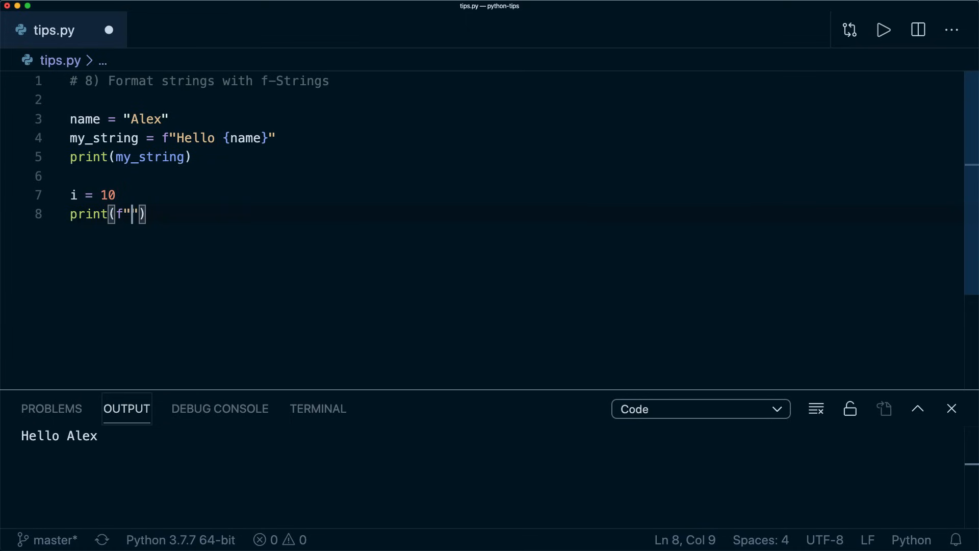
{"action": "type", "text": "{i} squa"}
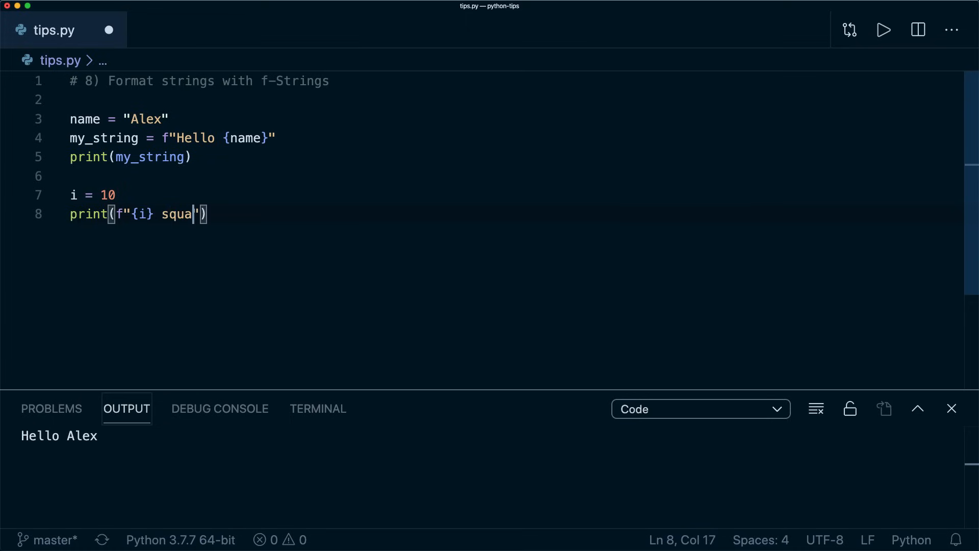
{"action": "type", "text": "red is {i*i}"}
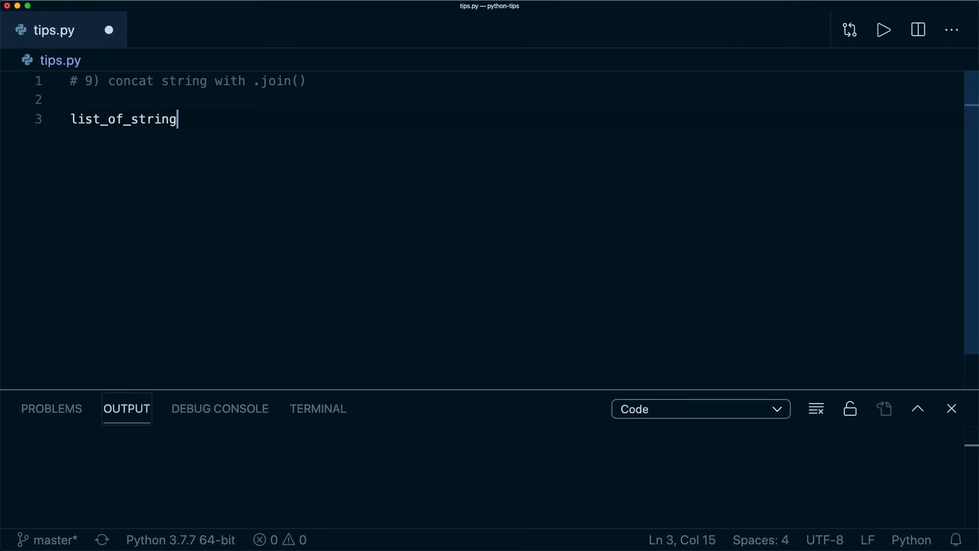
Define list_of_strings ["Hello", "my", "friend"], concatenate it in a loop with spaces and print my_string
{"action": "type", "text": "s = [\"Hello\", ]"}
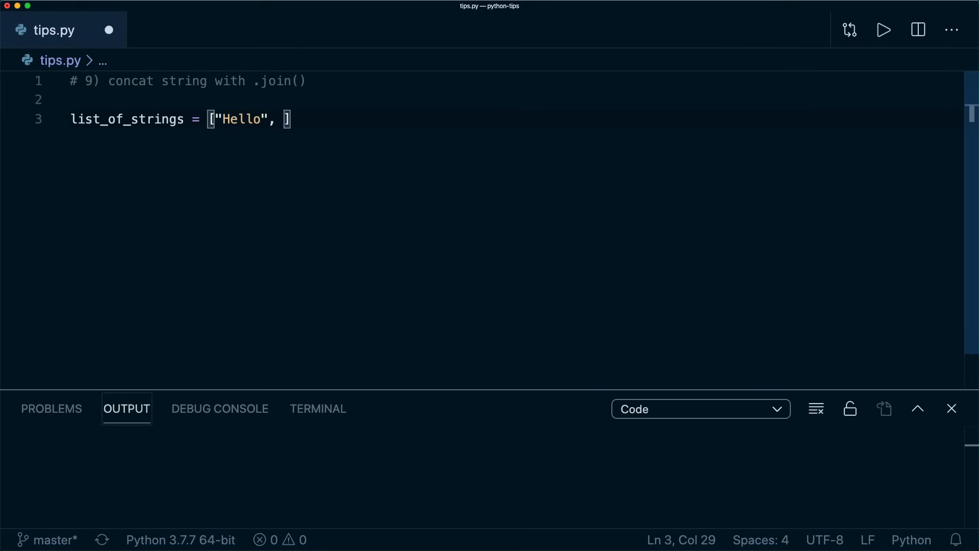
{"action": "type", "text": "\"my\", \"friend\""}
{"action": "type", "text": "my_string ="}
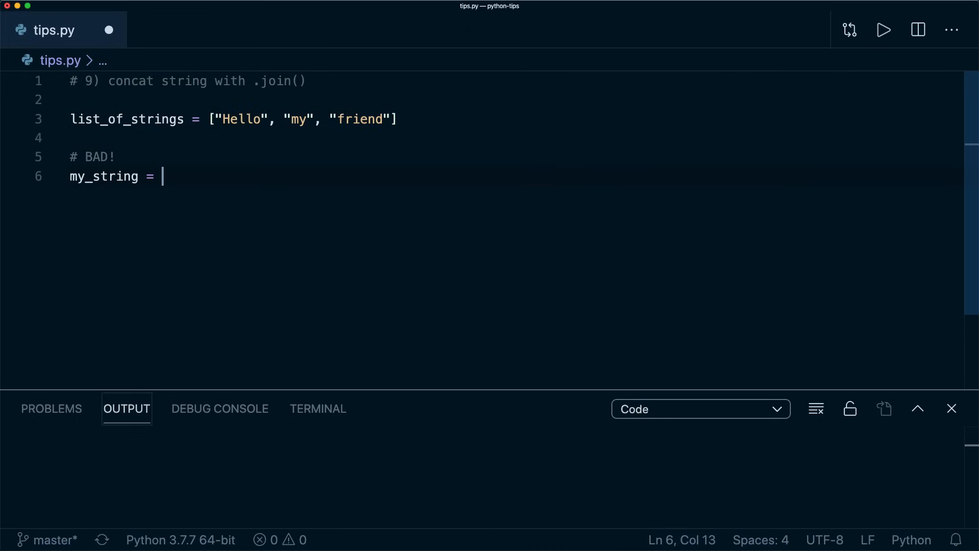
{"action": "type", "text": "\"\""}
{"action": "type", "text": "m"}
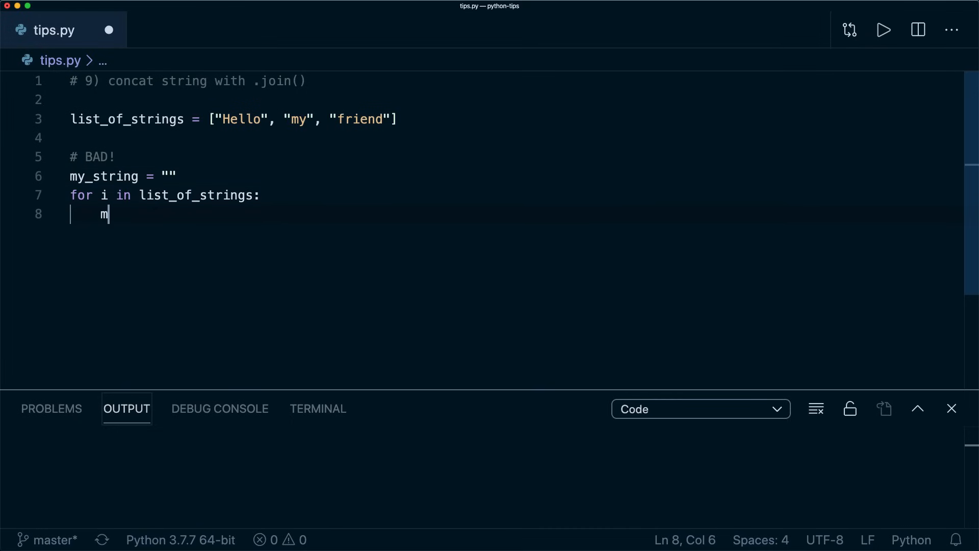
{"action": "type", "text": "y_string += i"}
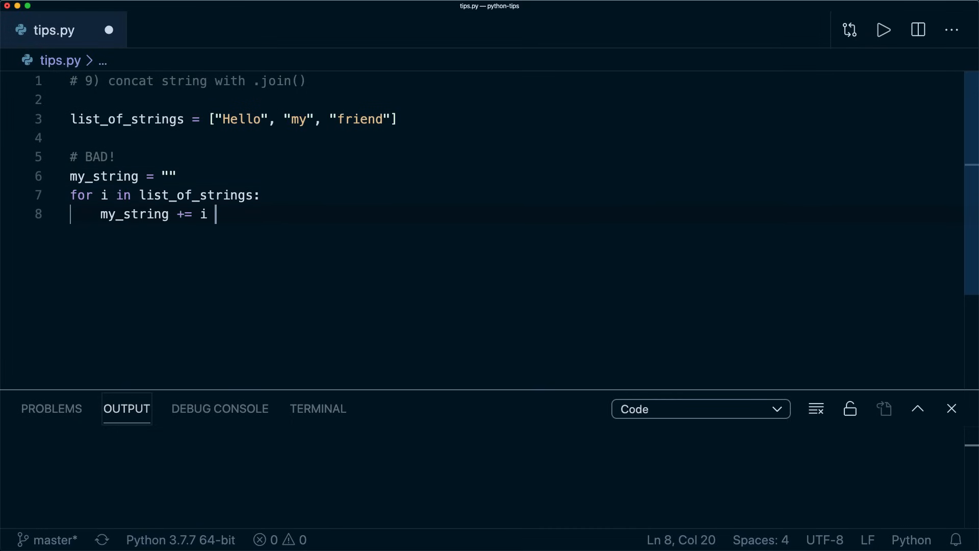
{"action": "type", "text": "+ \" \""}
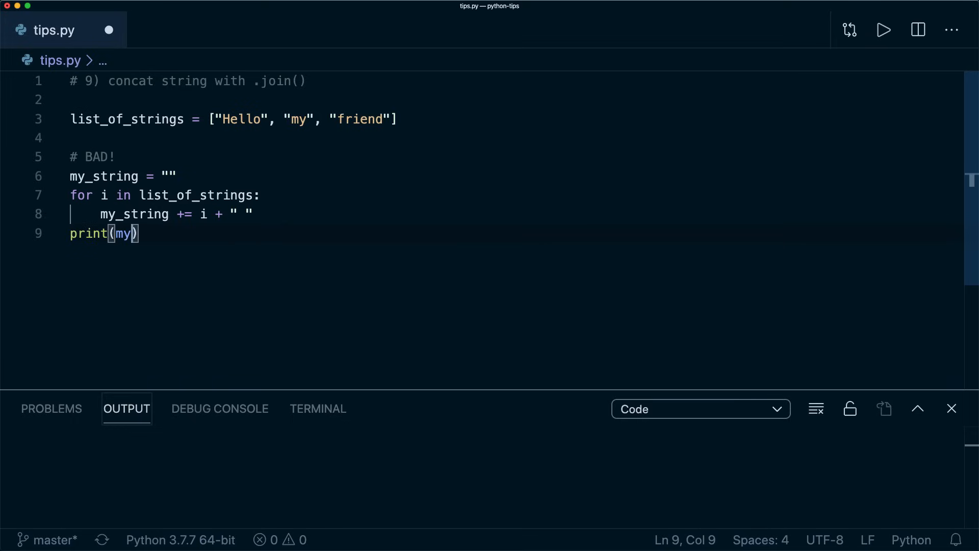
{"action": "type", "text": "_string"}
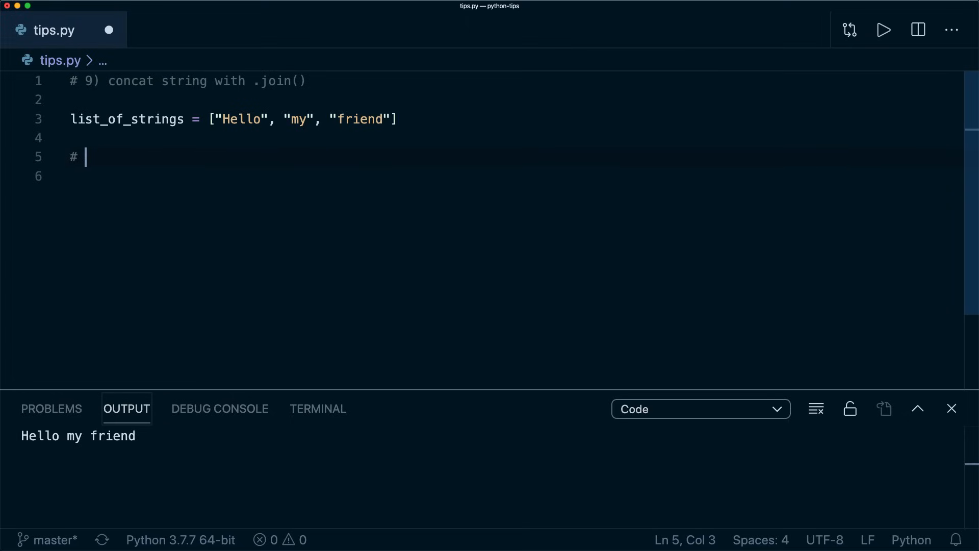
Write the GOOD version my_string = " ".join(list_of_strings), print it, then switch the separator to ","
{"action": "type", "text": "GOOD:\\nmy_string"}
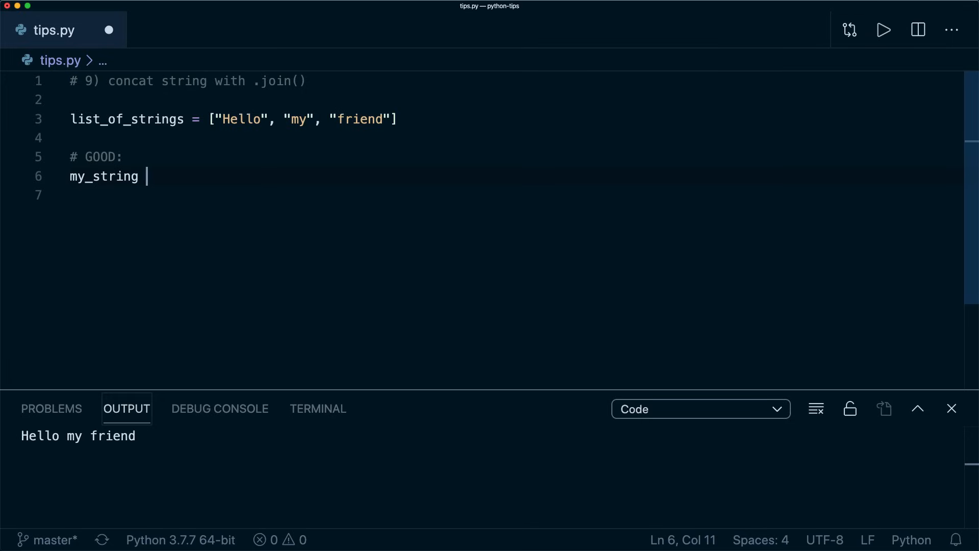
{"action": "type", "text": "= \" \".join()"}
{"action": "left_click", "coordinate": [514, 195]}
{"action": "type", "text": "print("}
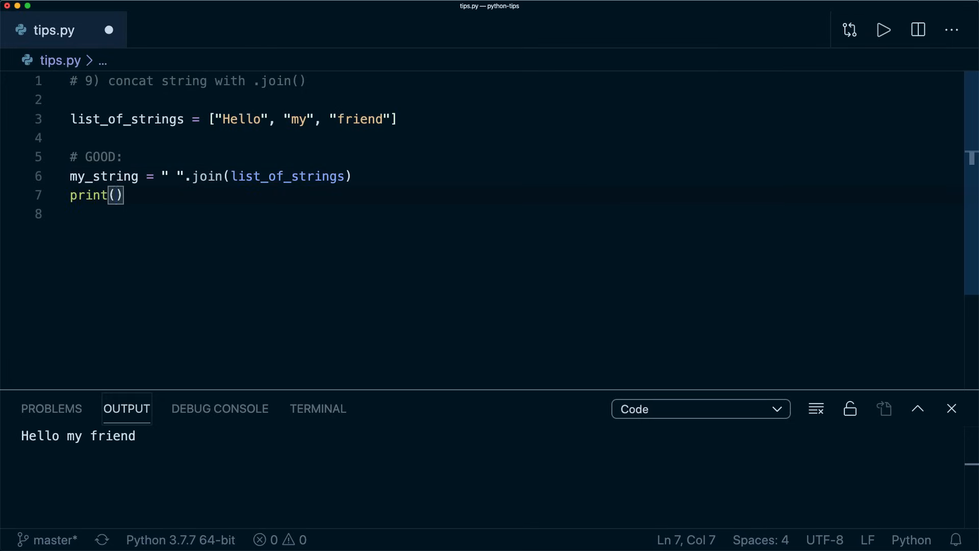
{"action": "type", "text": "my_string"}
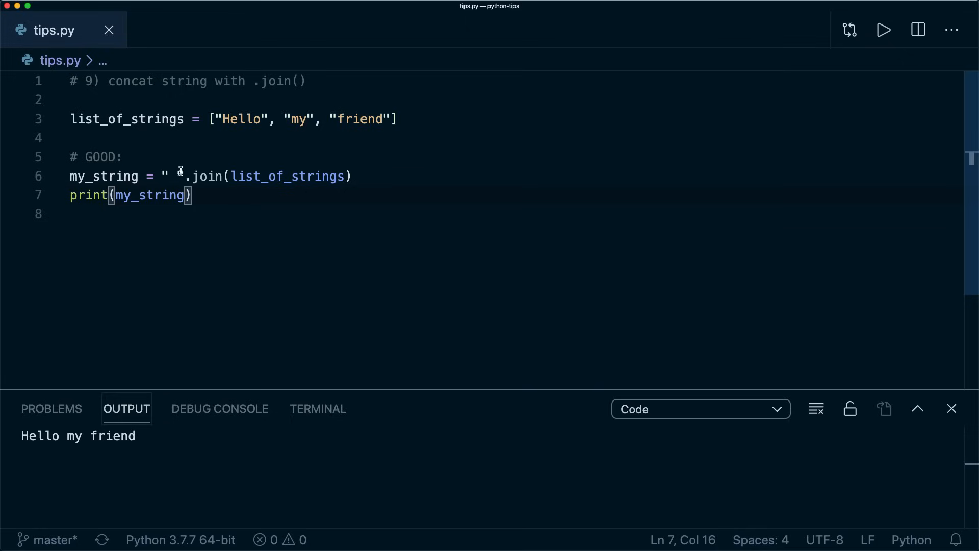
{"action": "type", "text": ","}
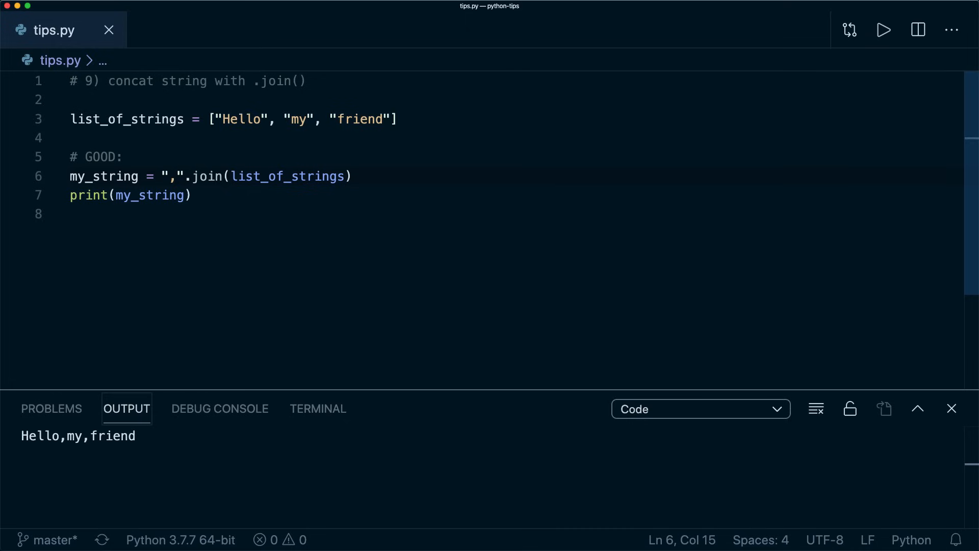
{"action": "key", "text": "Backspace"}
{"action": "type", "text": "d1 = {"}
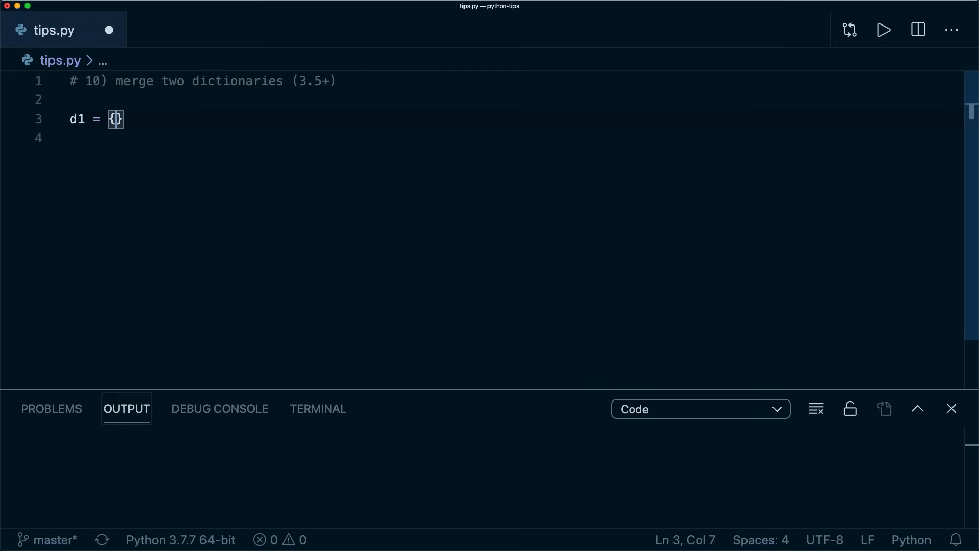
Define d1 with name Alex and age 25, and d2 with name Alex and city New York
{"action": "type", "text": "\"name\": \""}
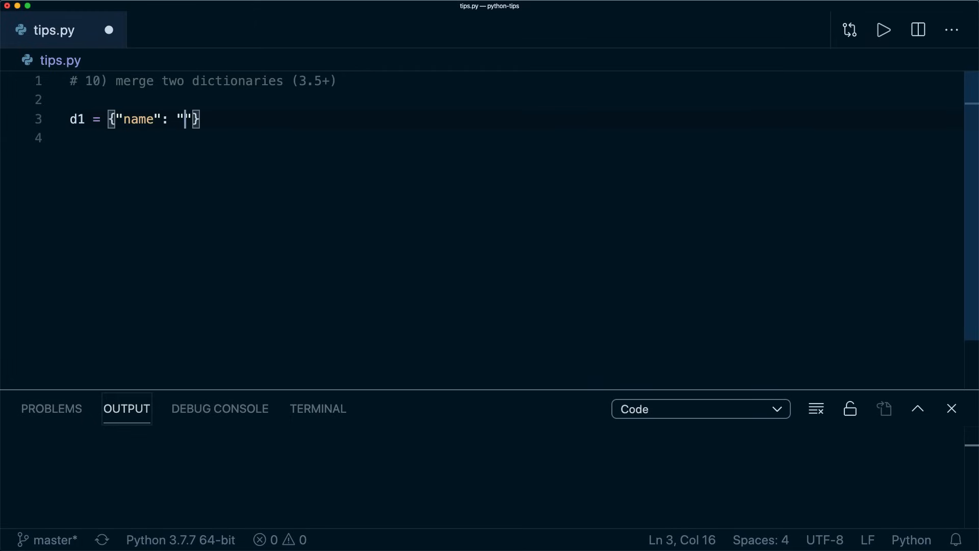
{"action": "type", "text": "Alex\", \"a"}
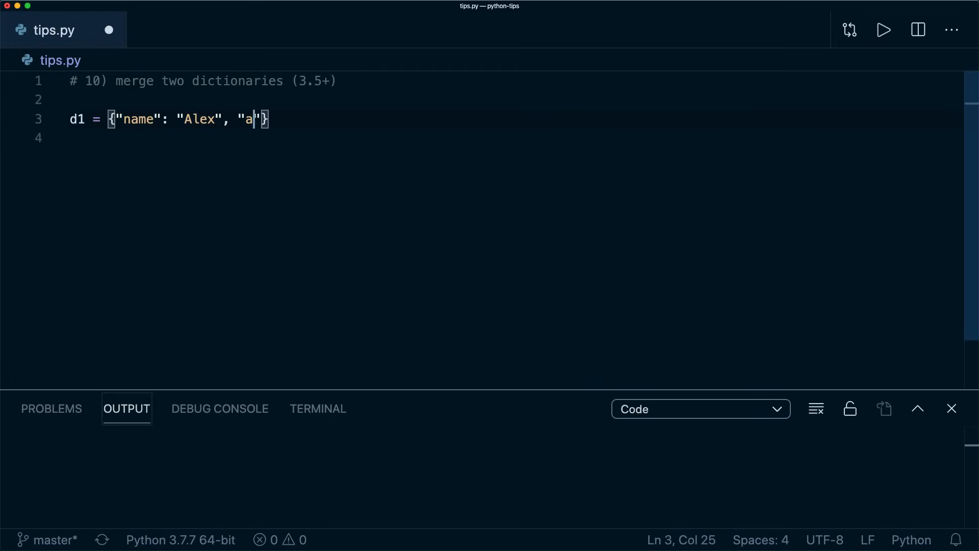
{"action": "type", "text": "ge\": 25}"}
{"action": "left_click", "coordinate": [194, 138]}
{"action": "type", "text": "d2 = {\"name\": \"Al"}
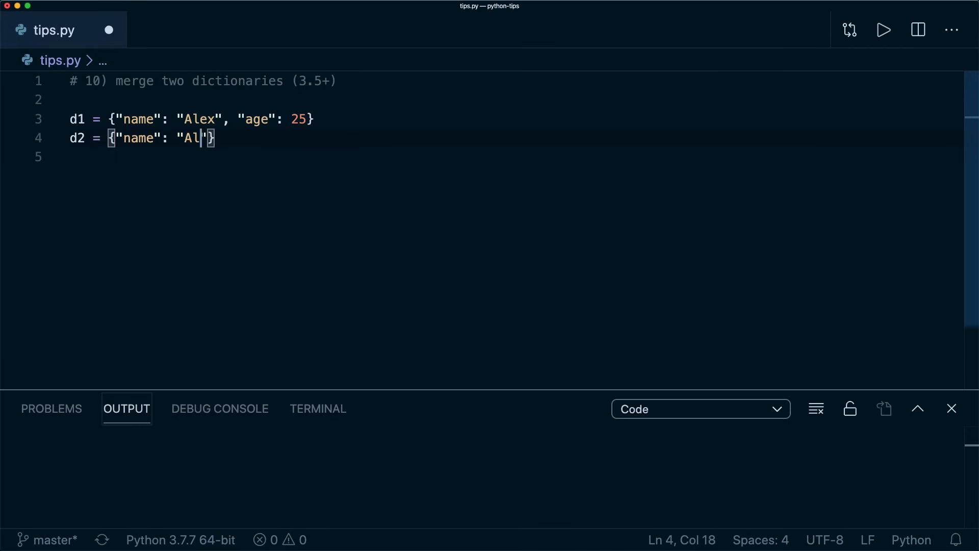
{"action": "type", "text": "ex\", \"city\""}
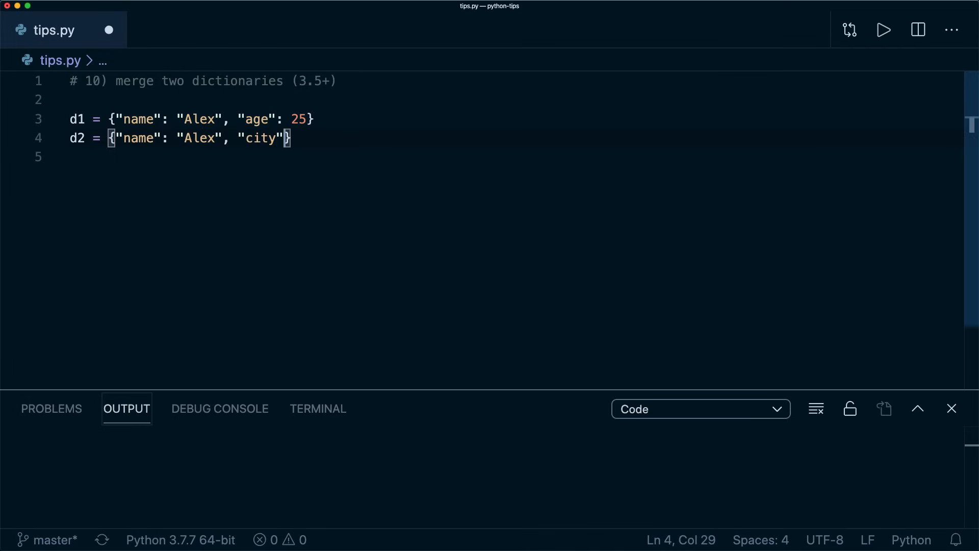
{"action": "type", "text": ": \"New York\""}
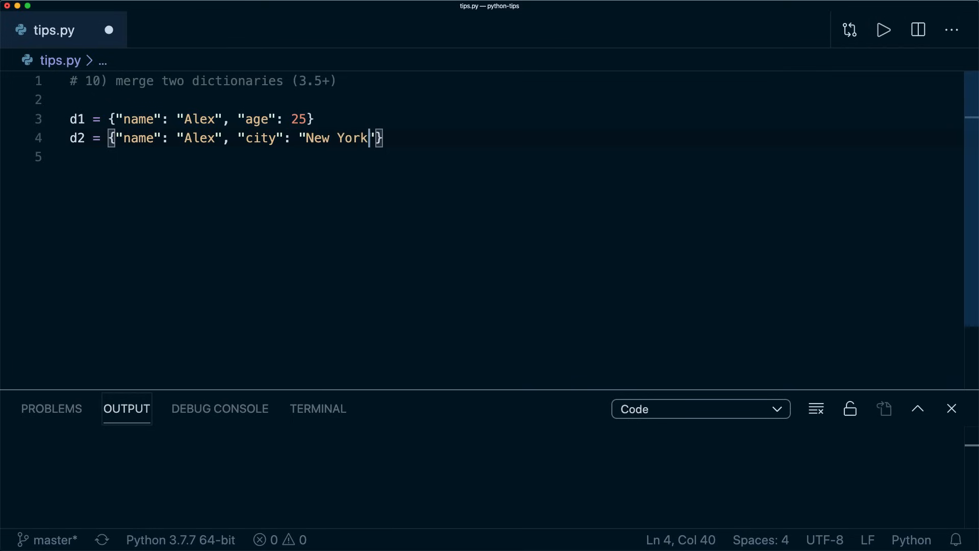
Merge them as merged_dict = {**d1, **d2} and print(merged_dict)
{"action": "type", "text": "merge"}
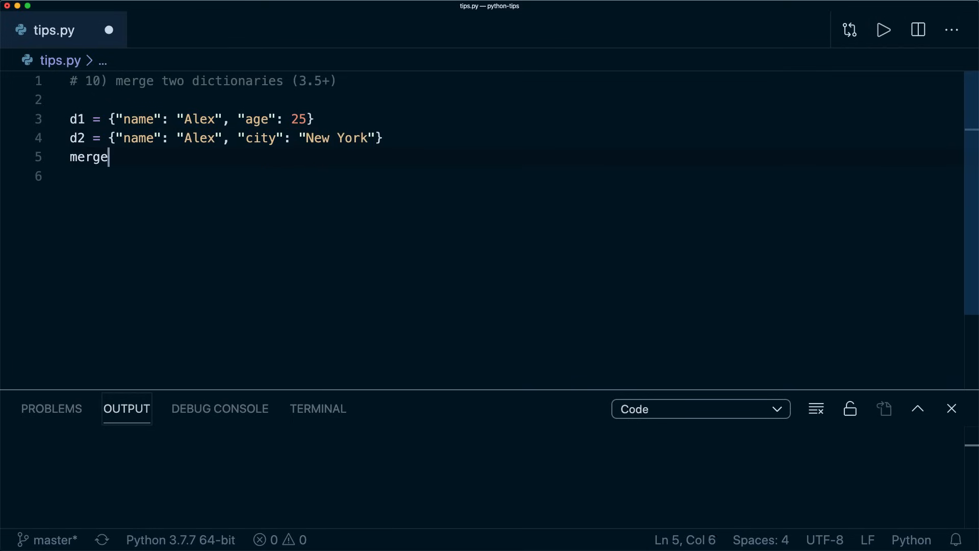
{"action": "type", "text": "d_dict = {}"}
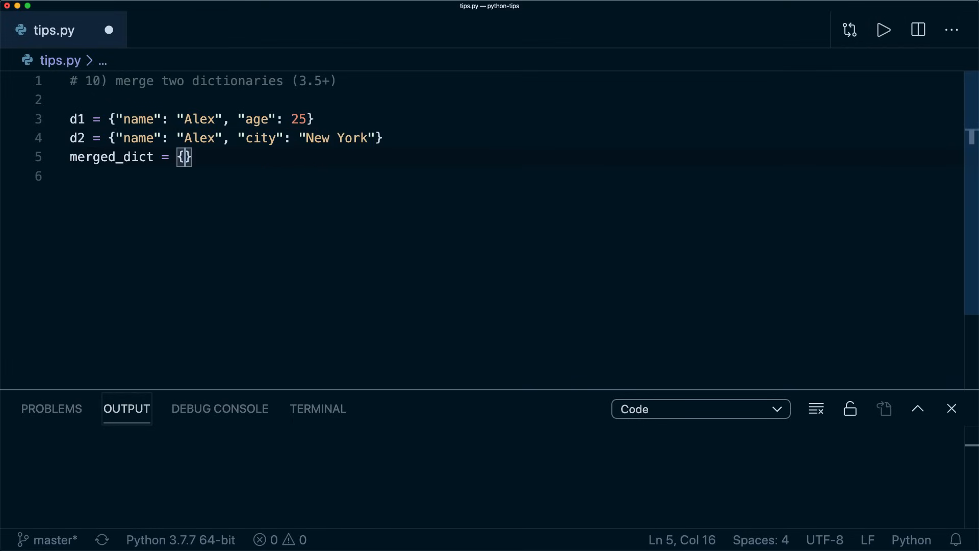
{"action": "type", "text": "**d1,"}
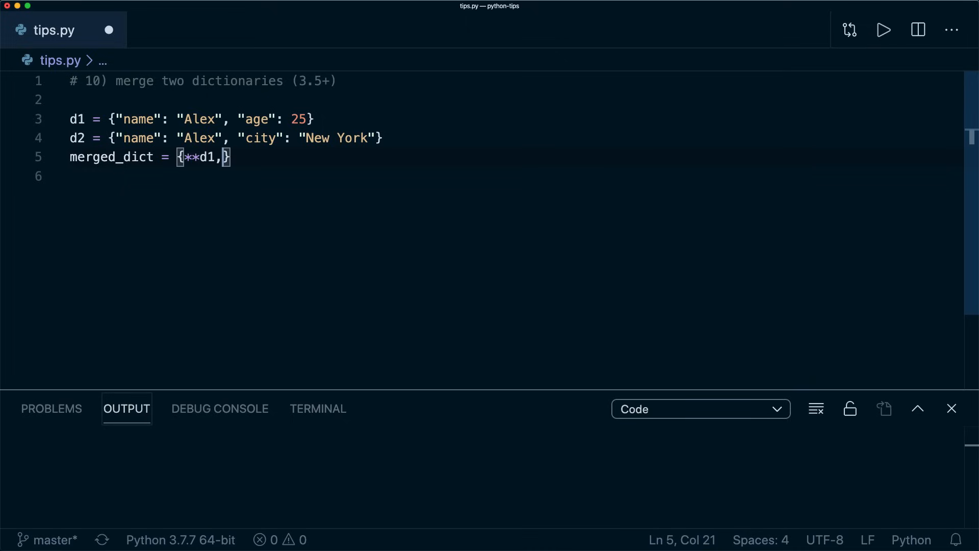
{"action": "type", "text": "**d2}"}
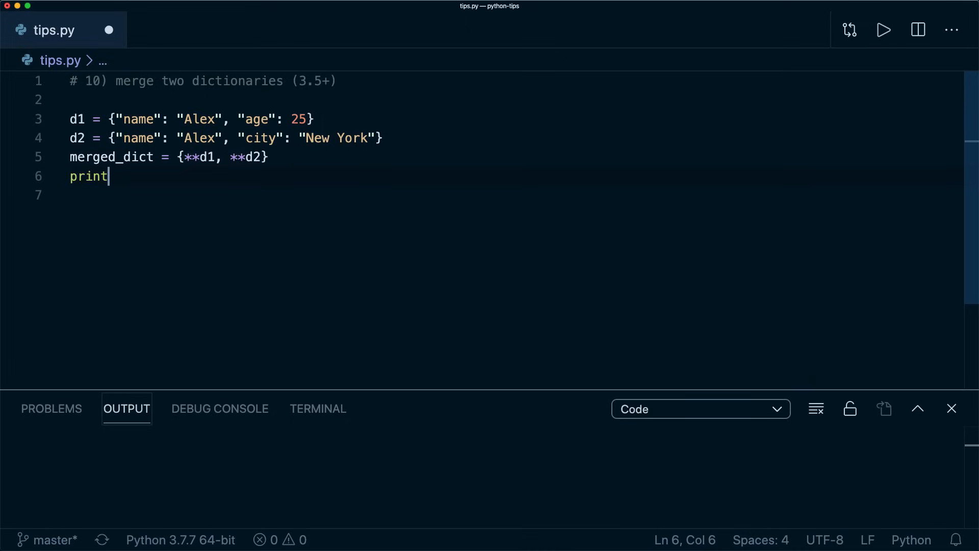
{"action": "type", "text": "(merged_dict)"}
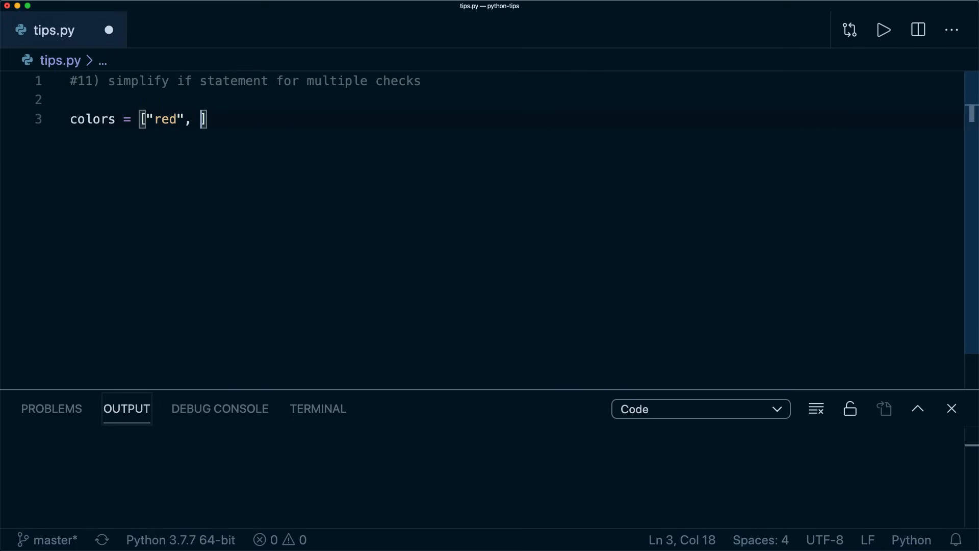
Define colors red/green/blue, c = "red", and an if comparing c to each colour with or
{"action": "type", "text": "\"green\", \"blue"}
{"action": "type", "text": "c ="}
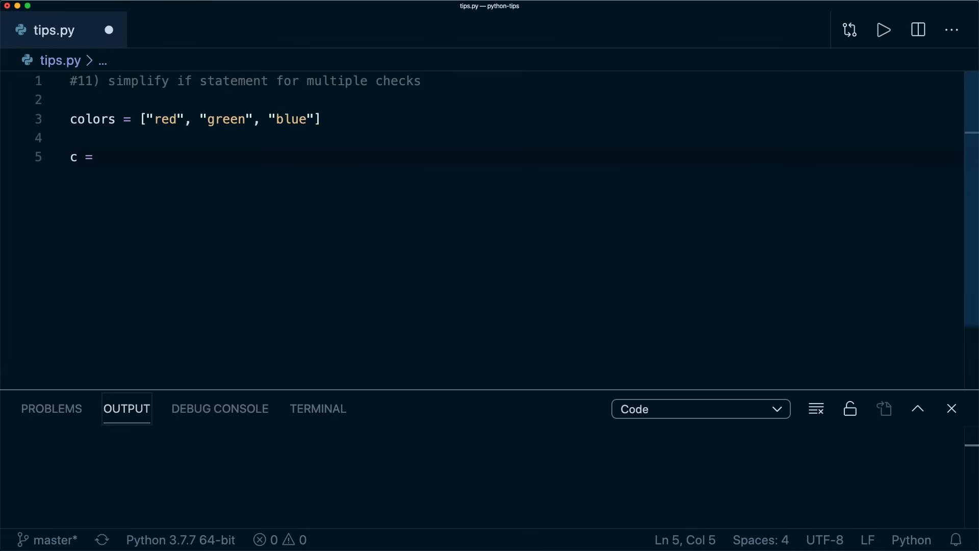
{"action": "type", "text": "\"red\""}
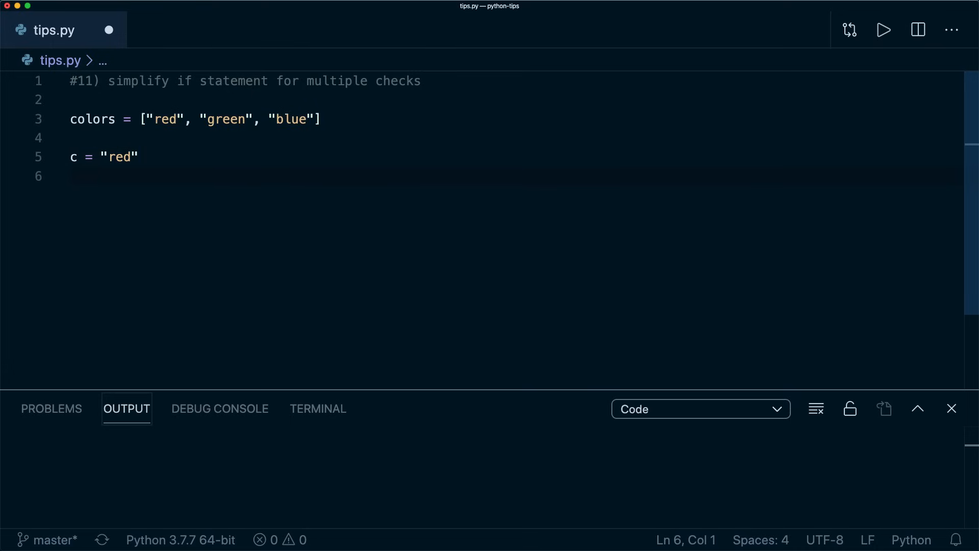
{"action": "type", "text": "if c == \"r"}
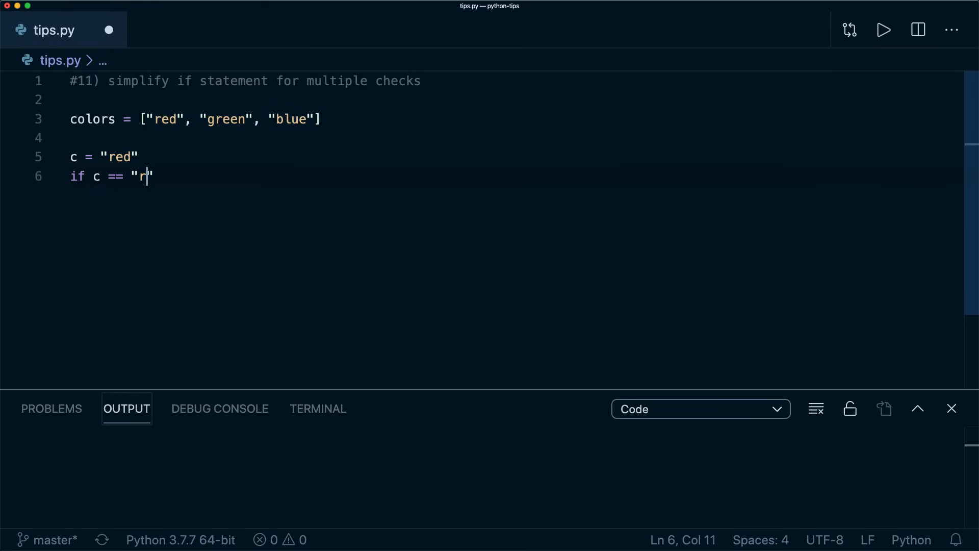
{"action": "type", "text": "ed\" or c"}
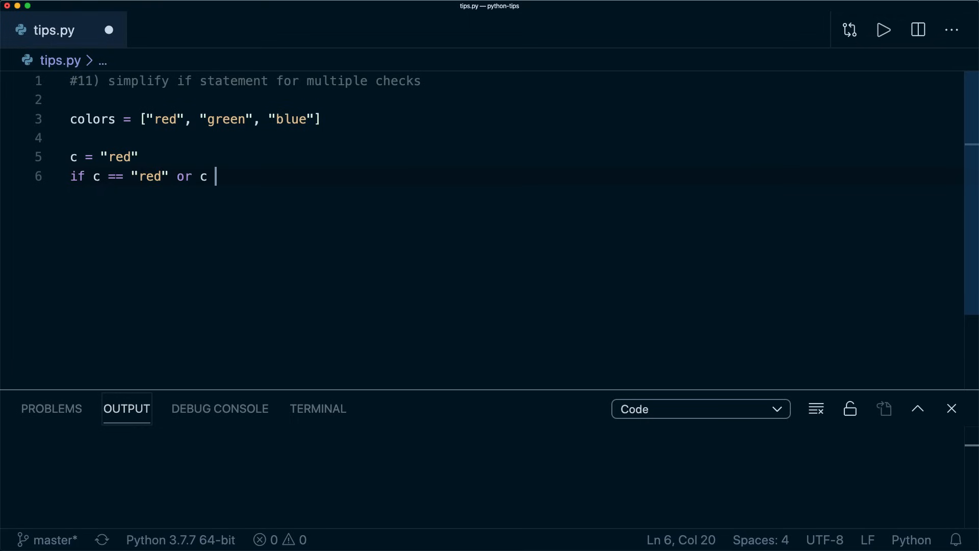
{"action": "type", "text": "== \"g\""}
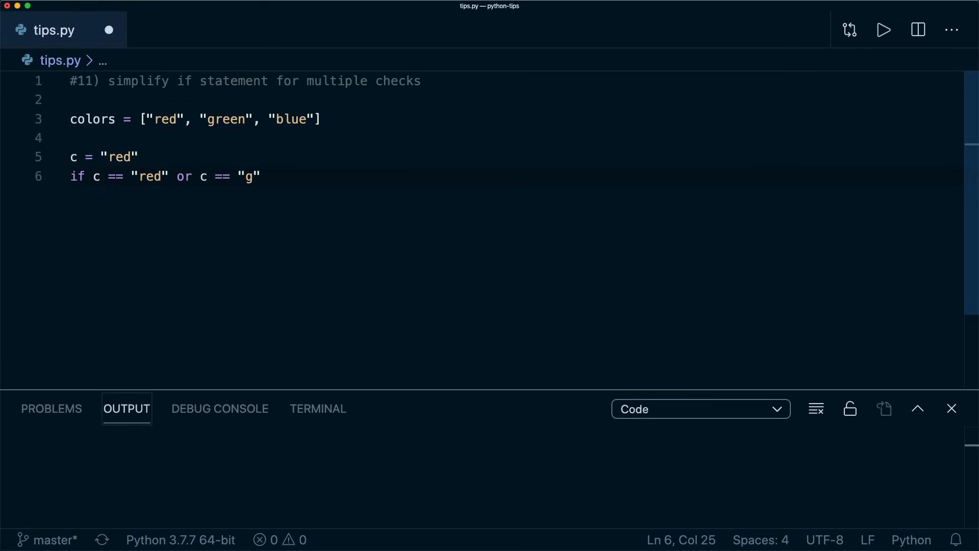
{"action": "type", "text": "reen\" or c"}
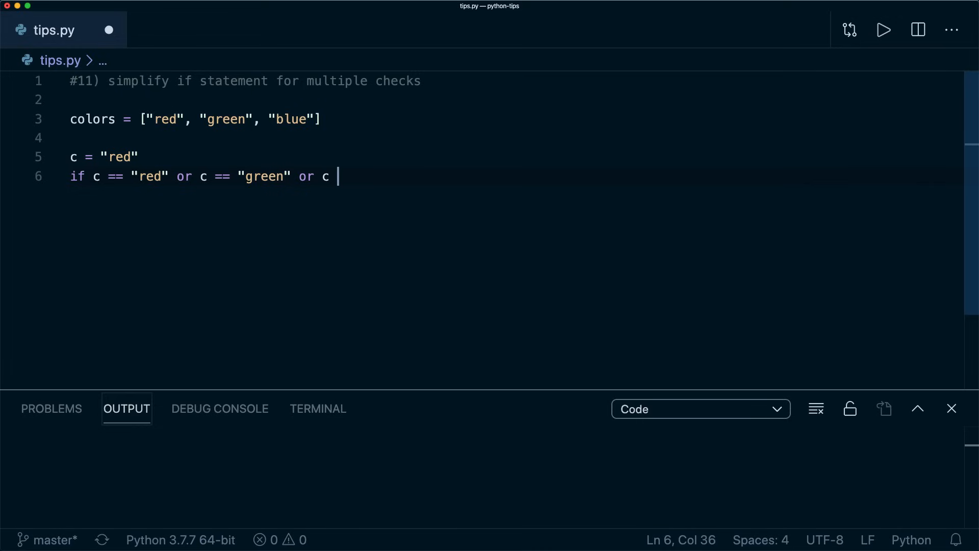
{"action": "type", "text": "== \"blue\":"}
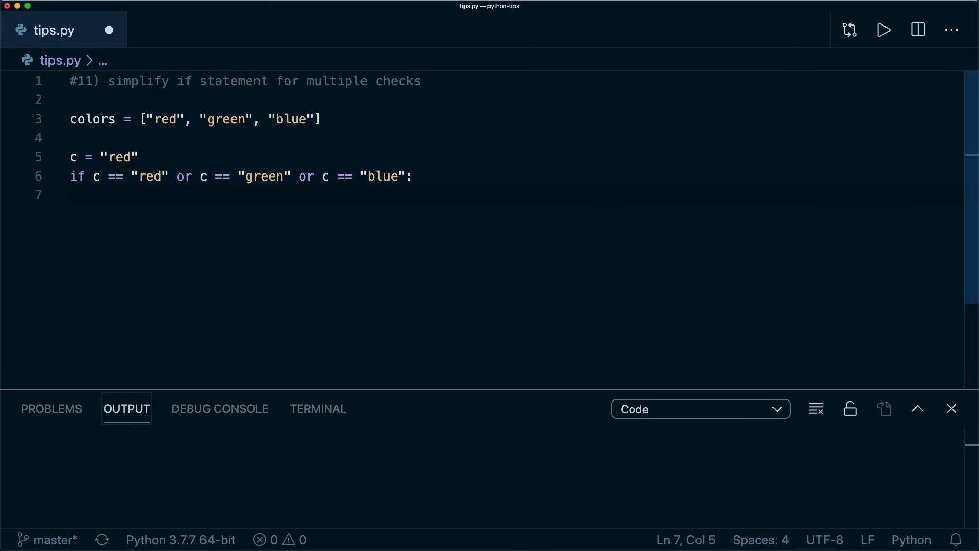
Print "is main color" under the if, then simplify the condition to c in colors
{"action": "type", "text": "print(\"is main \")"}
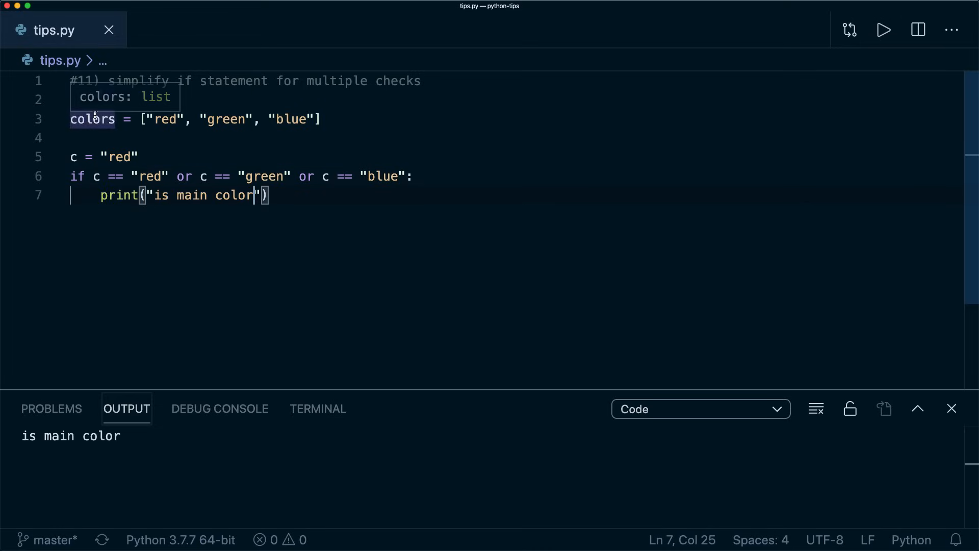
{"action": "mouse_move", "coordinate": [387, 193]}
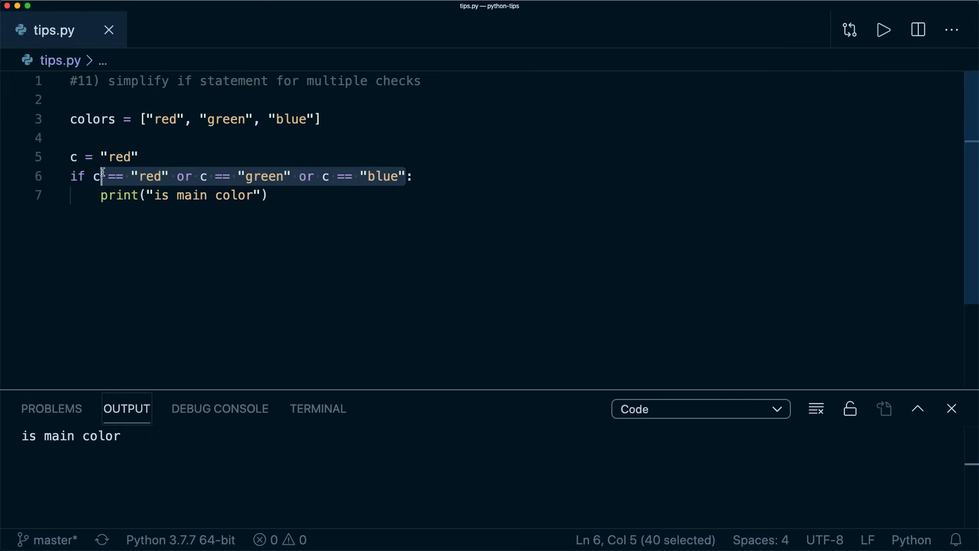
{"action": "type", "text": "in col:"}
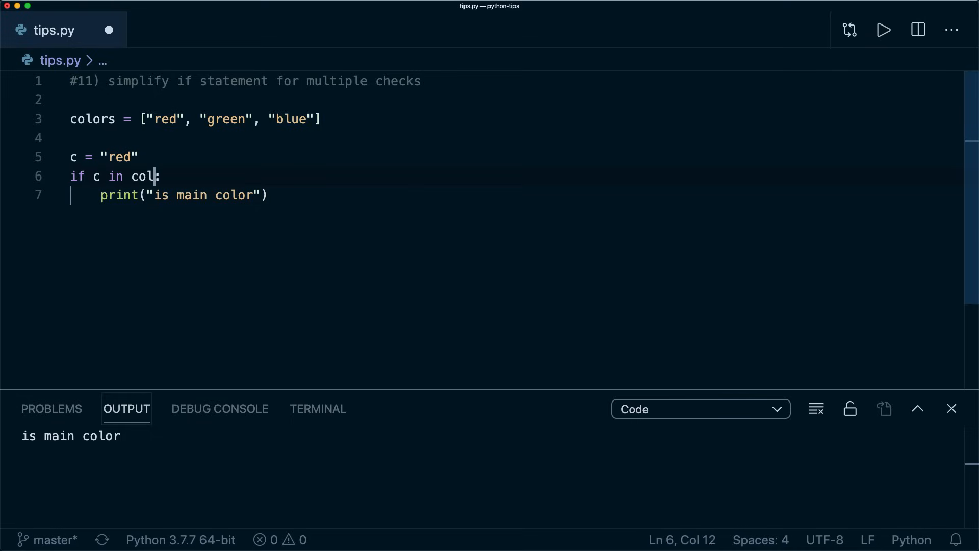
{"action": "type", "text": "ors"}
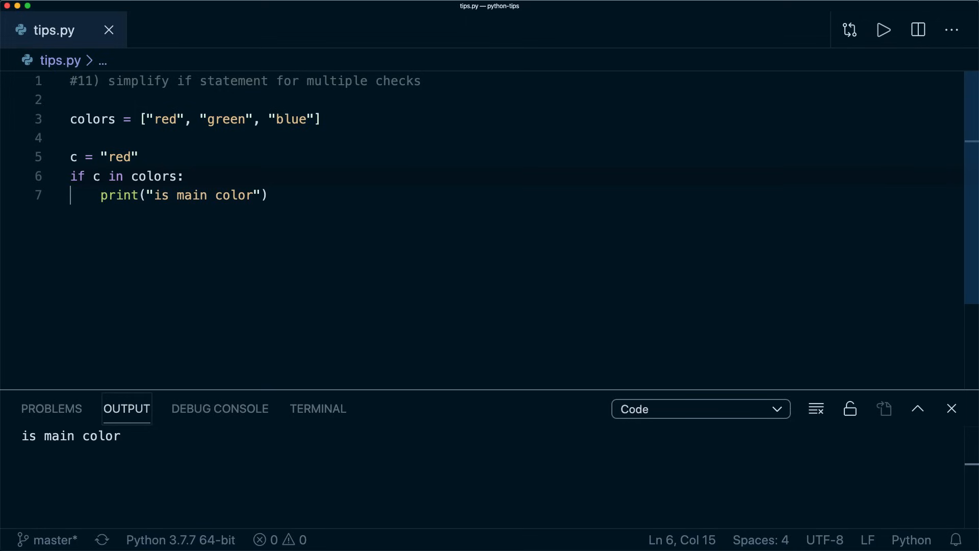